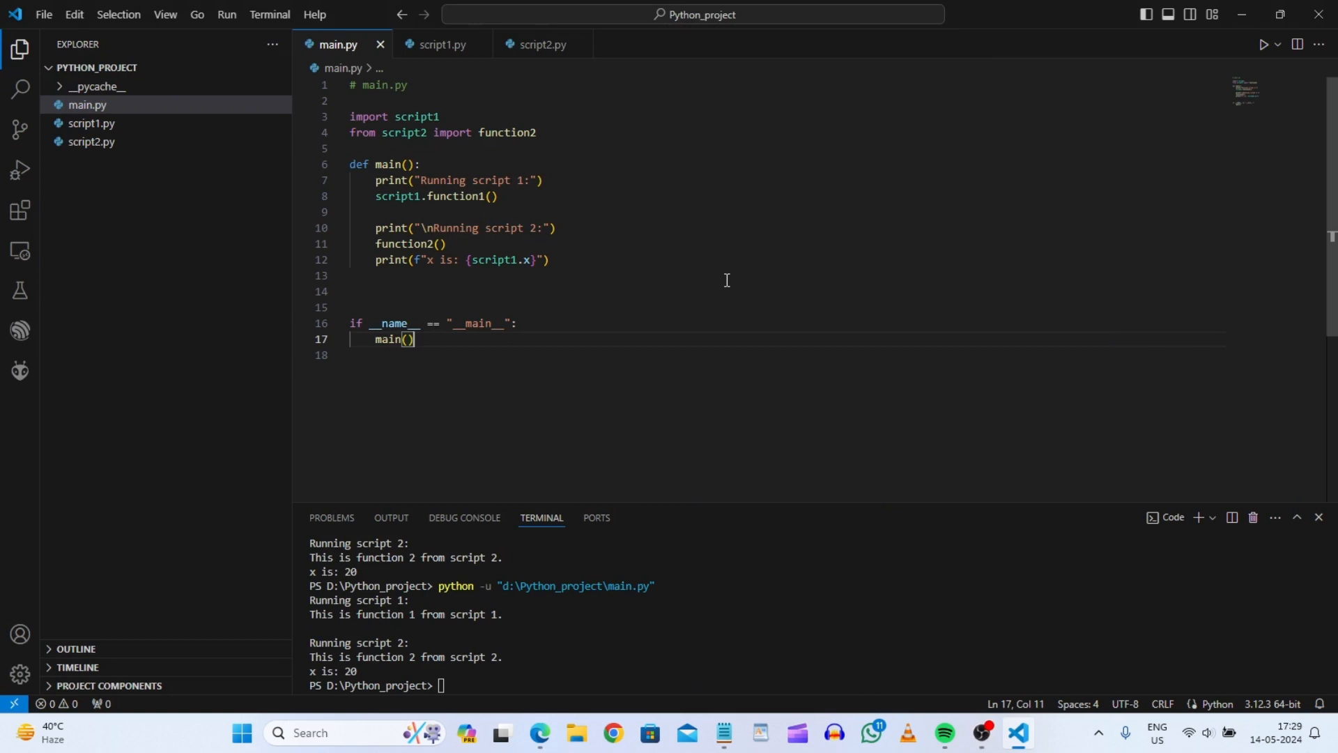
mouse_move(716, 297)
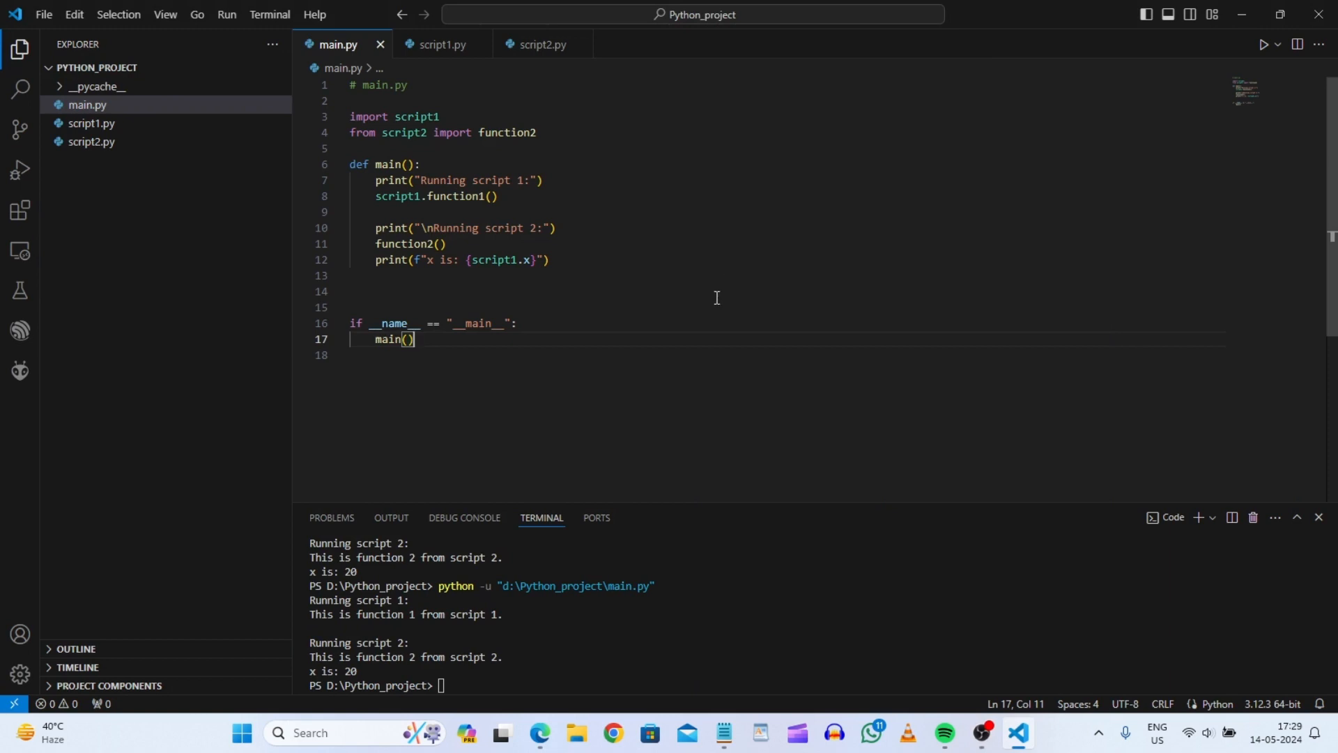
mouse_move(641, 348)
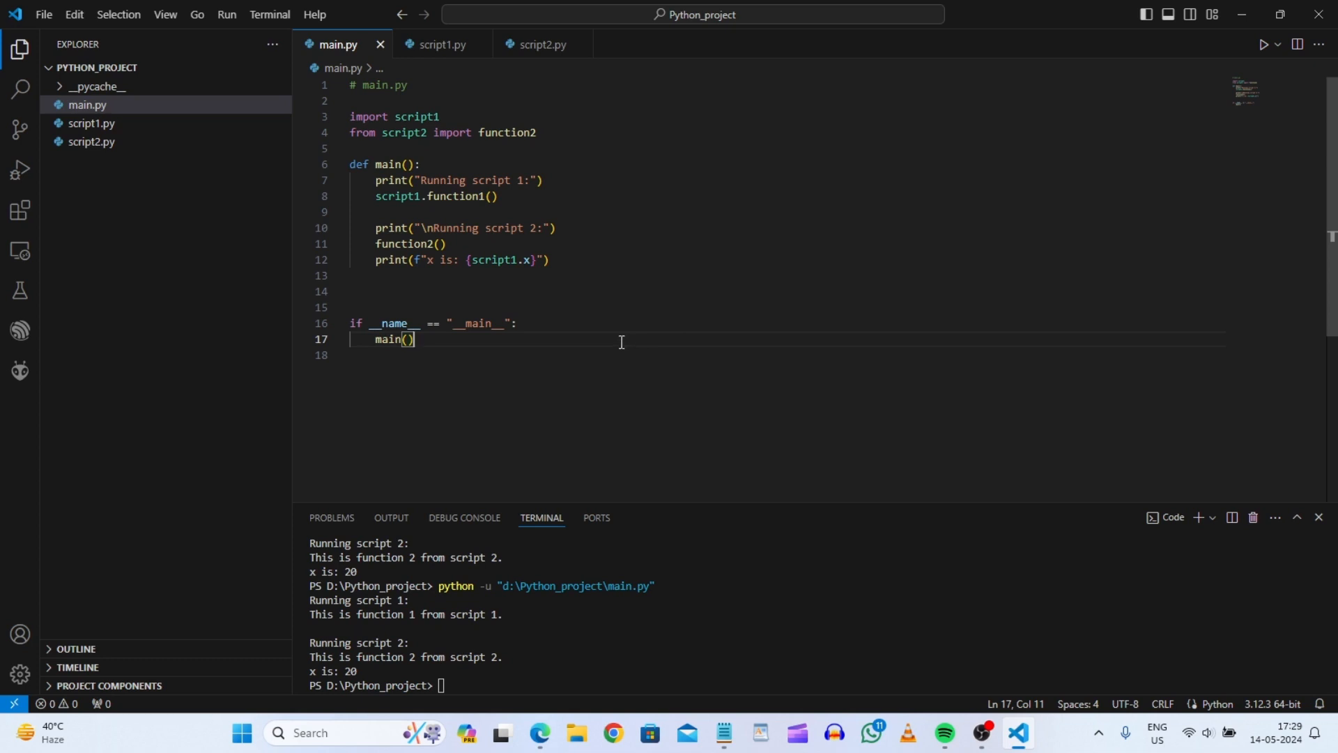
mouse_move(368, 164)
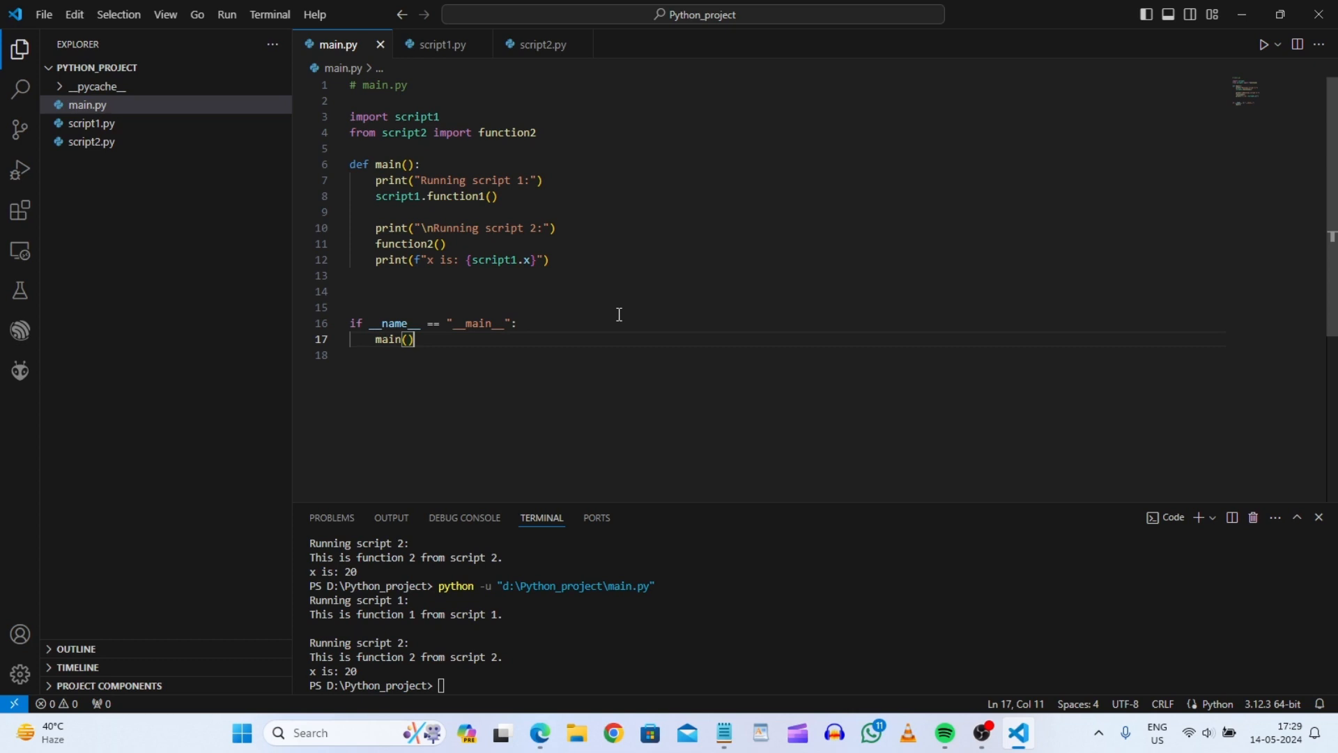
mouse_move(636, 313)
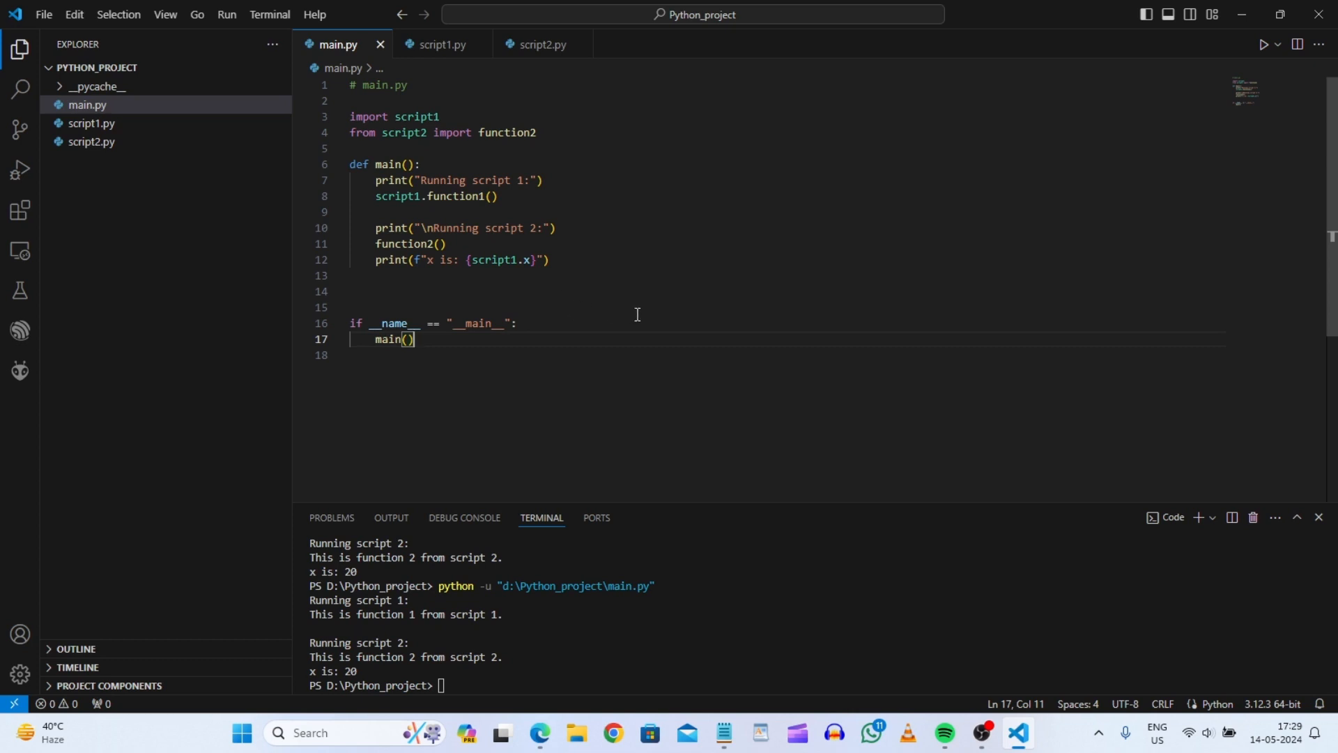
mouse_move(602, 309)
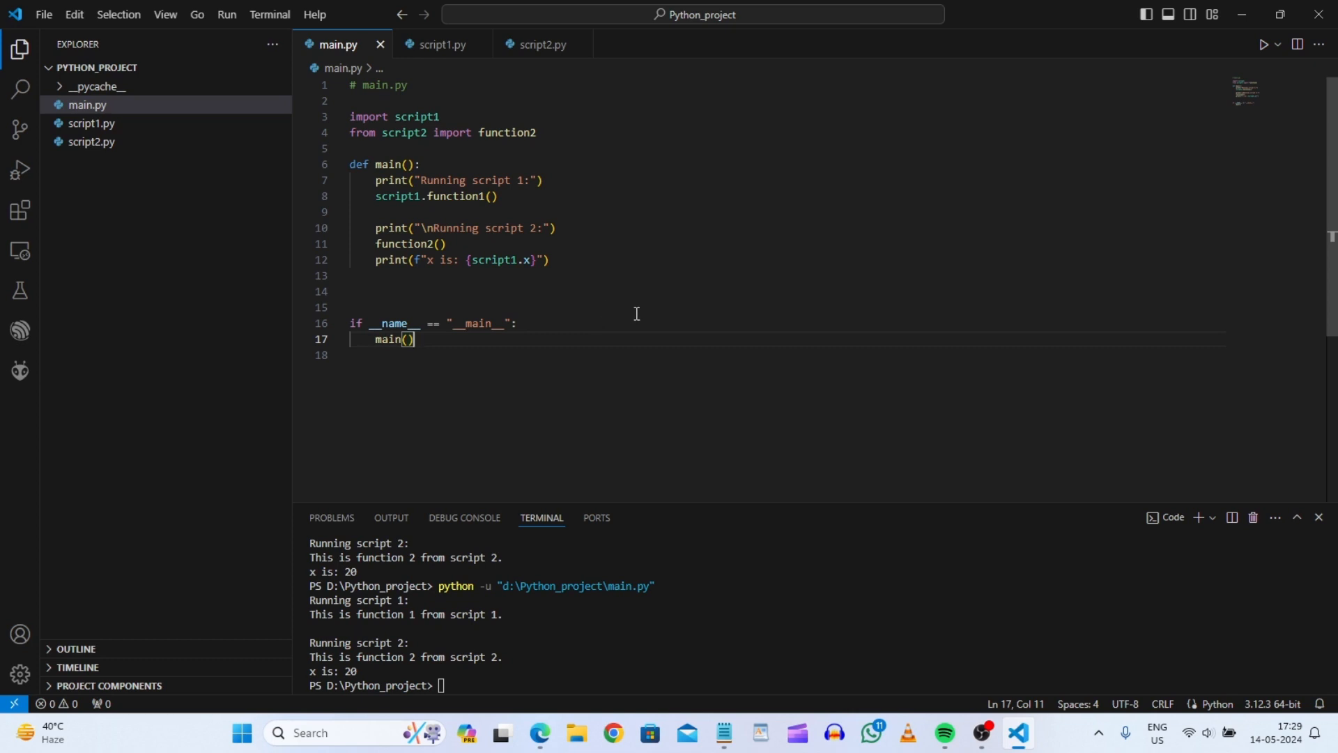
mouse_move(572, 338)
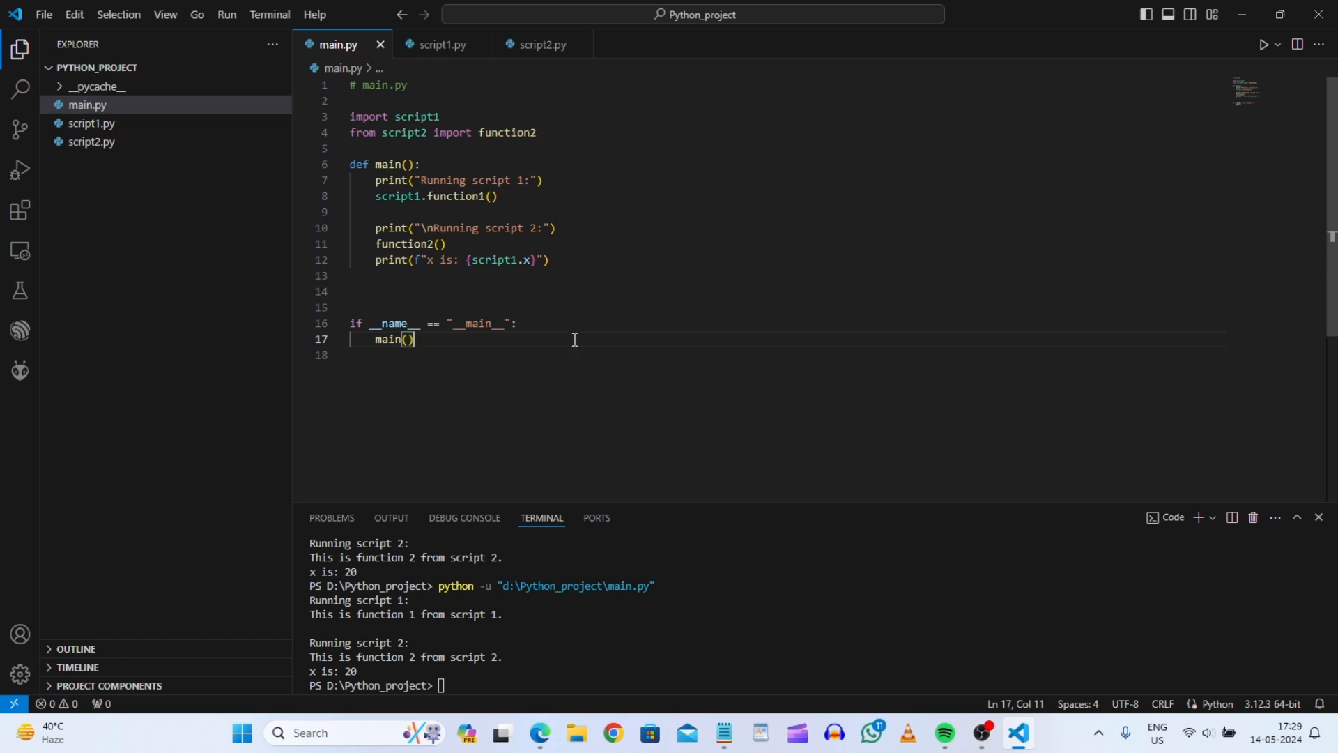
mouse_move(556, 338)
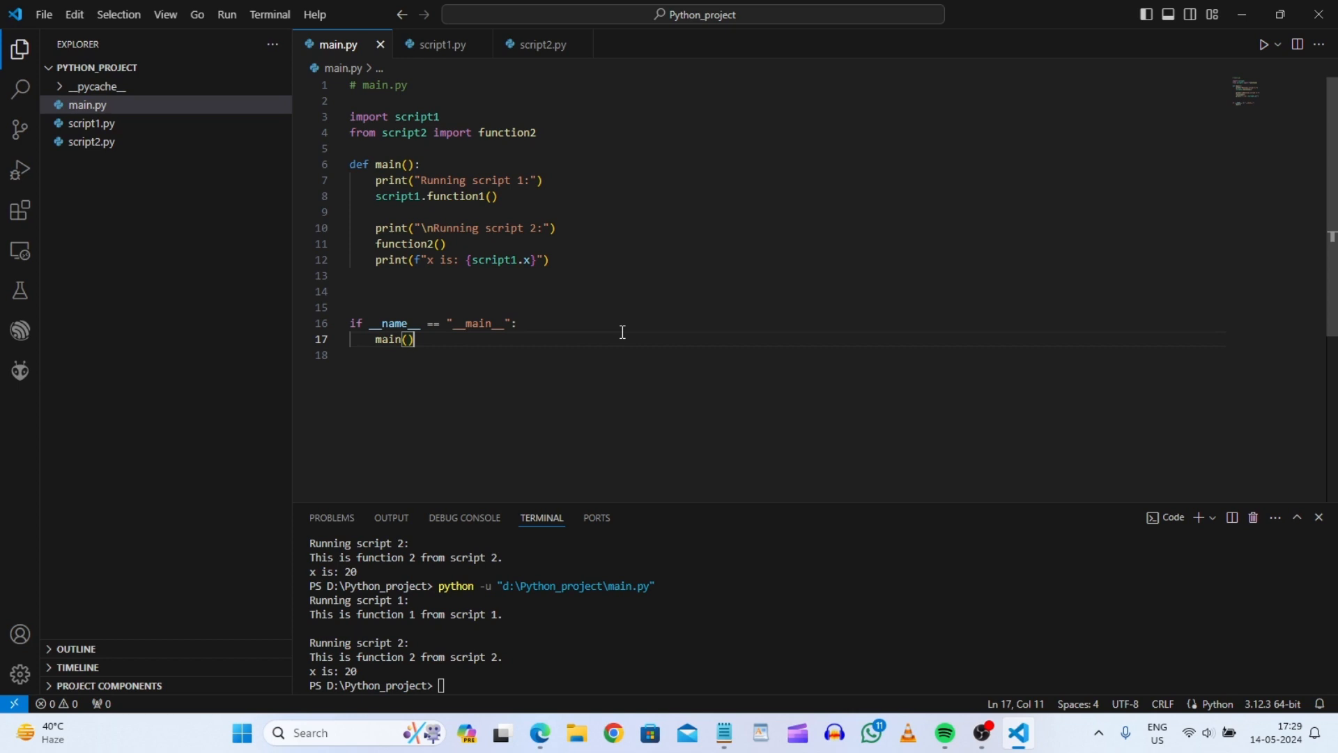
mouse_move(616, 311)
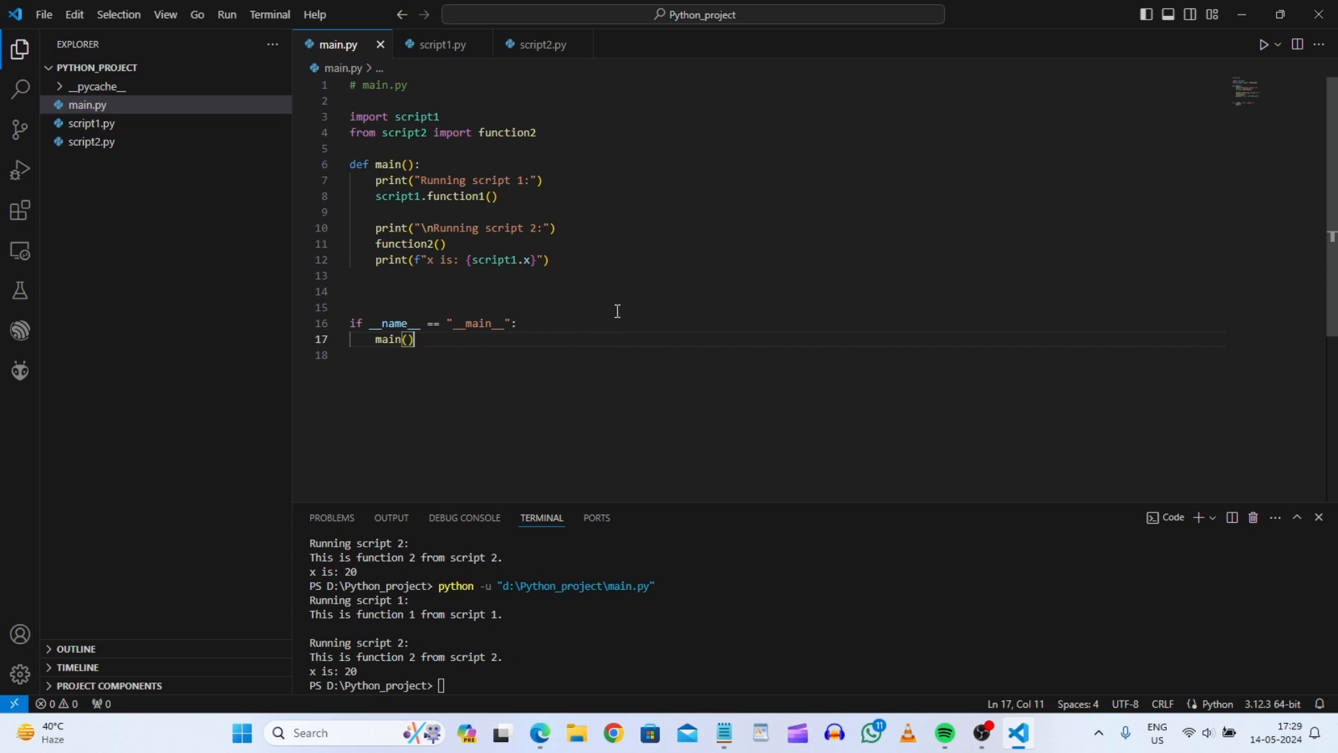
mouse_move(581, 304)
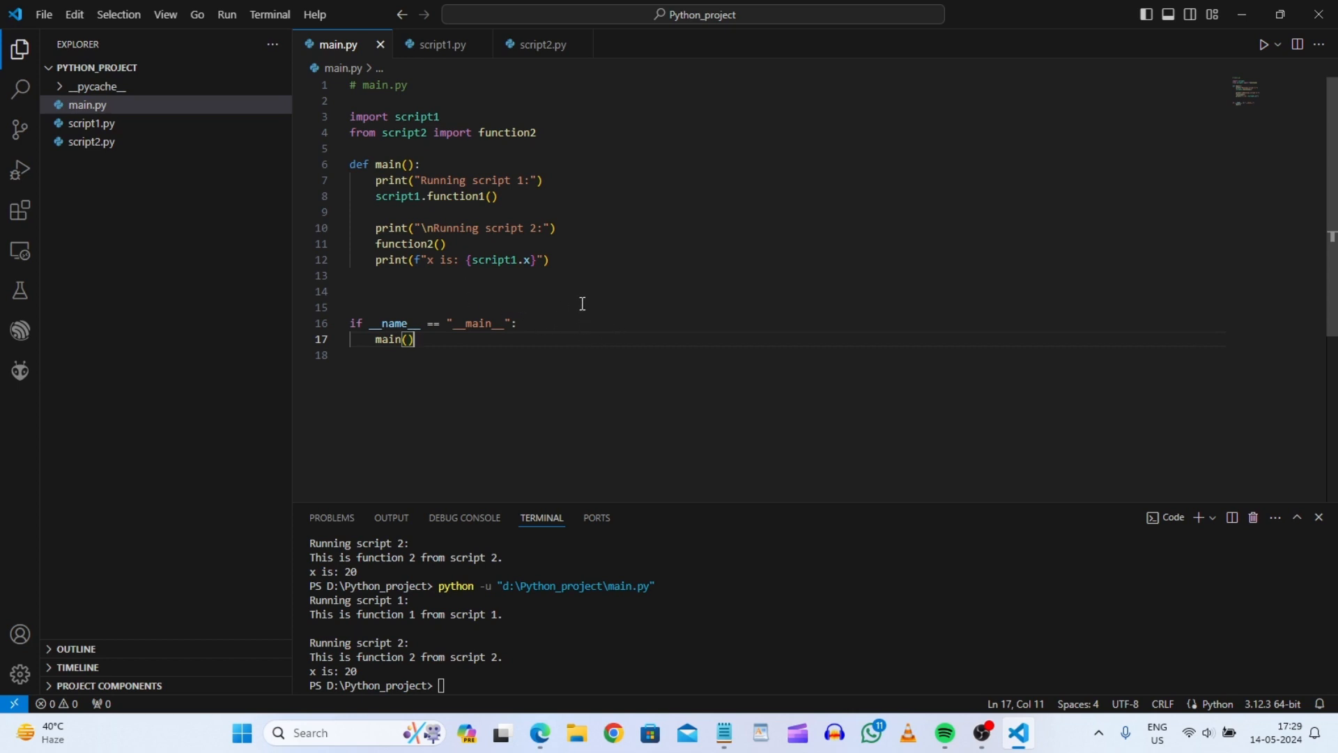
mouse_move(630, 301)
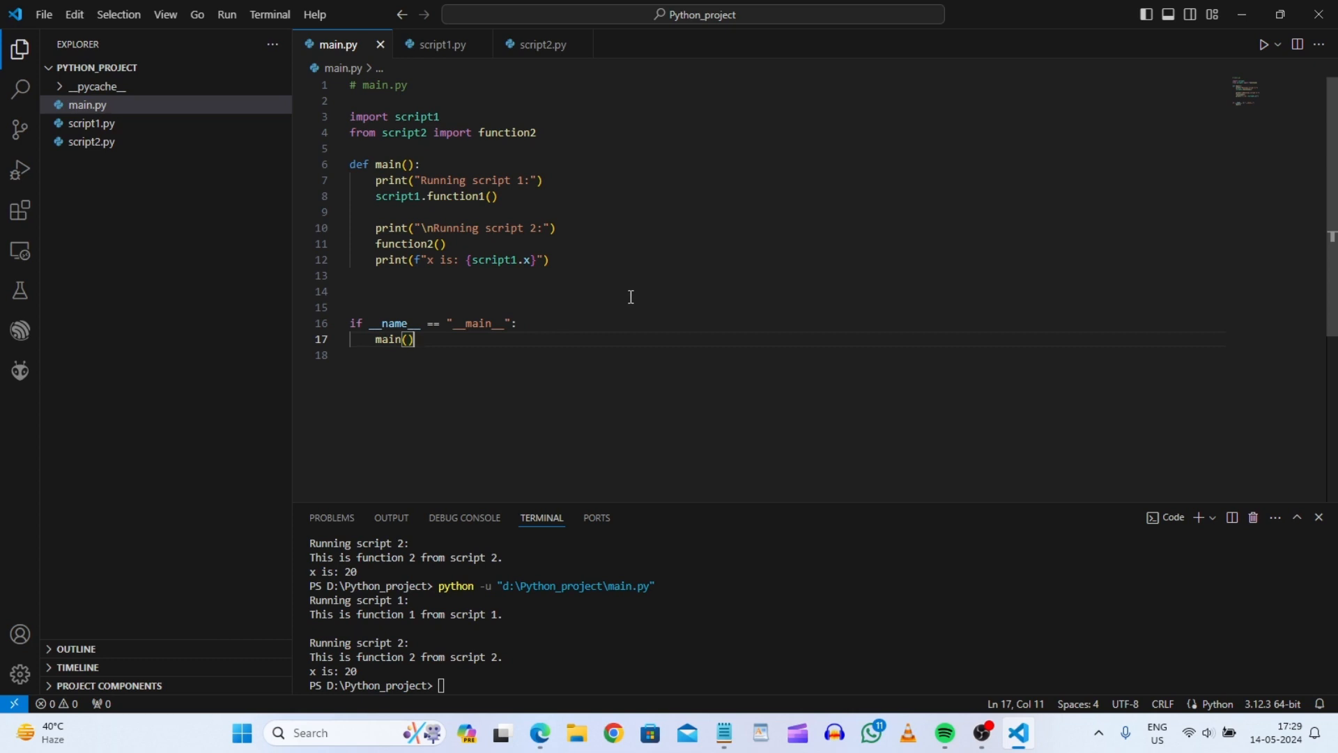
mouse_move(497, 664)
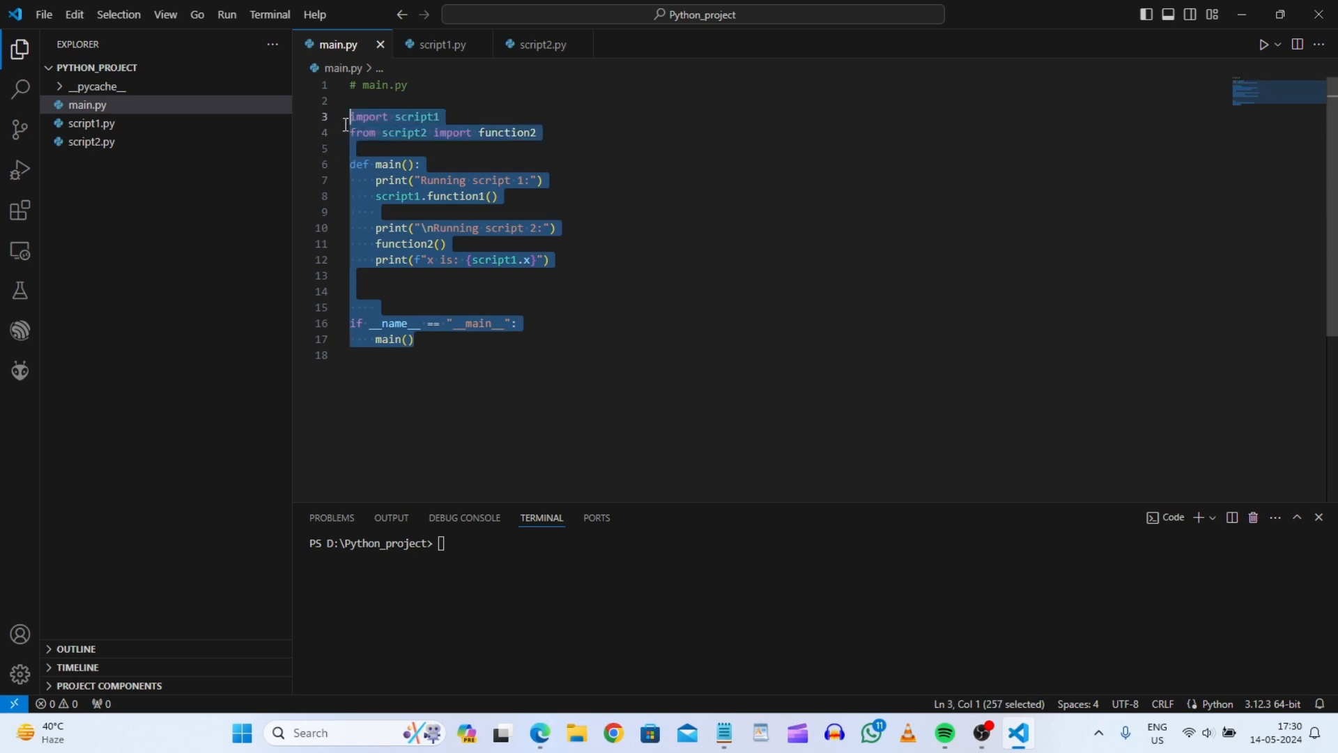
mouse_move(154, 149)
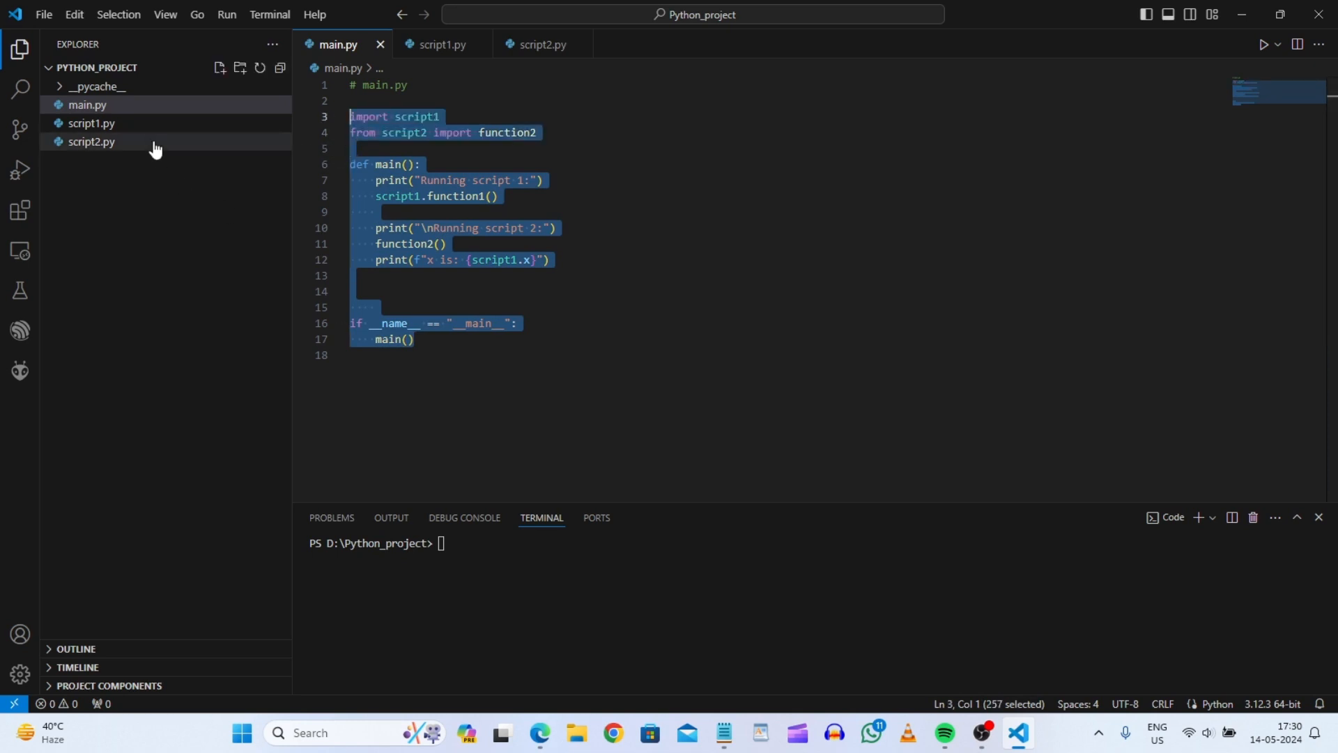
Step: Review script1.py (x = 20, function1) and return to main.py
left_click(92, 123)
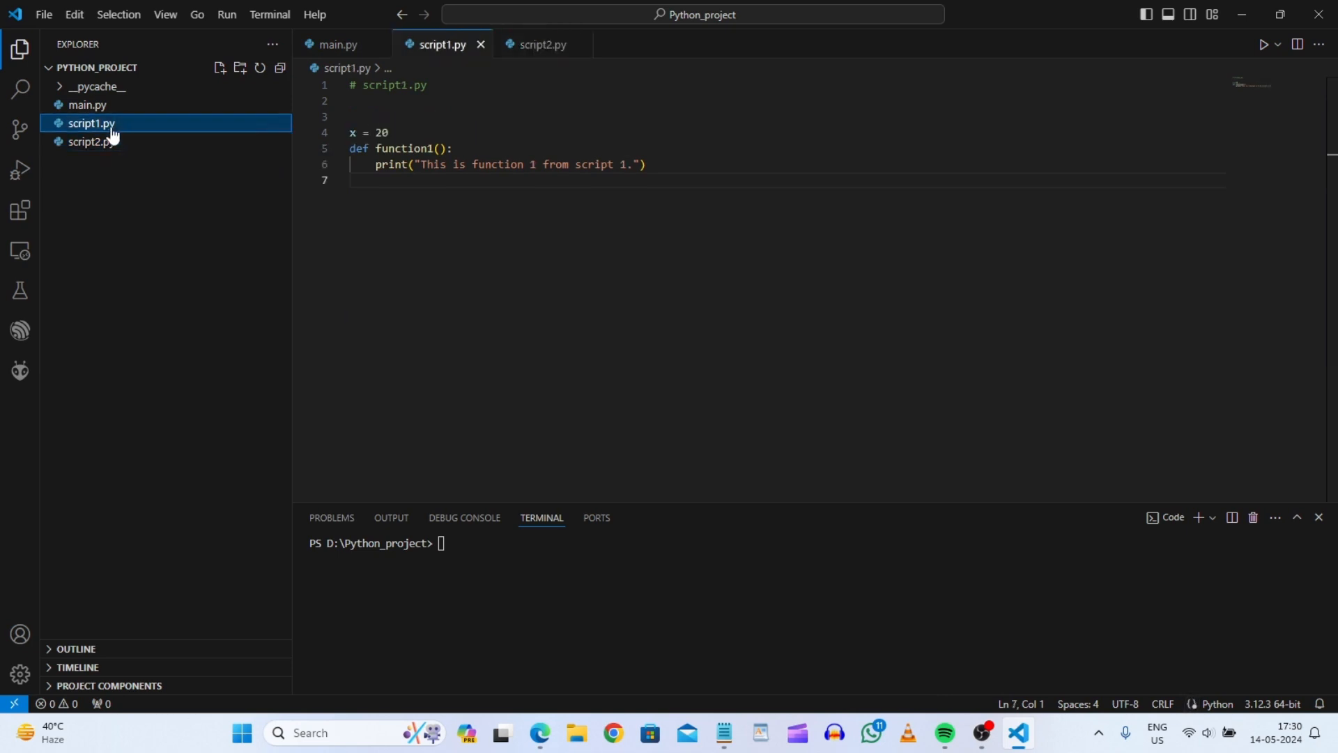
left_click(86, 104)
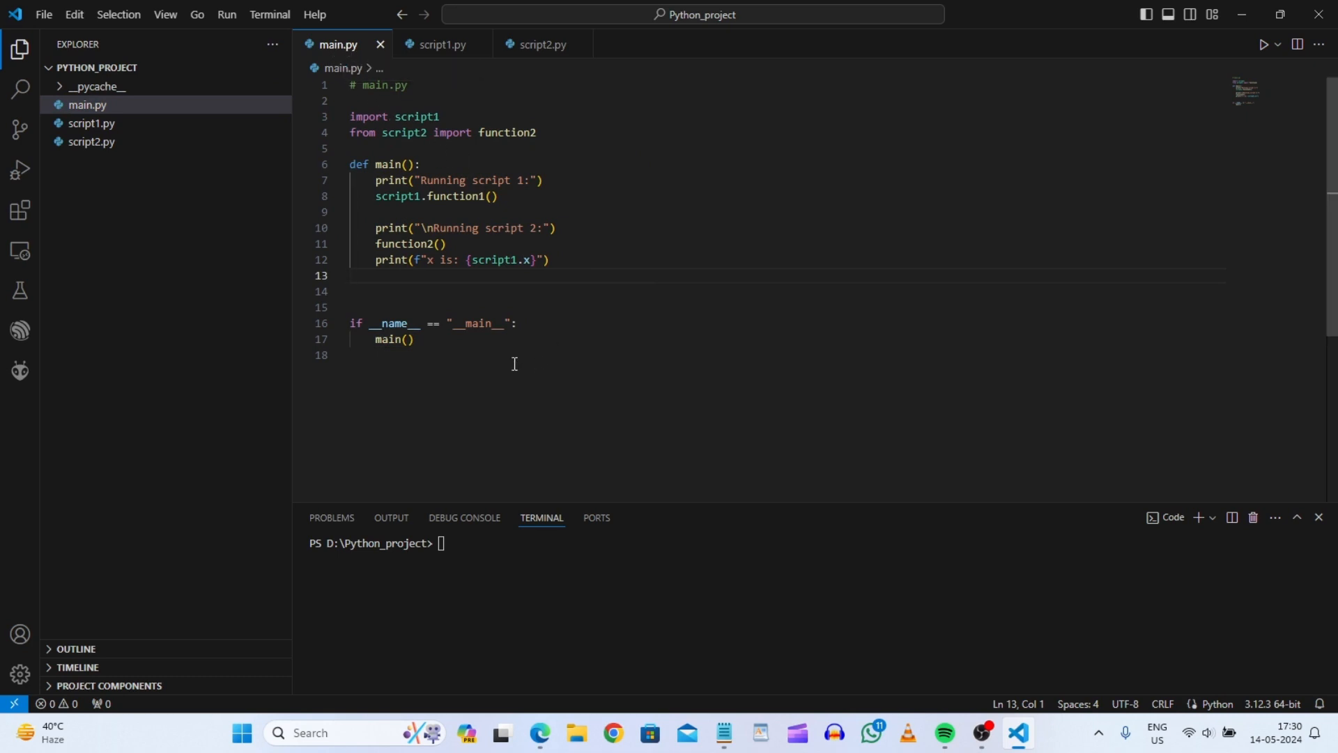
mouse_move(477, 184)
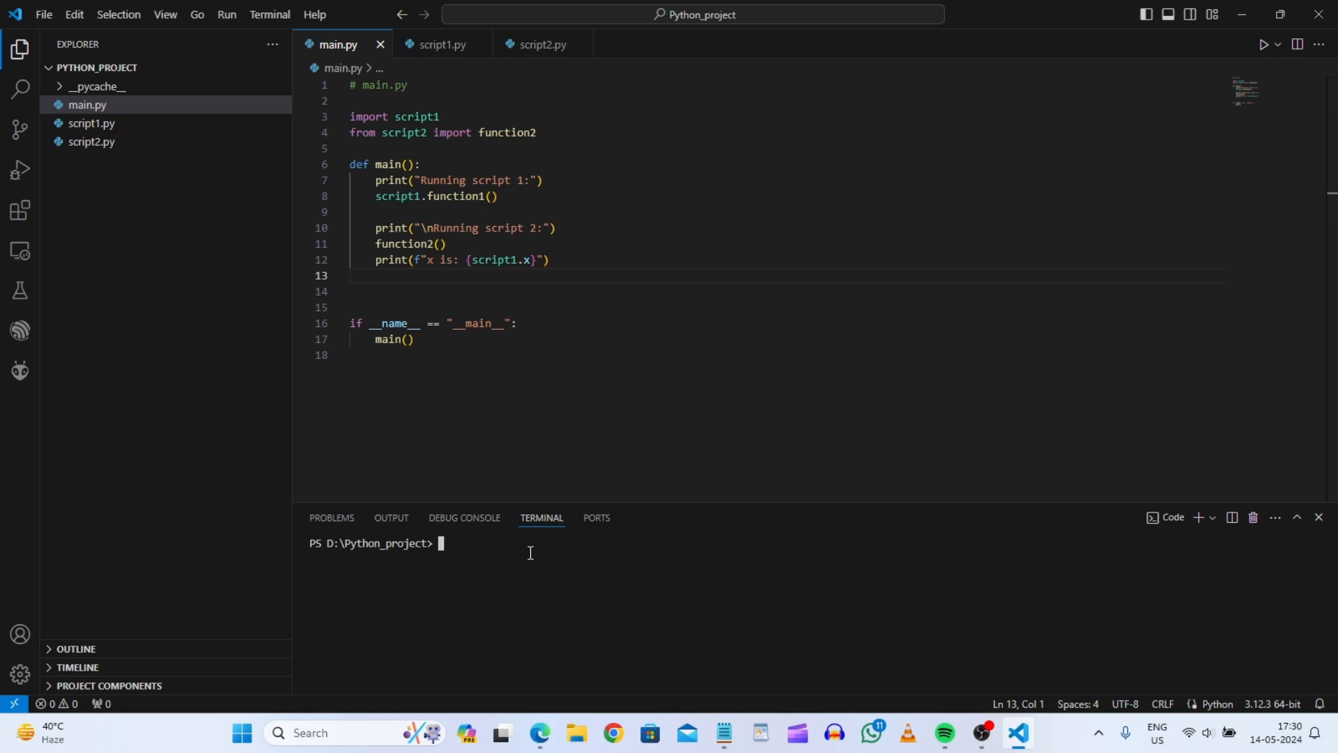
Step: Run pip install pyinstaller in the integrated terminal
type("pip")
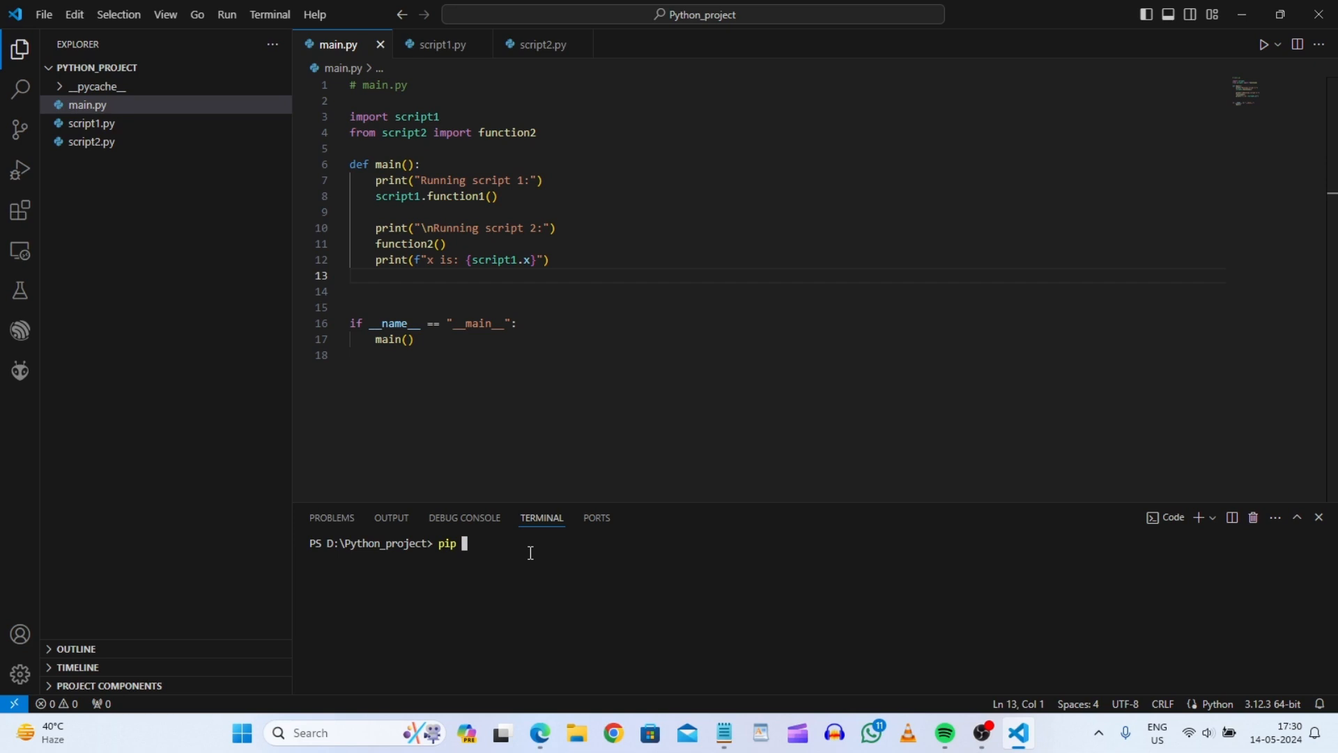
type("install")
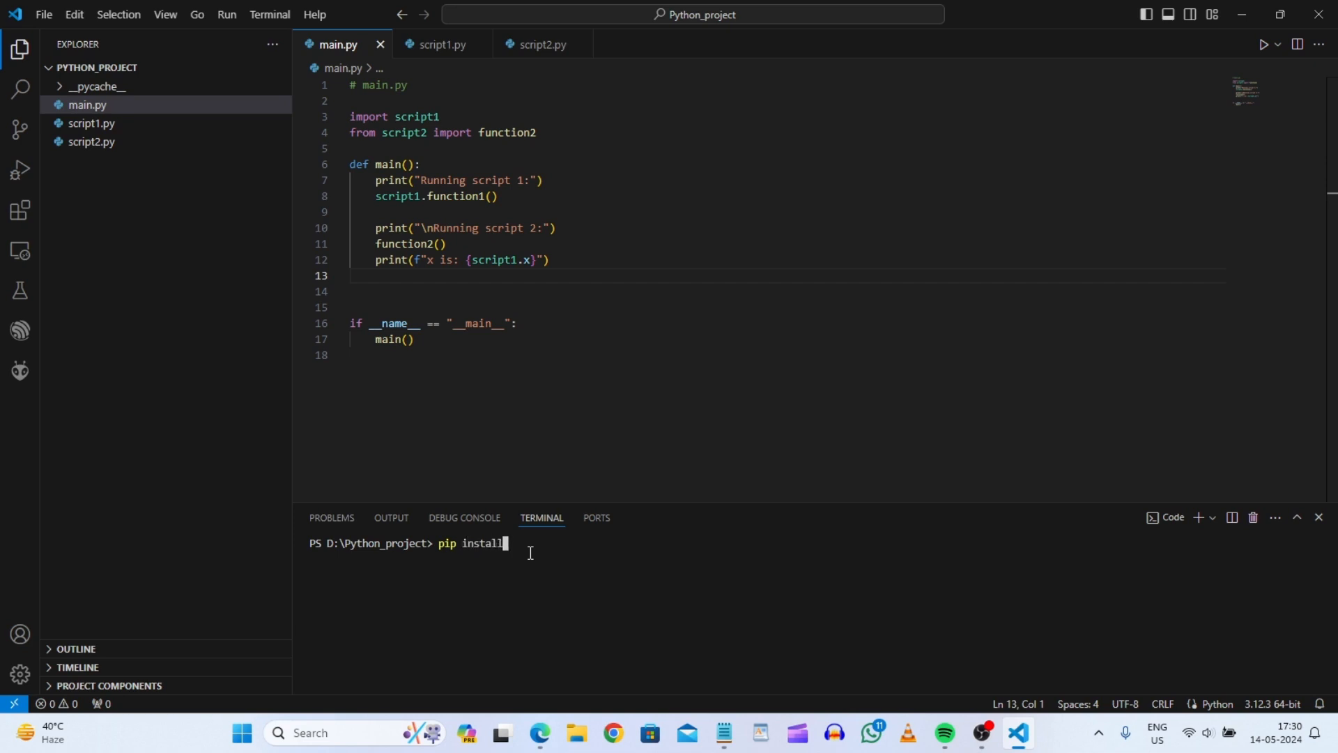
type("p")
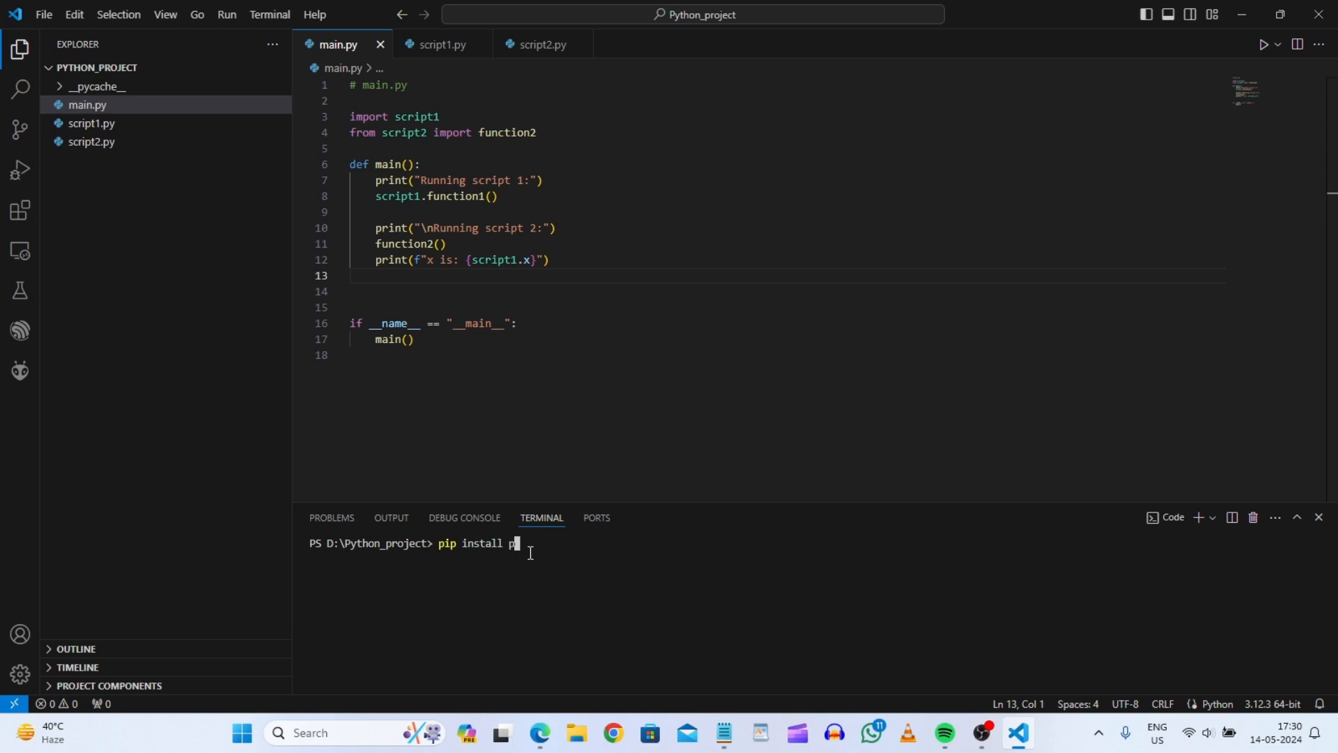
type("yinstall")
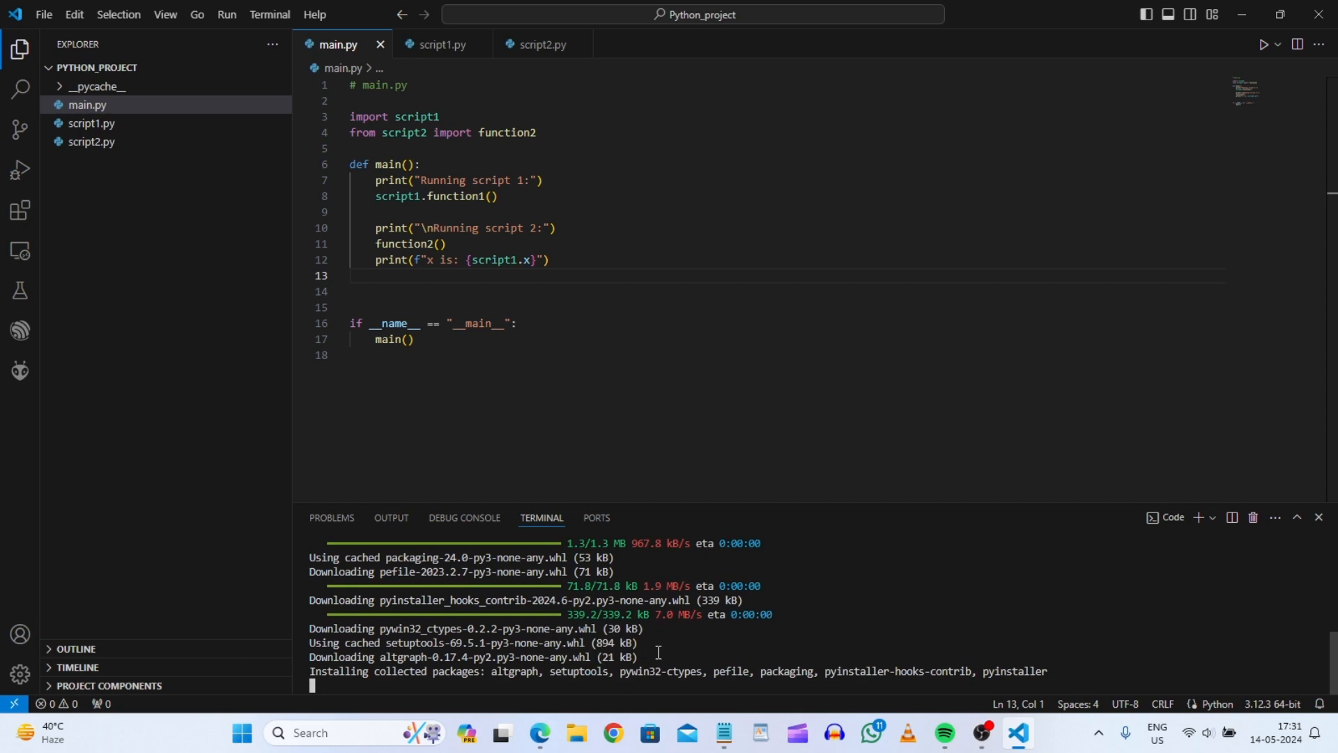
mouse_move(680, 656)
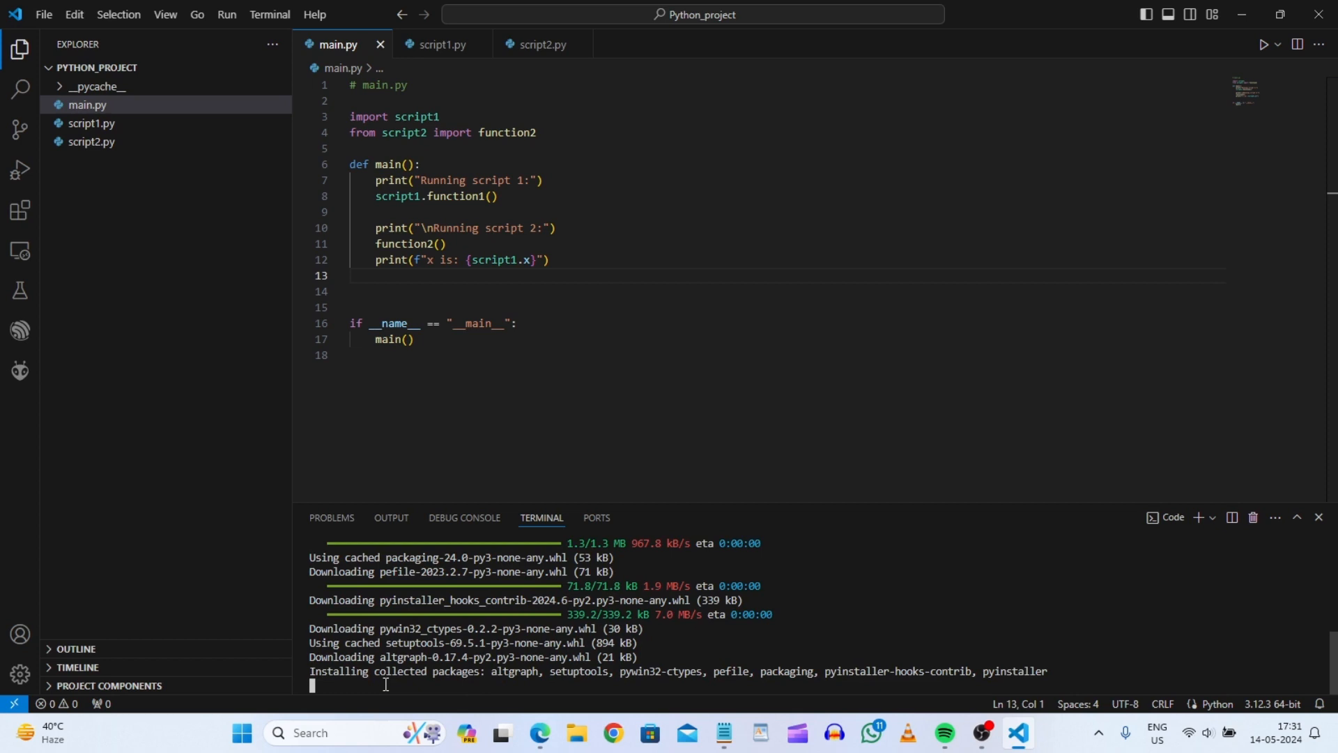
mouse_move(691, 638)
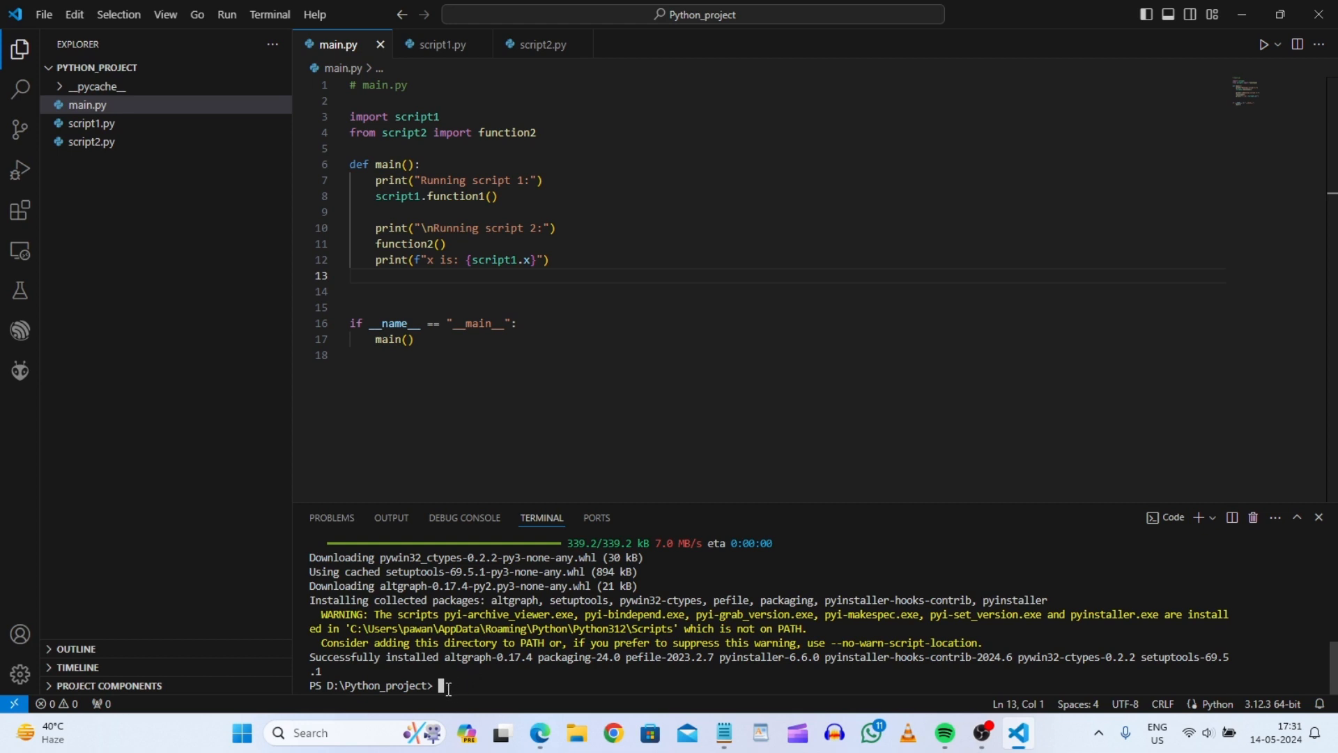
Step: Run pyinstaller .\main.py in the terminal, which PowerShell reports as not recognized
type("pyinstaller")
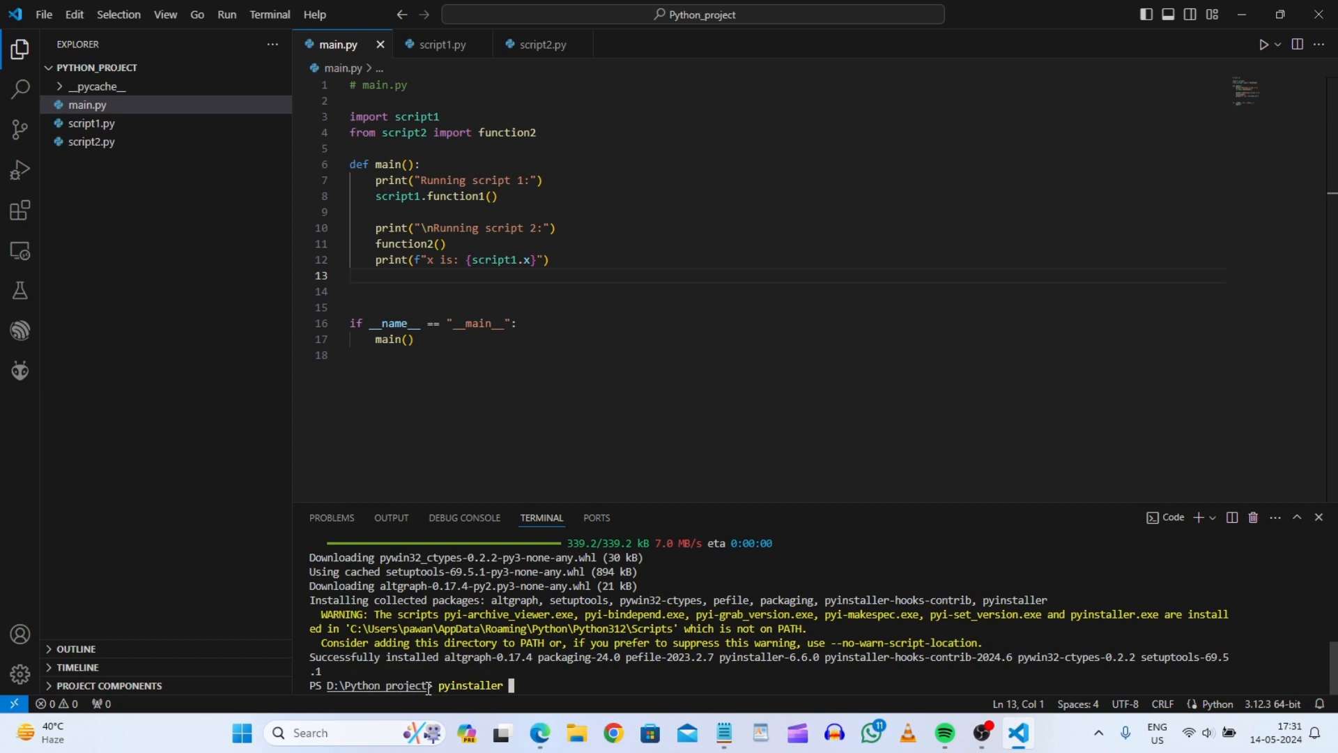
mouse_move(322, 500)
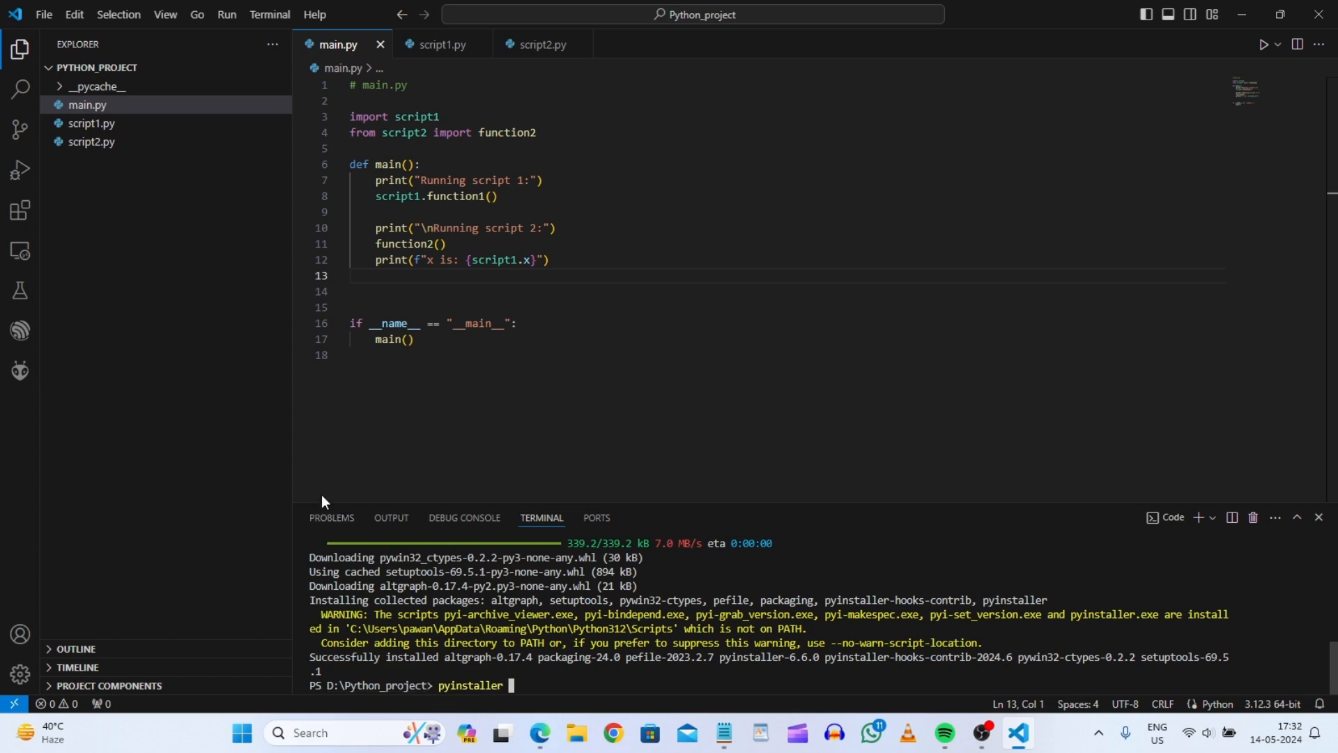
mouse_move(100, 111)
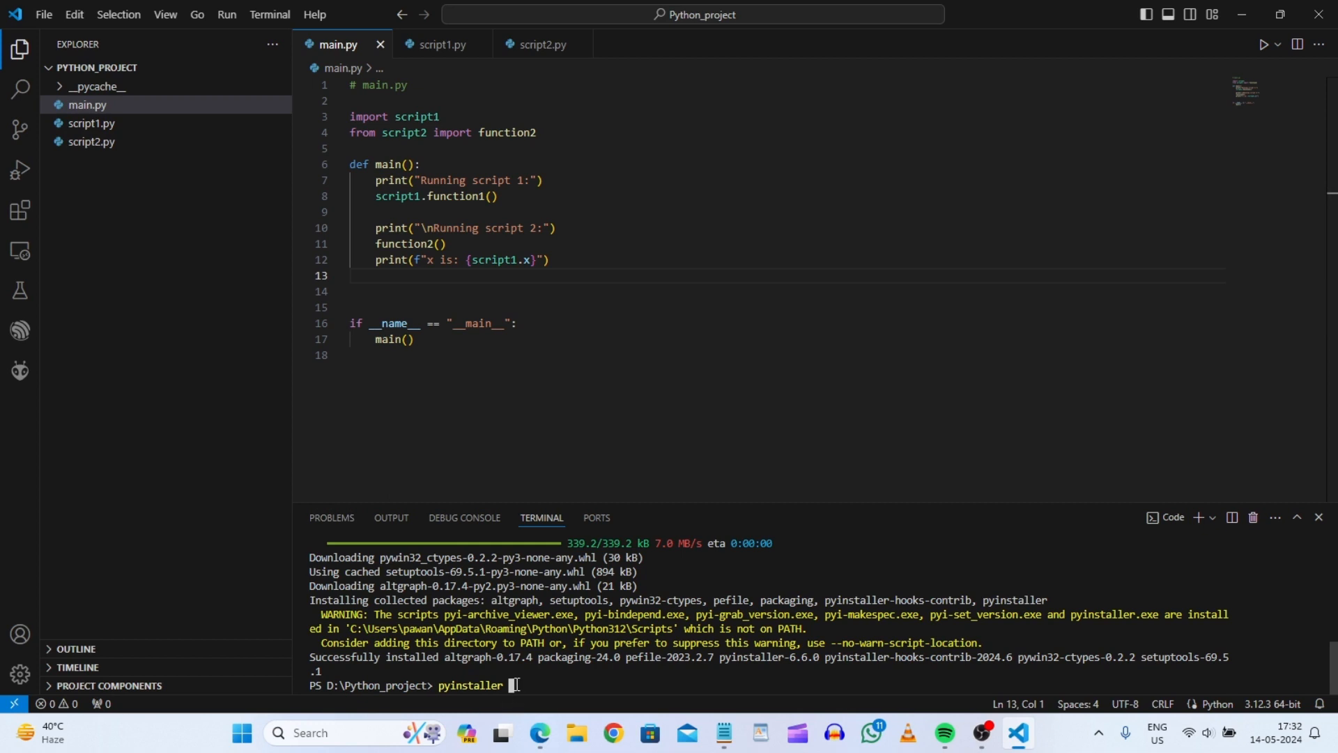
mouse_move(529, 684)
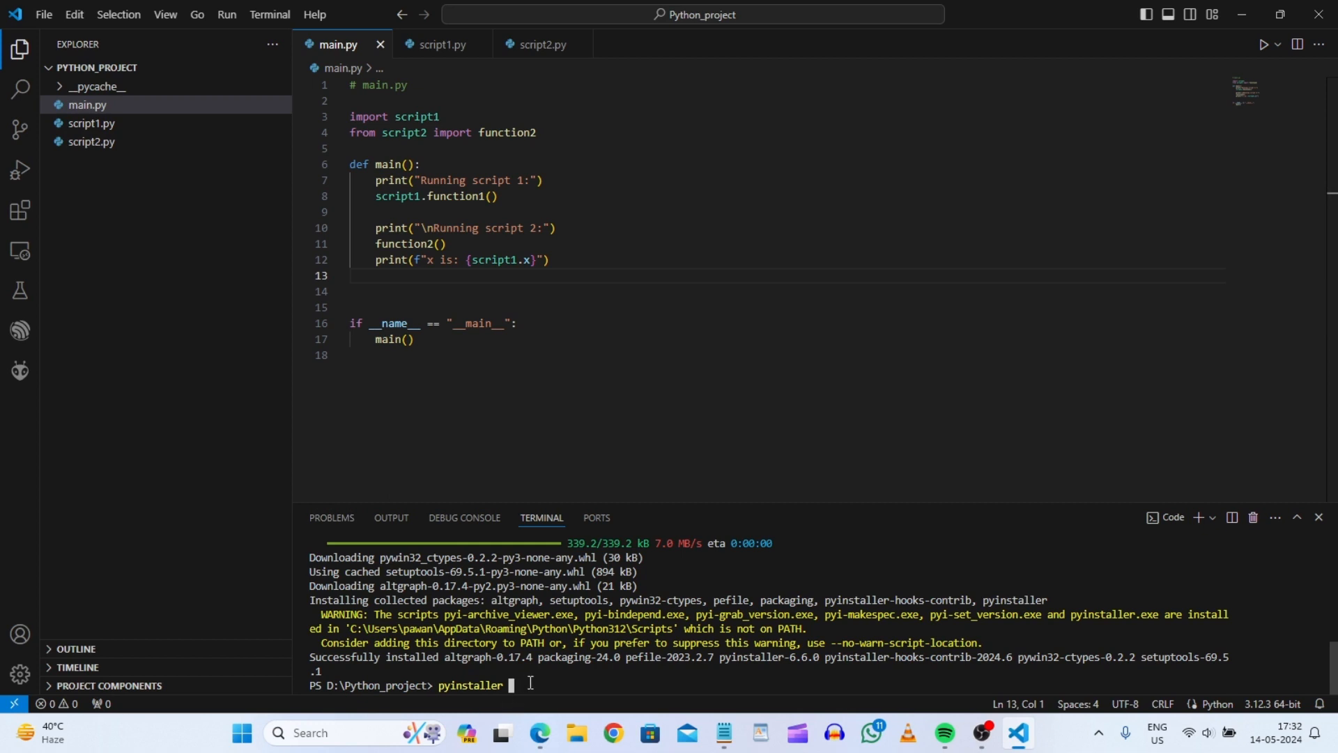
type(".\\main.py")
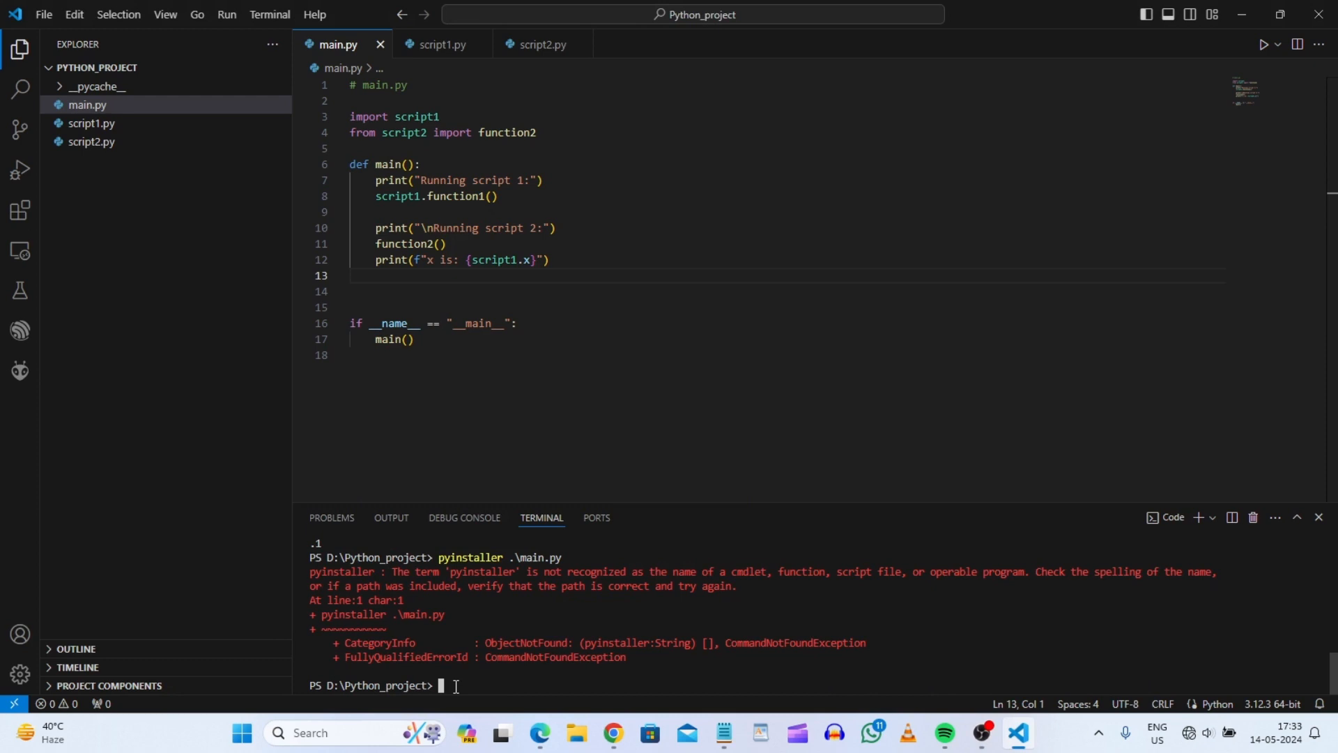
Step: Reinstall PyInstaller with pip install pyinstaller
type("p")
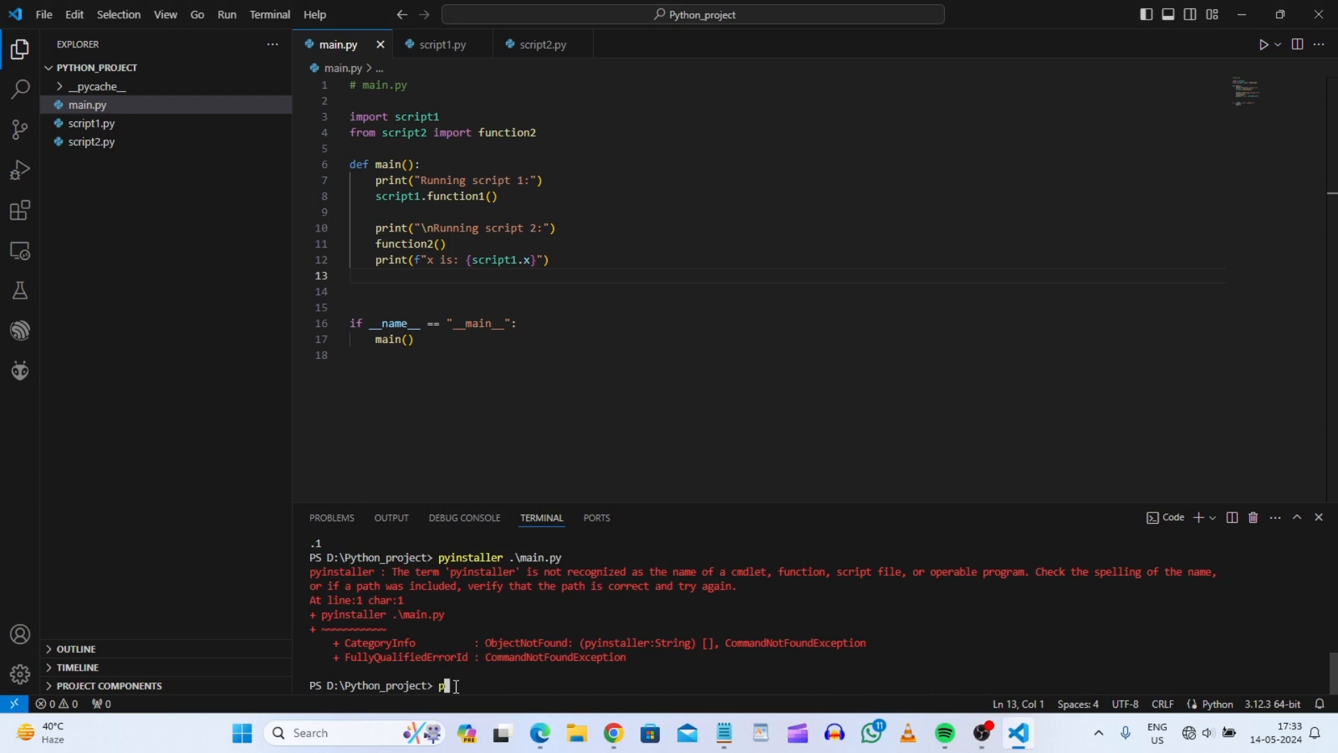
type("yinst")
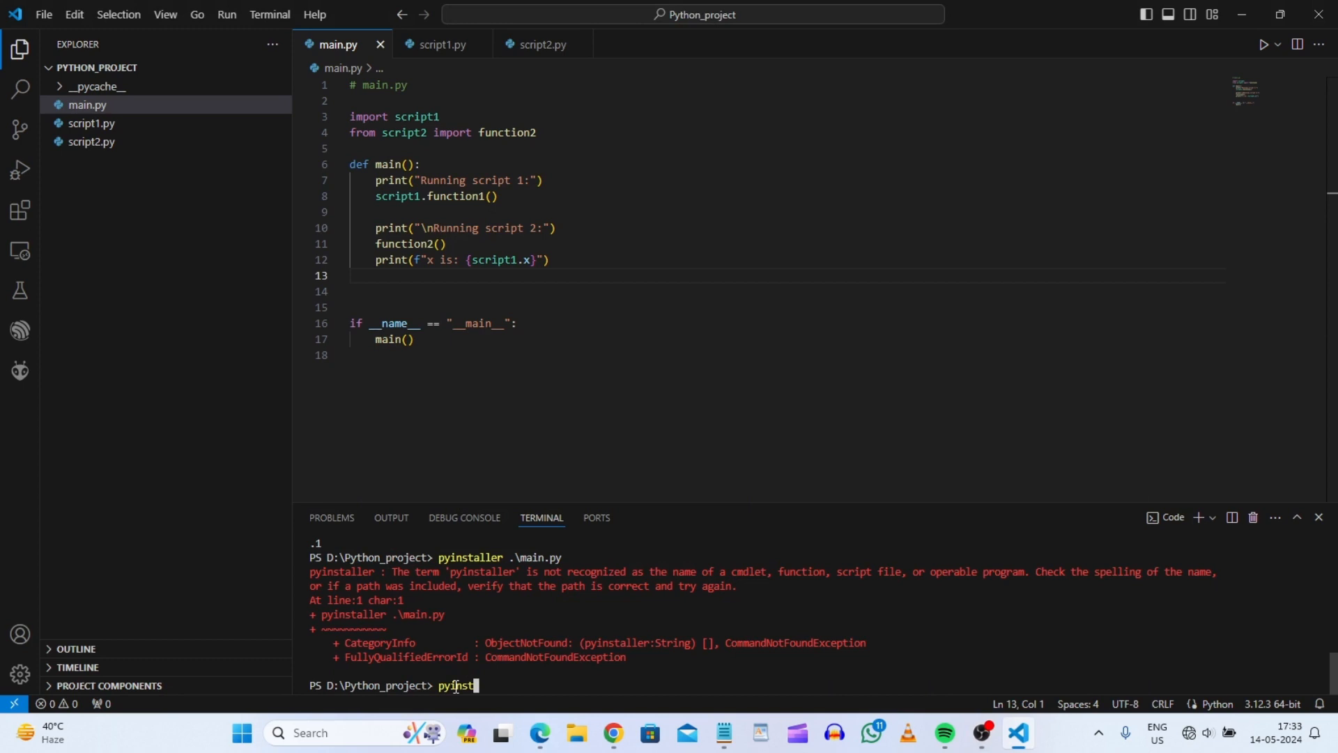
type("aller")
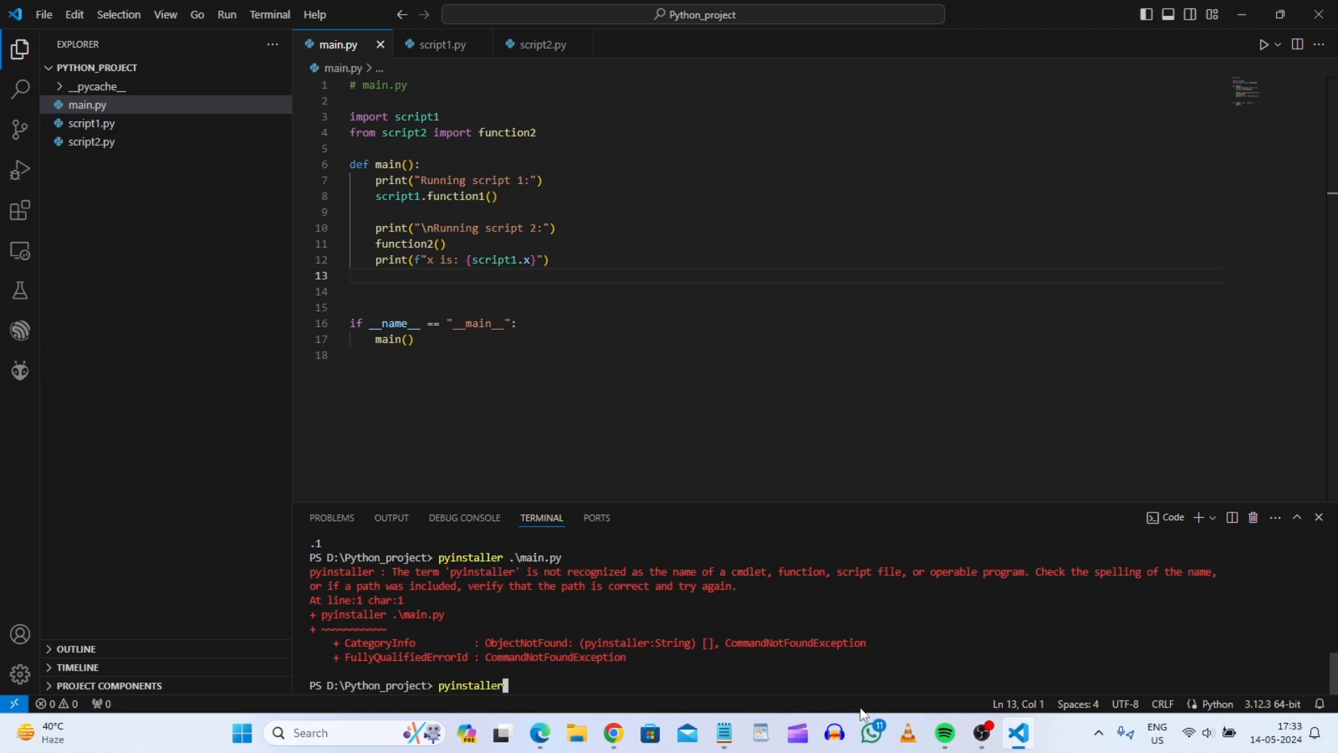
mouse_move(641, 707)
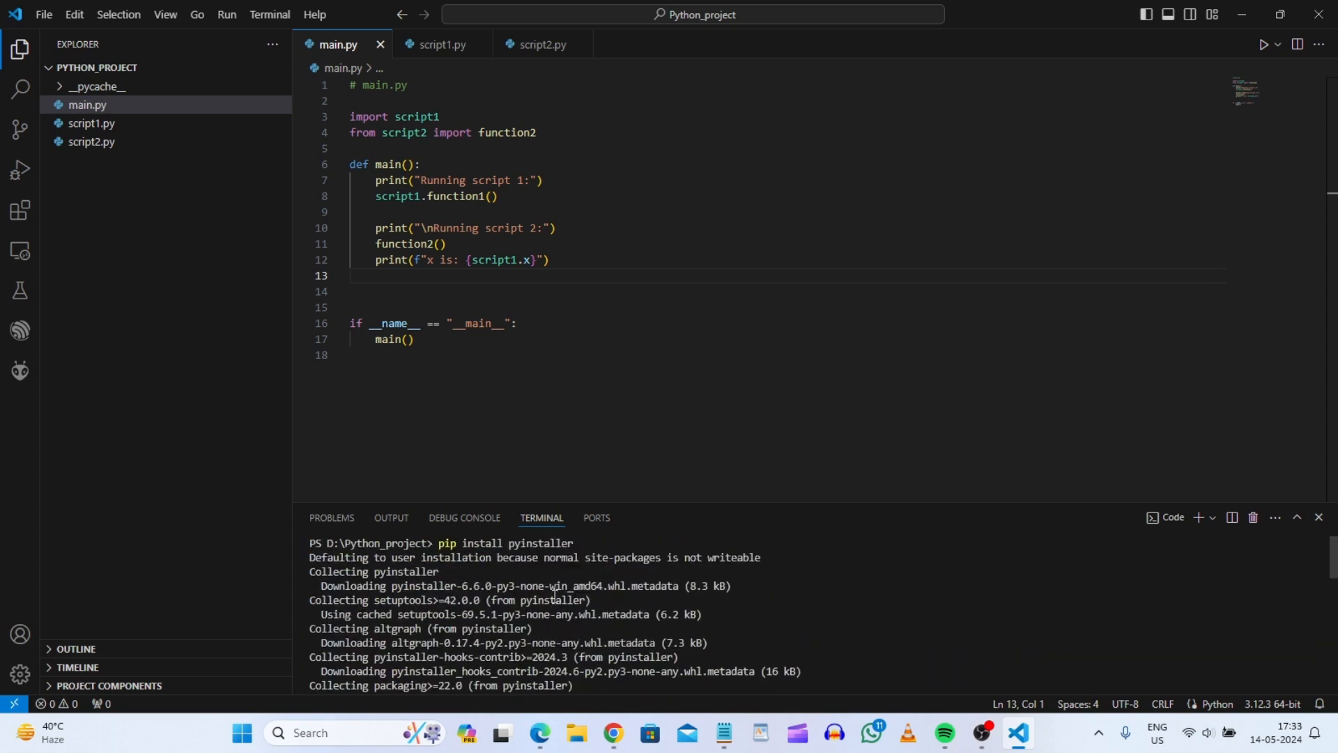
Step: Run pyinstaller .\main.py again to build main.py into build and dist folders
type("pyinstaller .\\main.py")
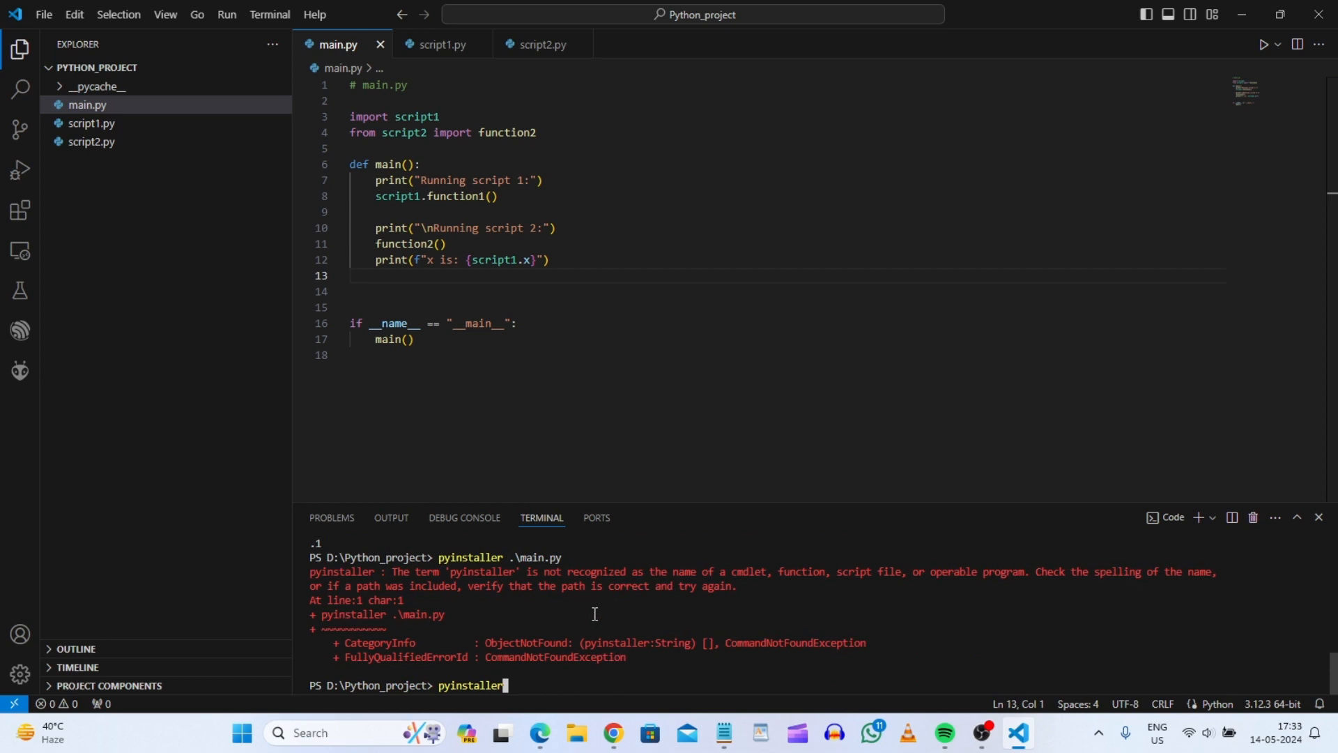
mouse_move(535, 685)
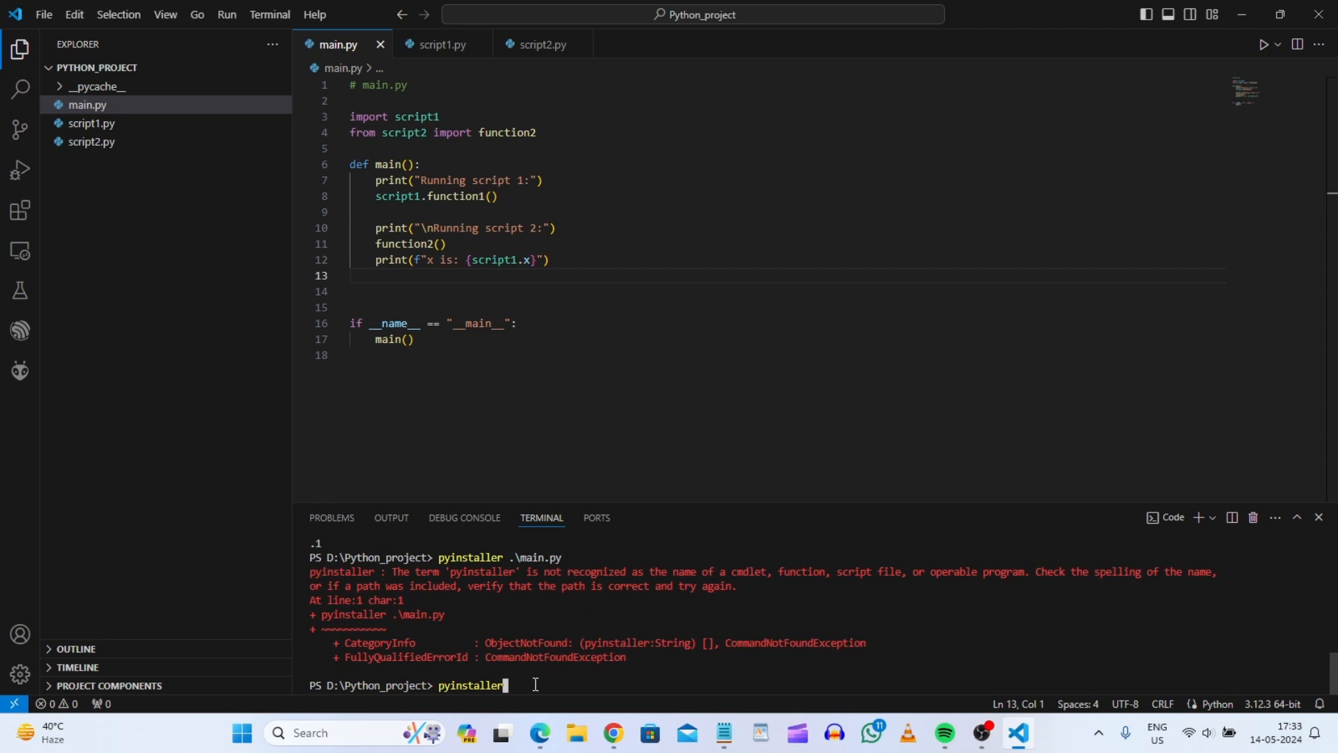
type("main.")
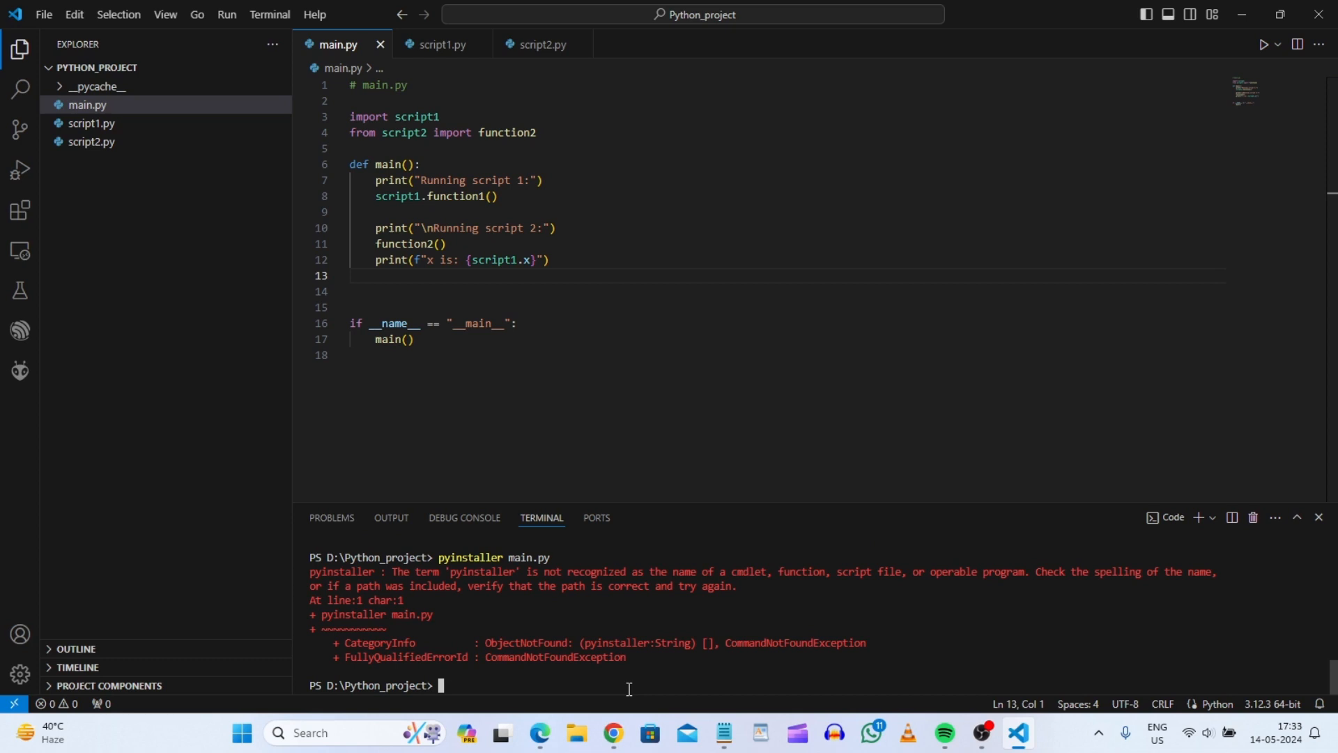
type("pyinstaller .\\main.py")
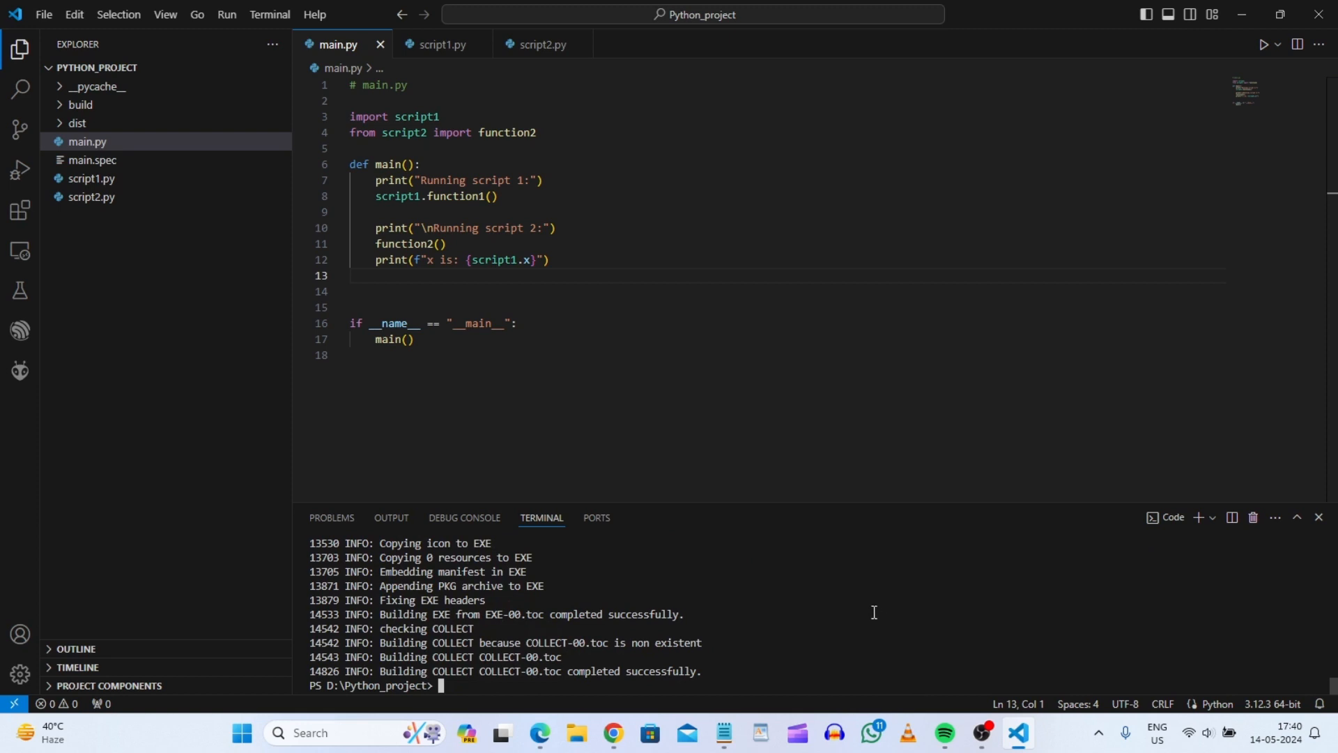
mouse_move(817, 606)
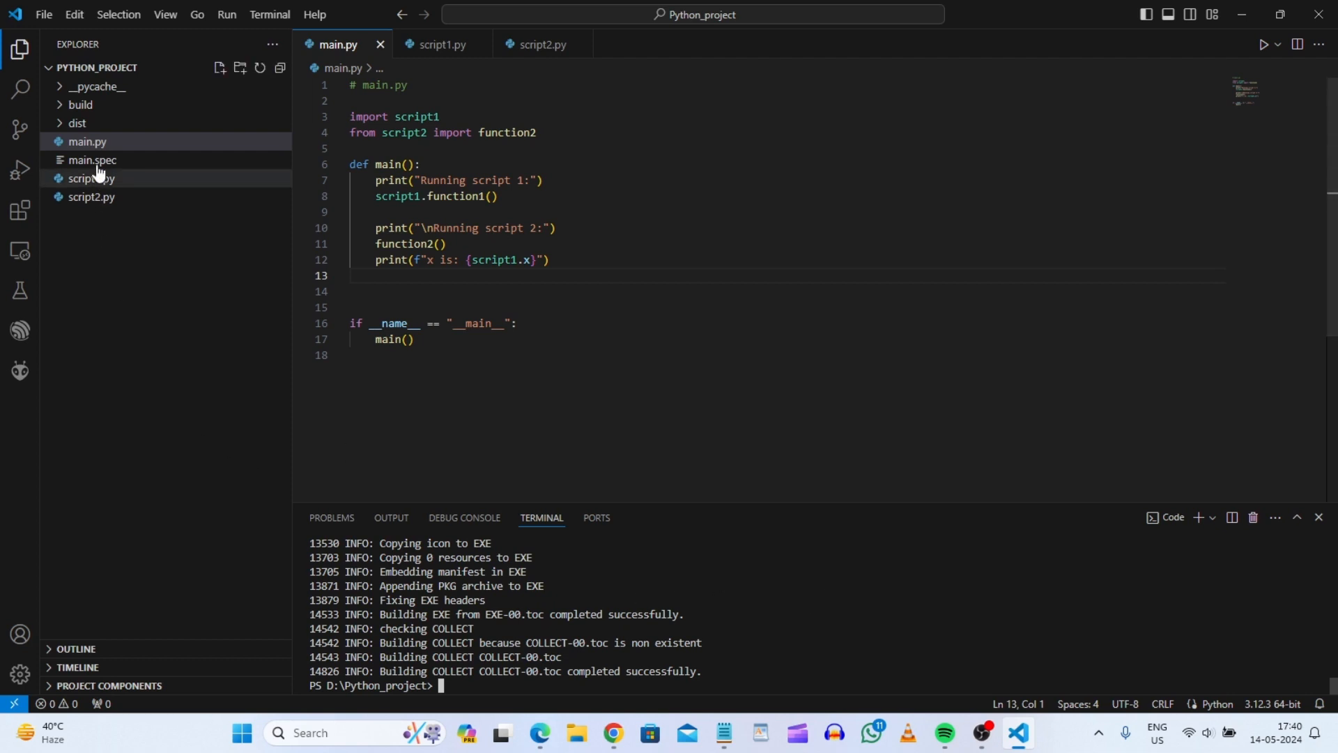
mouse_move(87, 141)
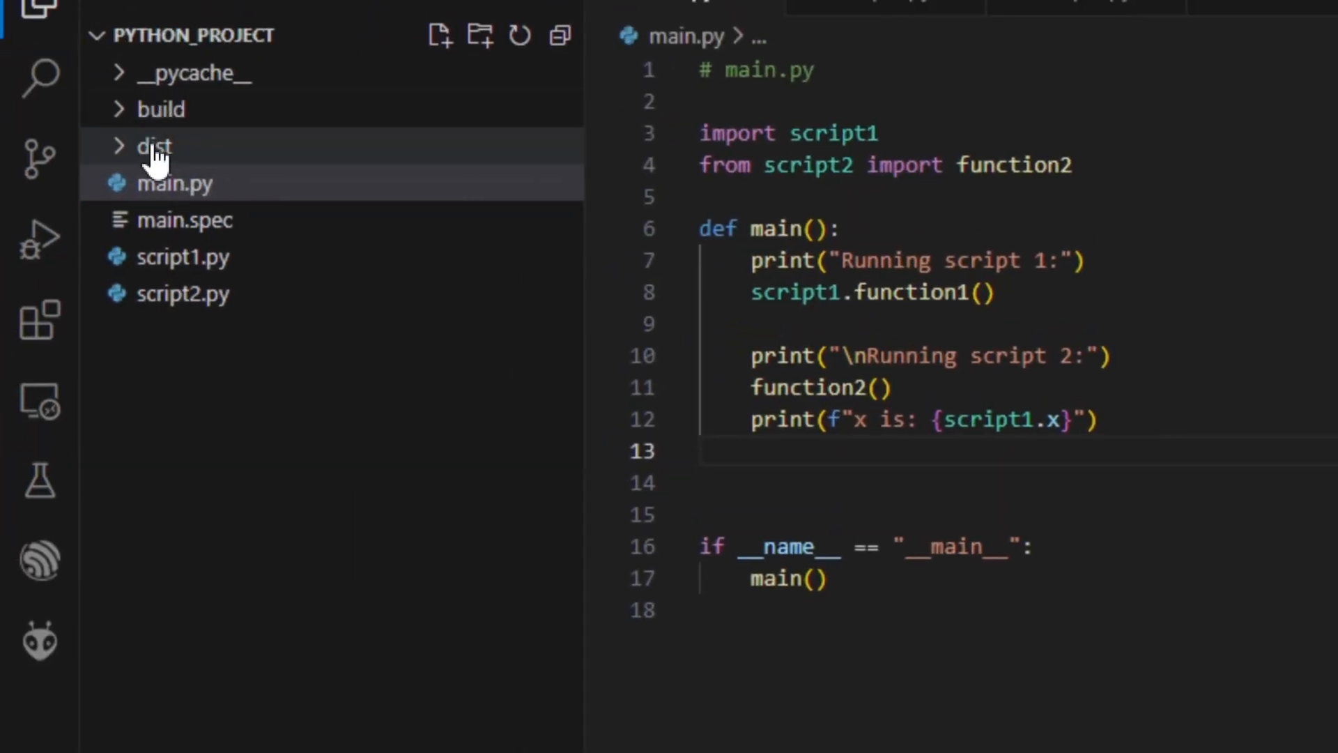
mouse_move(177, 230)
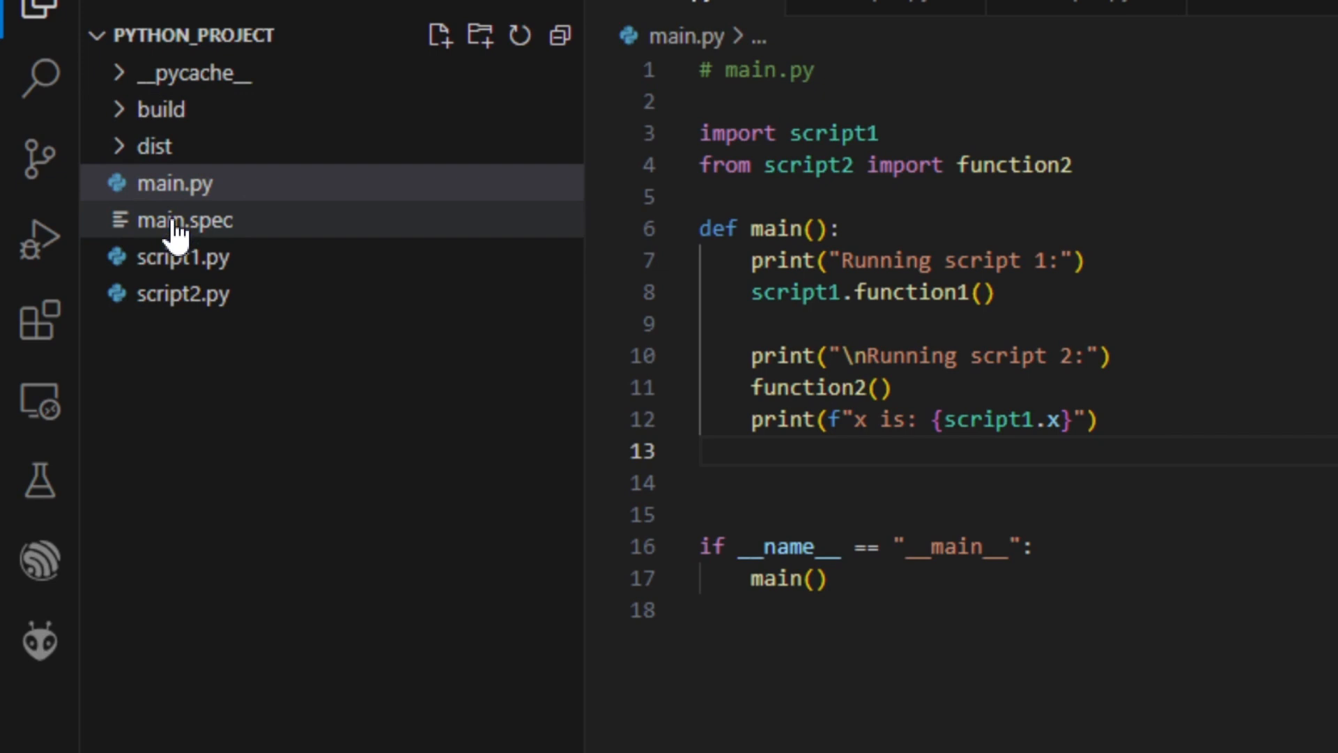
Step: Expand dist to show main.exe and reveal dist\main in File Explorer
left_click(156, 146)
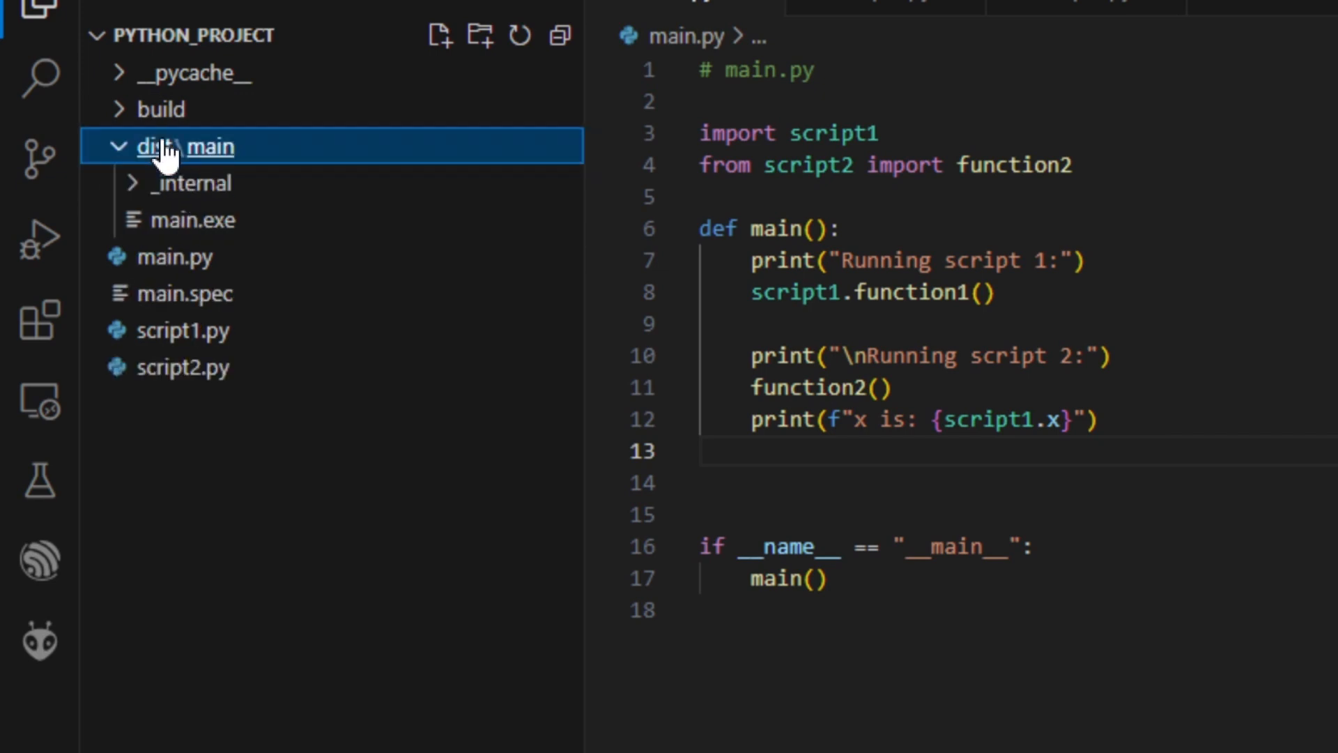
right_click(180, 146)
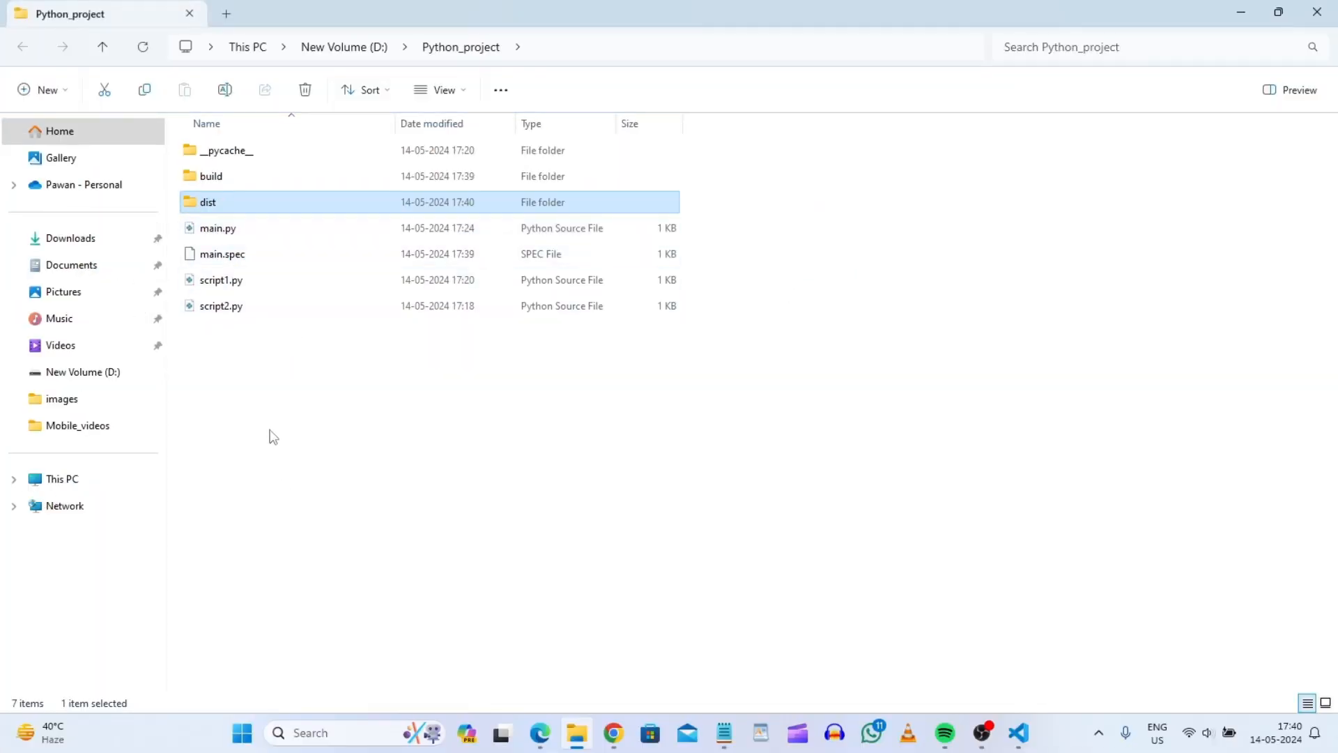
mouse_move(256, 202)
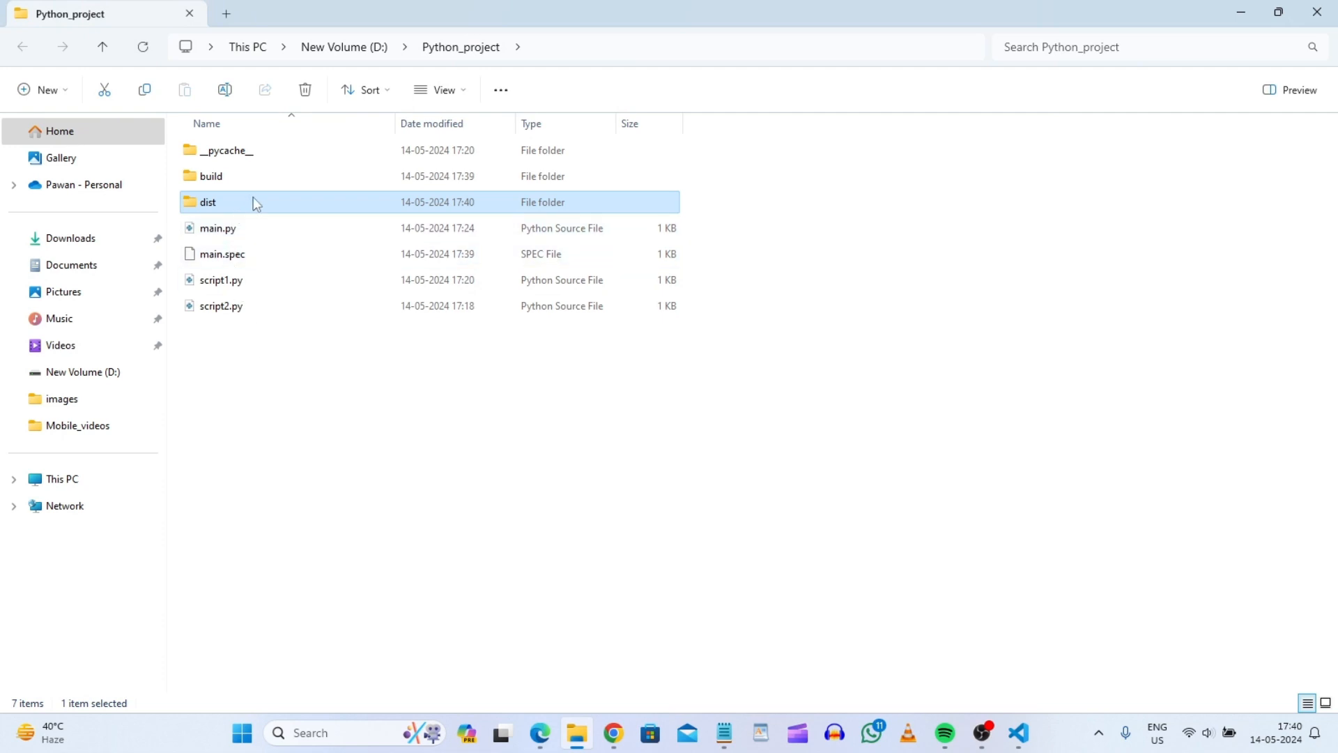
Step: Browse dist\main to confirm main.exe beside _internal, then select main.exe
double_click(208, 202)
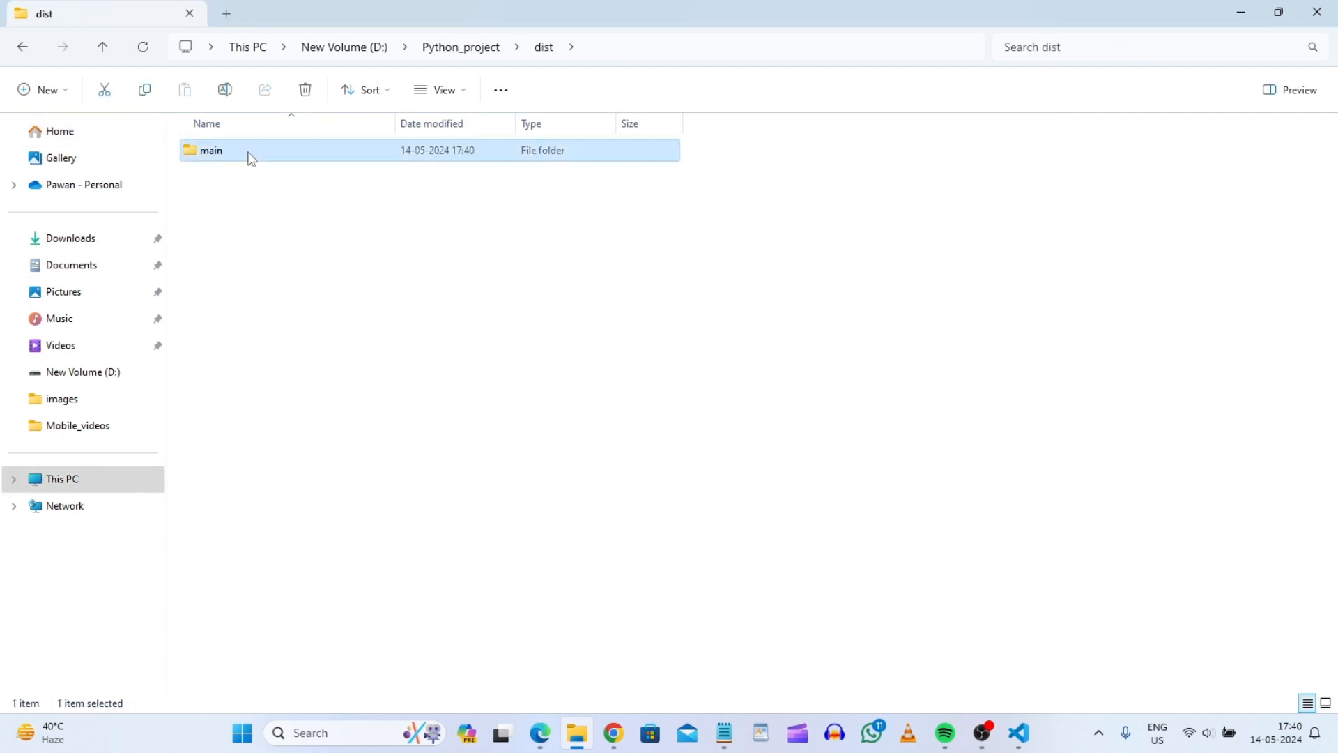
double_click(211, 150)
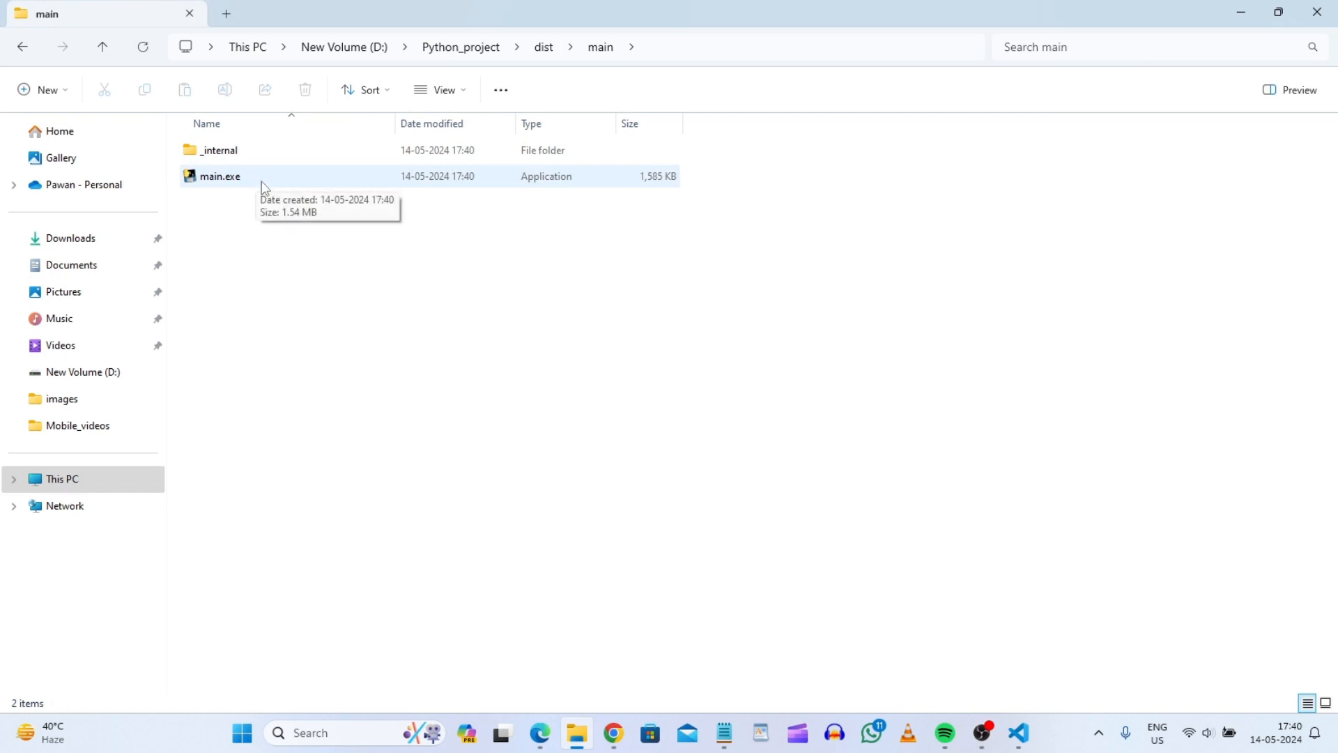
mouse_move(276, 197)
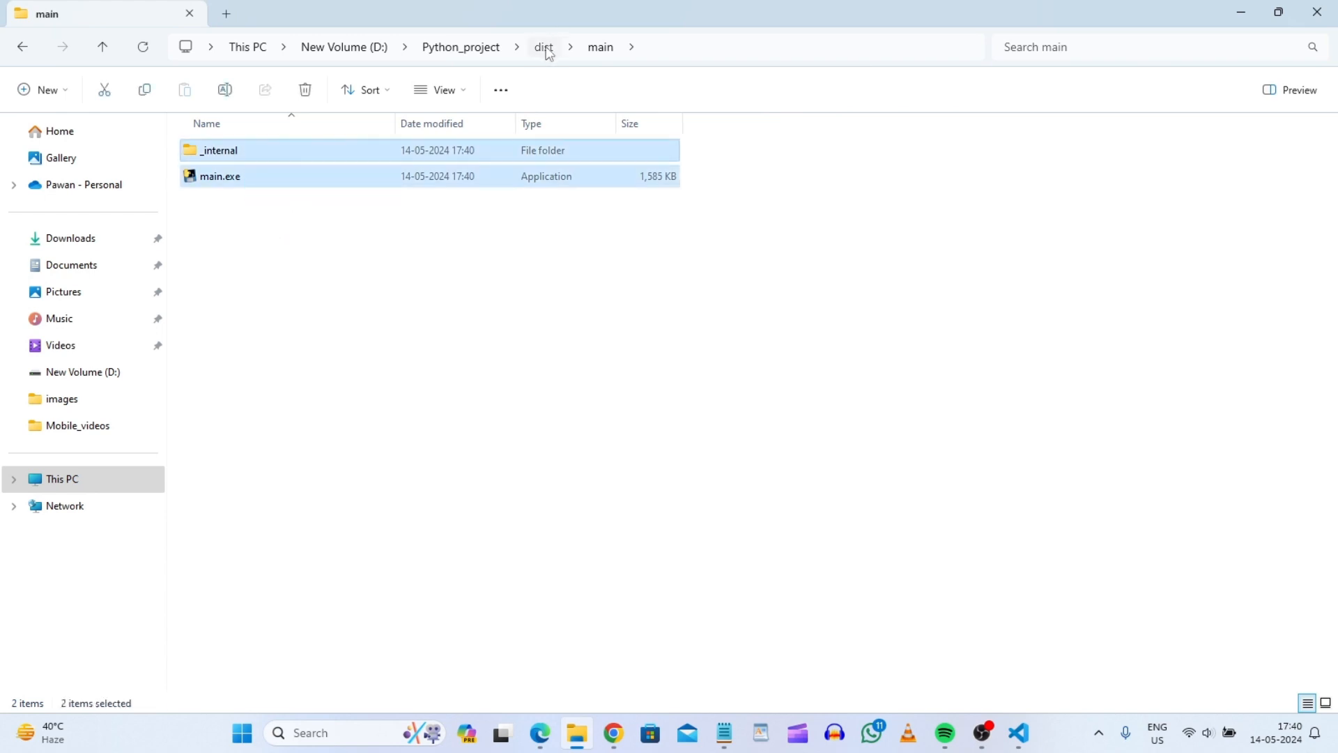
left_click(542, 47)
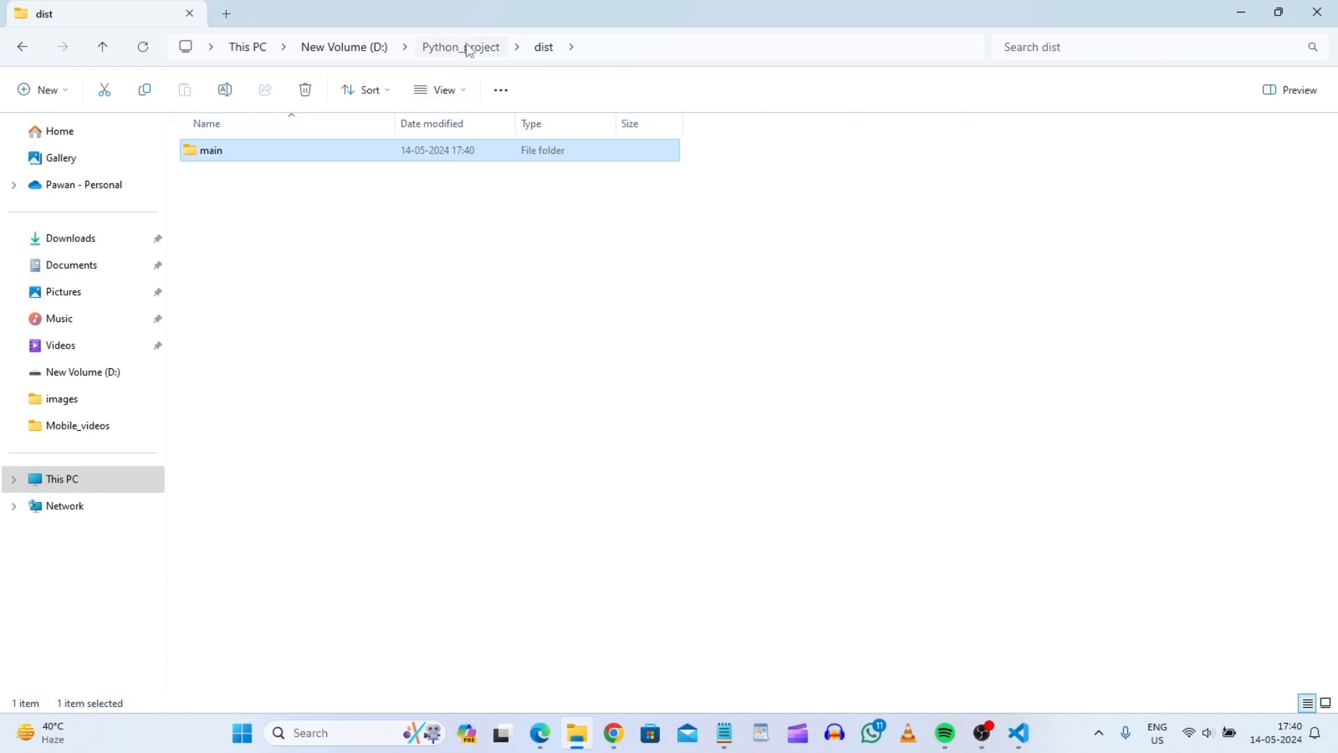
left_click(460, 47)
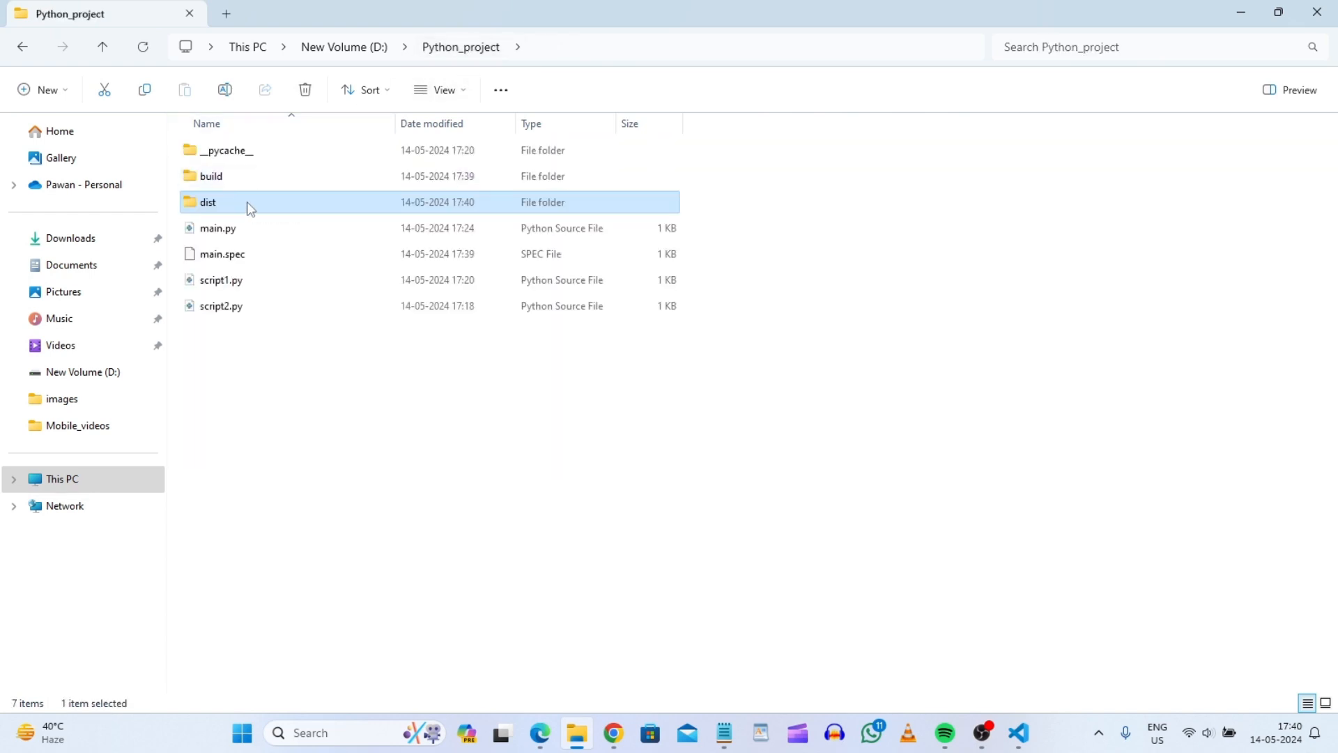
double_click(208, 202)
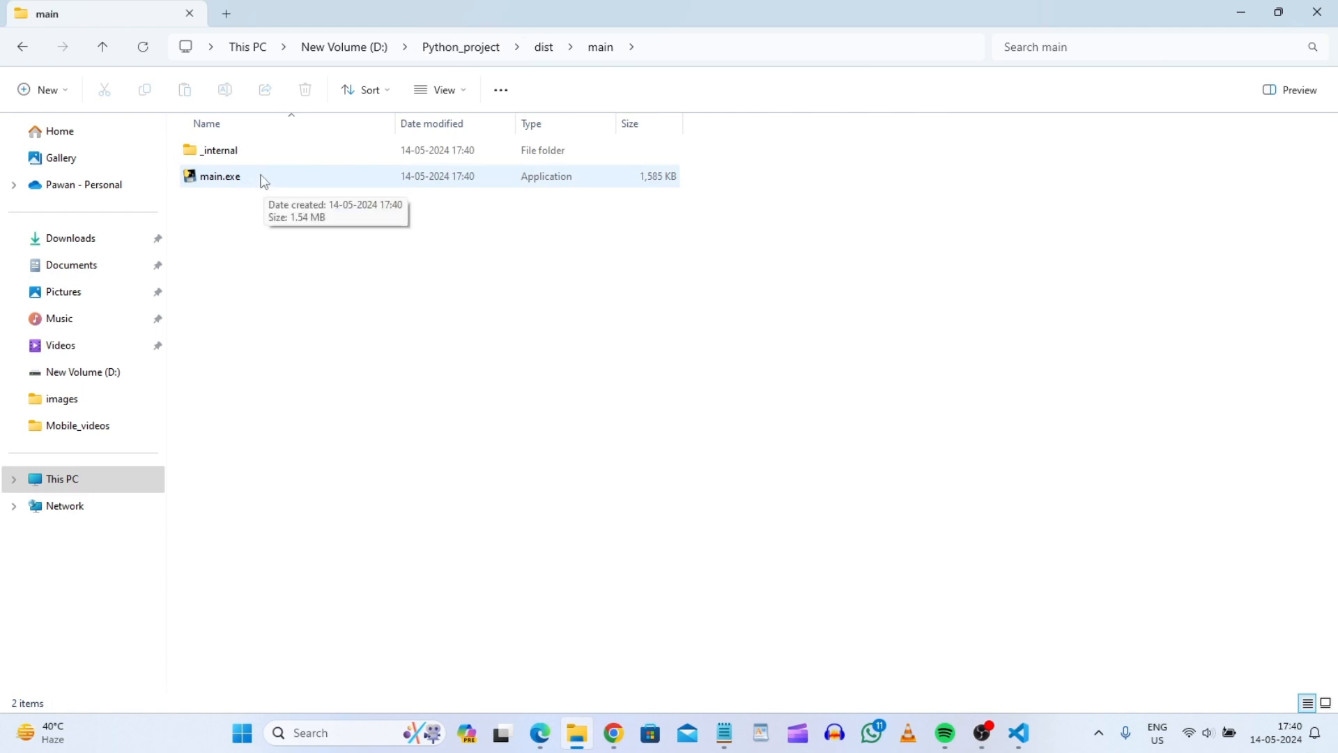
left_click(219, 175)
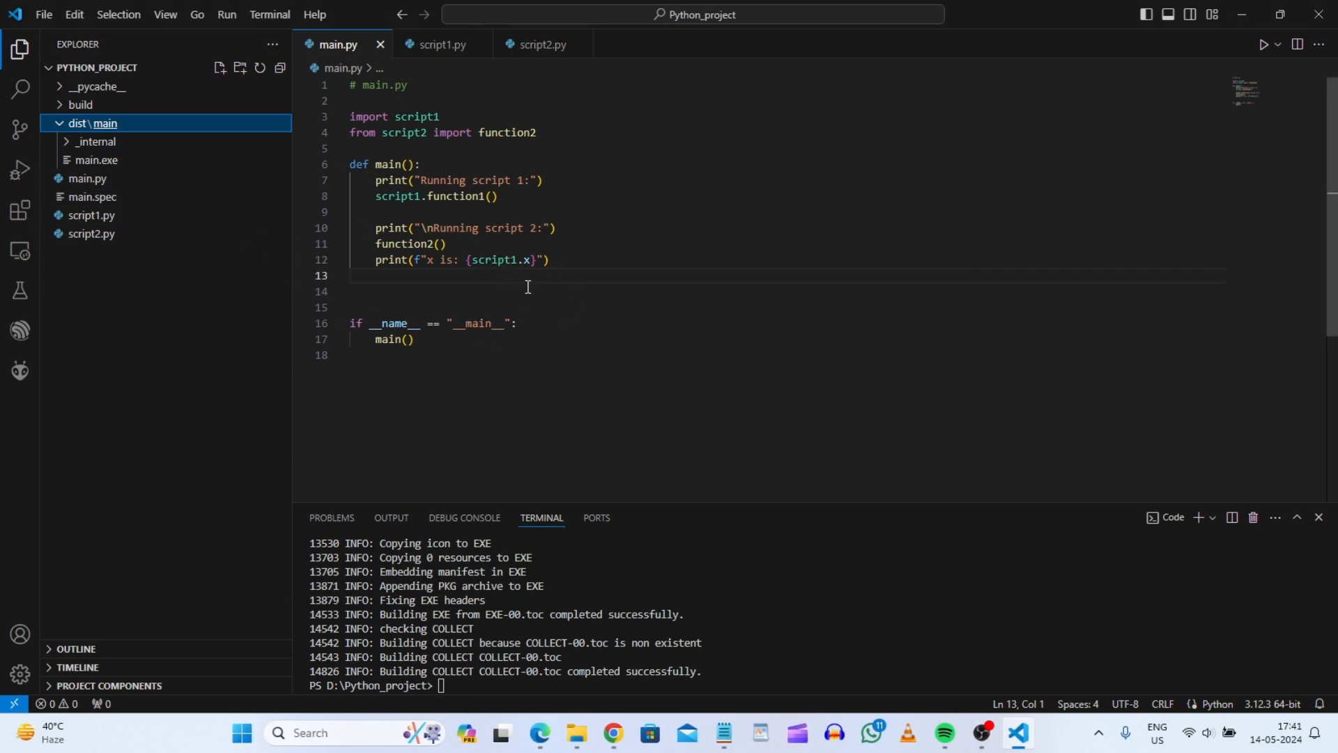
mouse_move(934, 230)
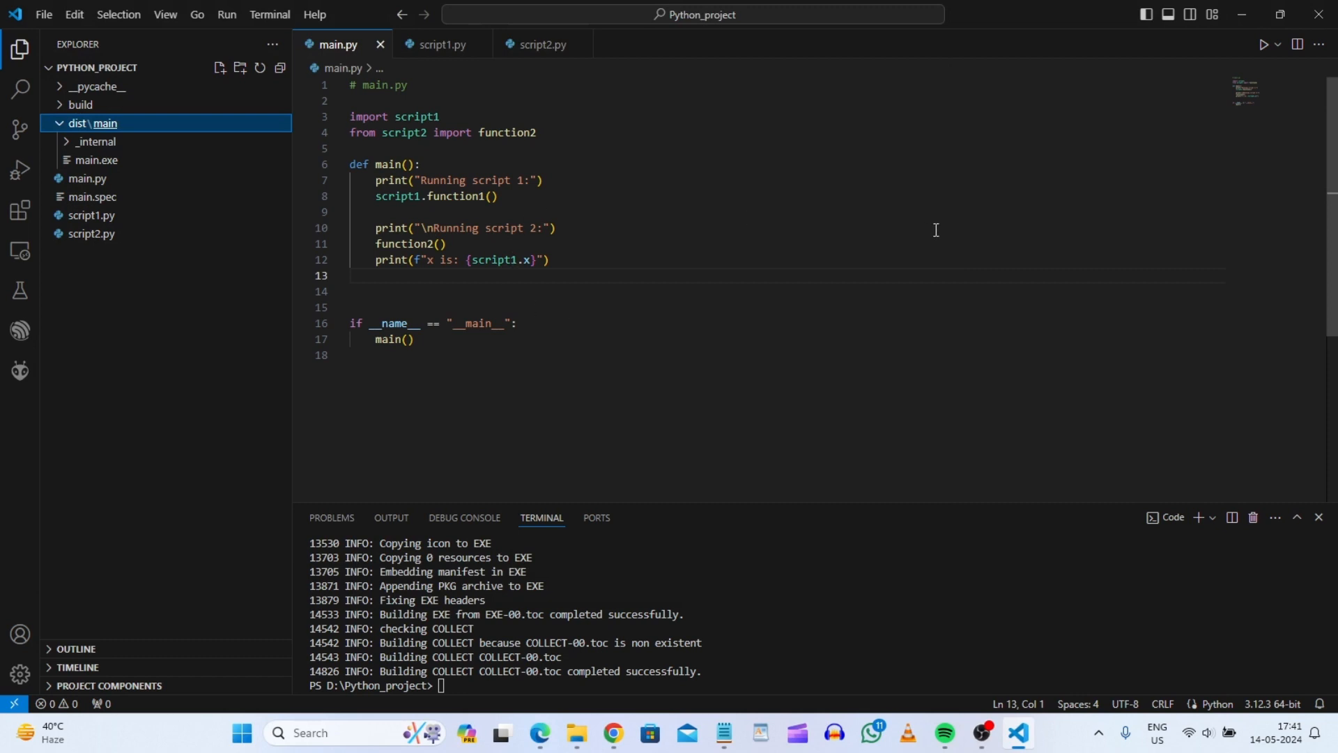
Step: Add input("Press Enter to exit....") after main() in main.py and save
left_click(410, 339)
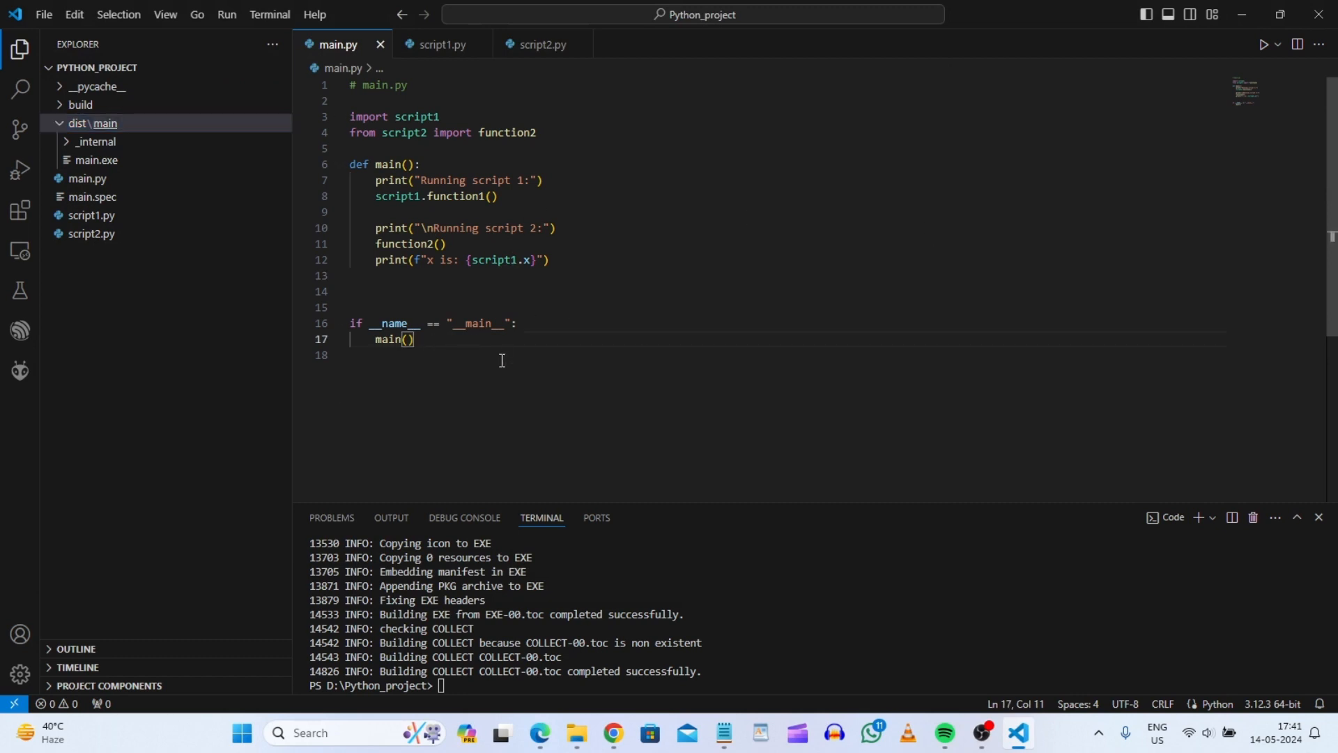
type("in")
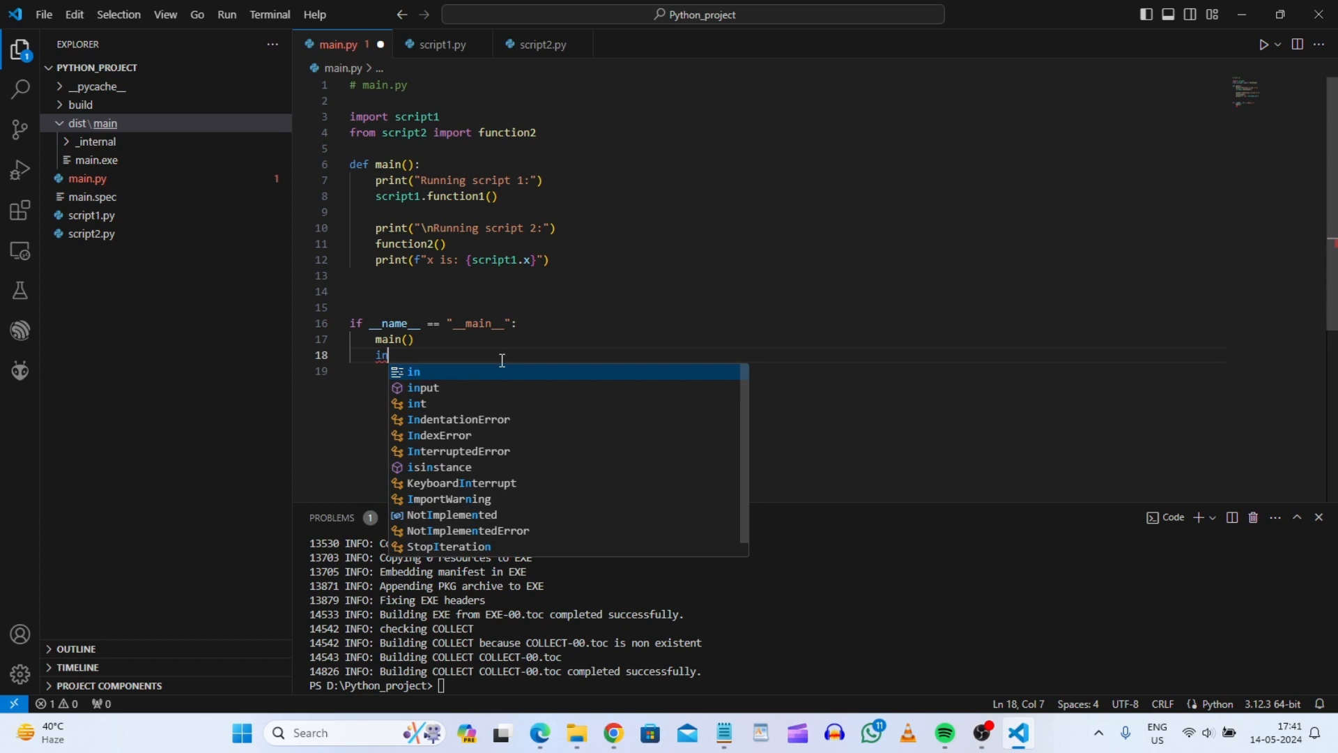
type("put(")
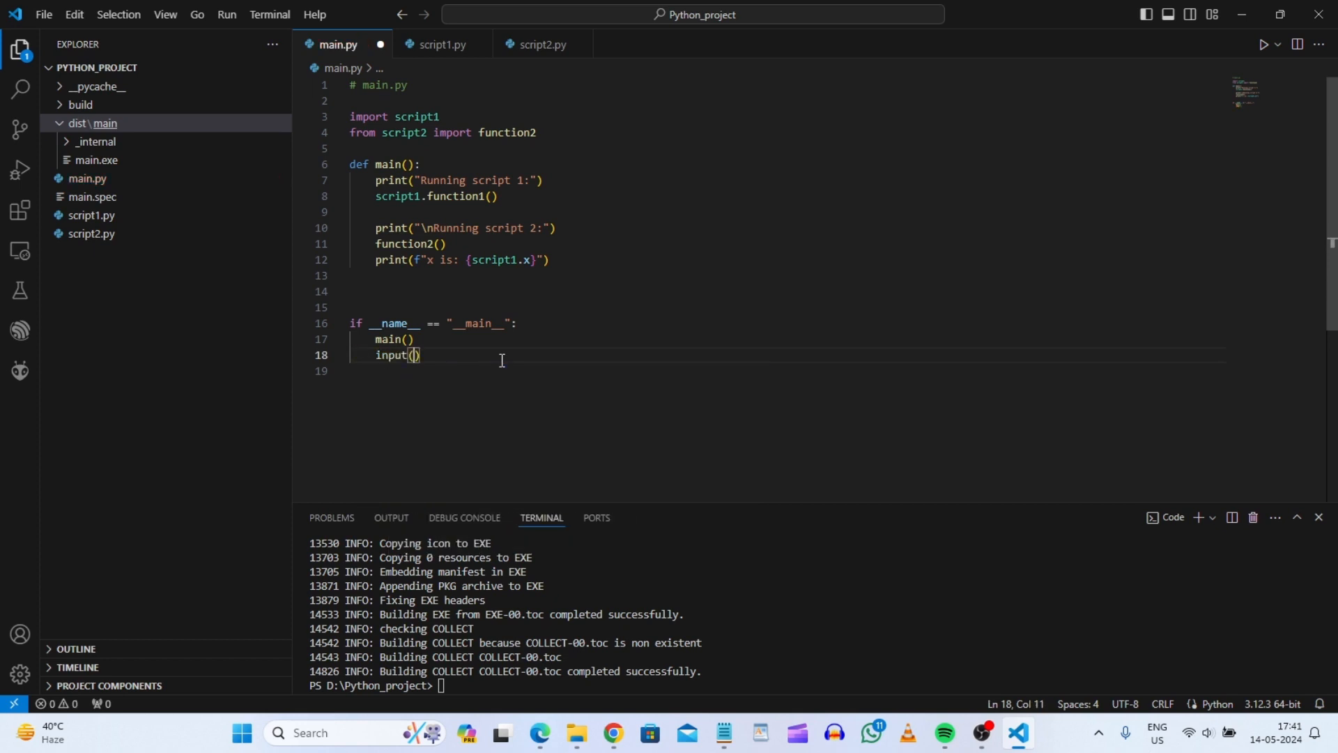
type("\"\"")
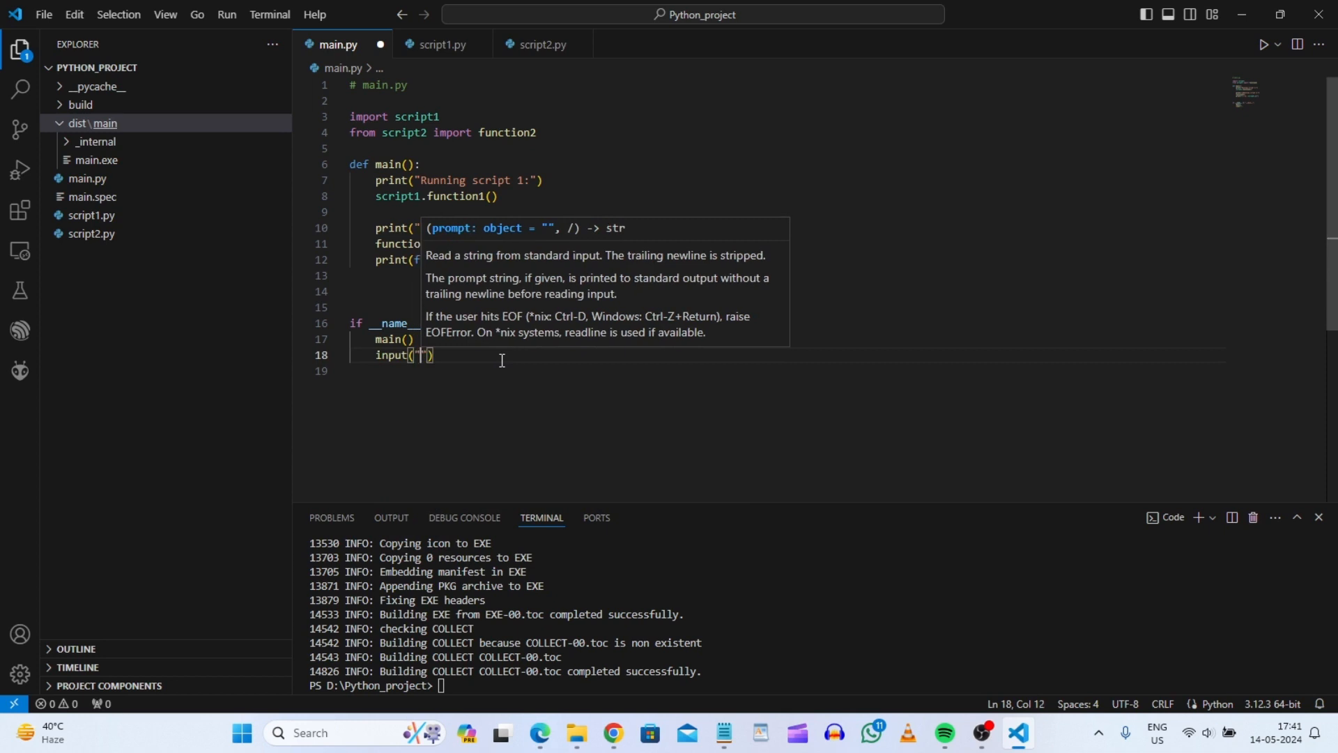
type("Press")
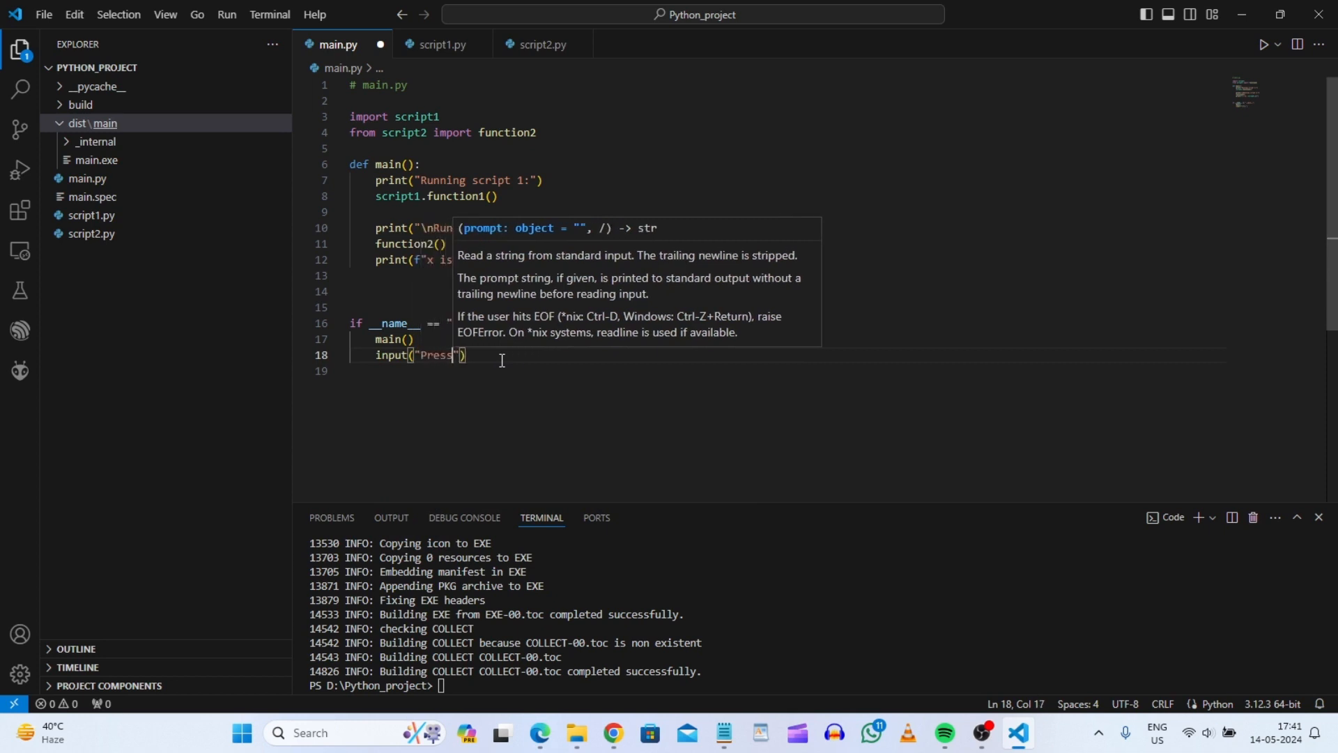
type("Enter to exit")
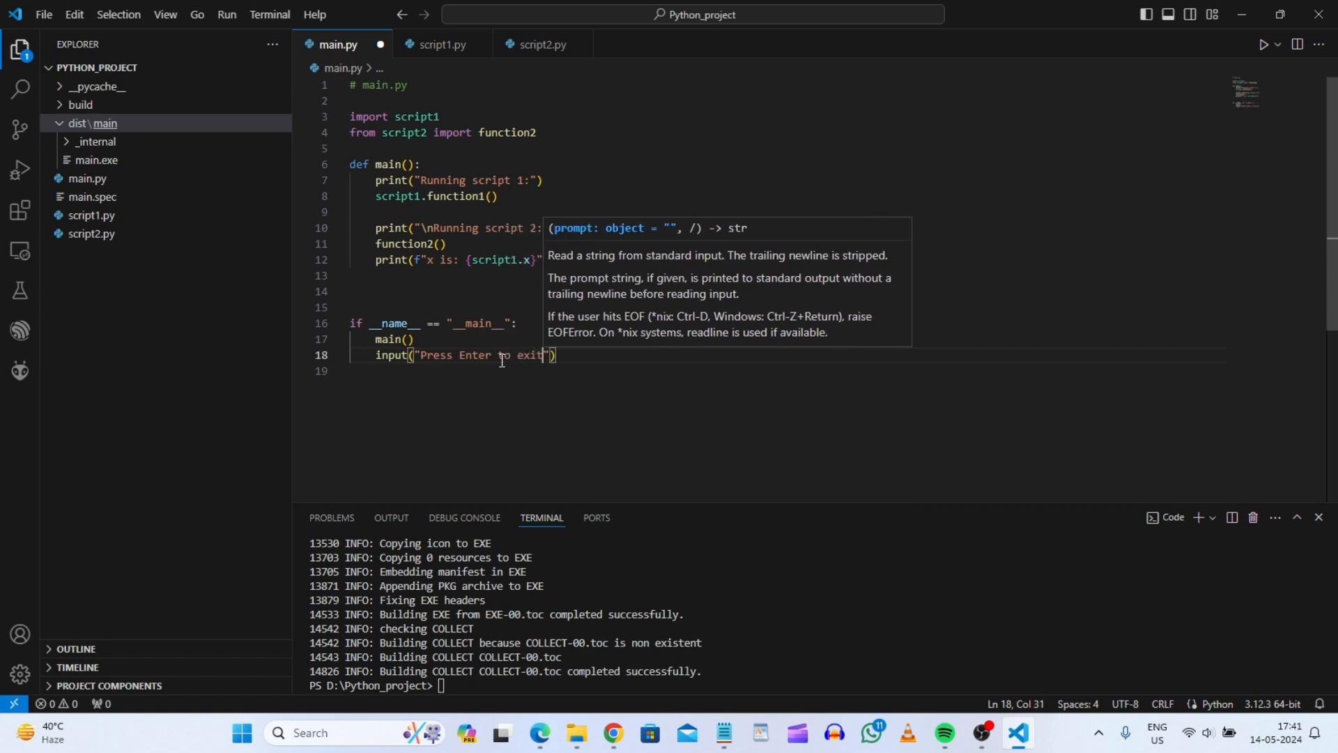
type("....")
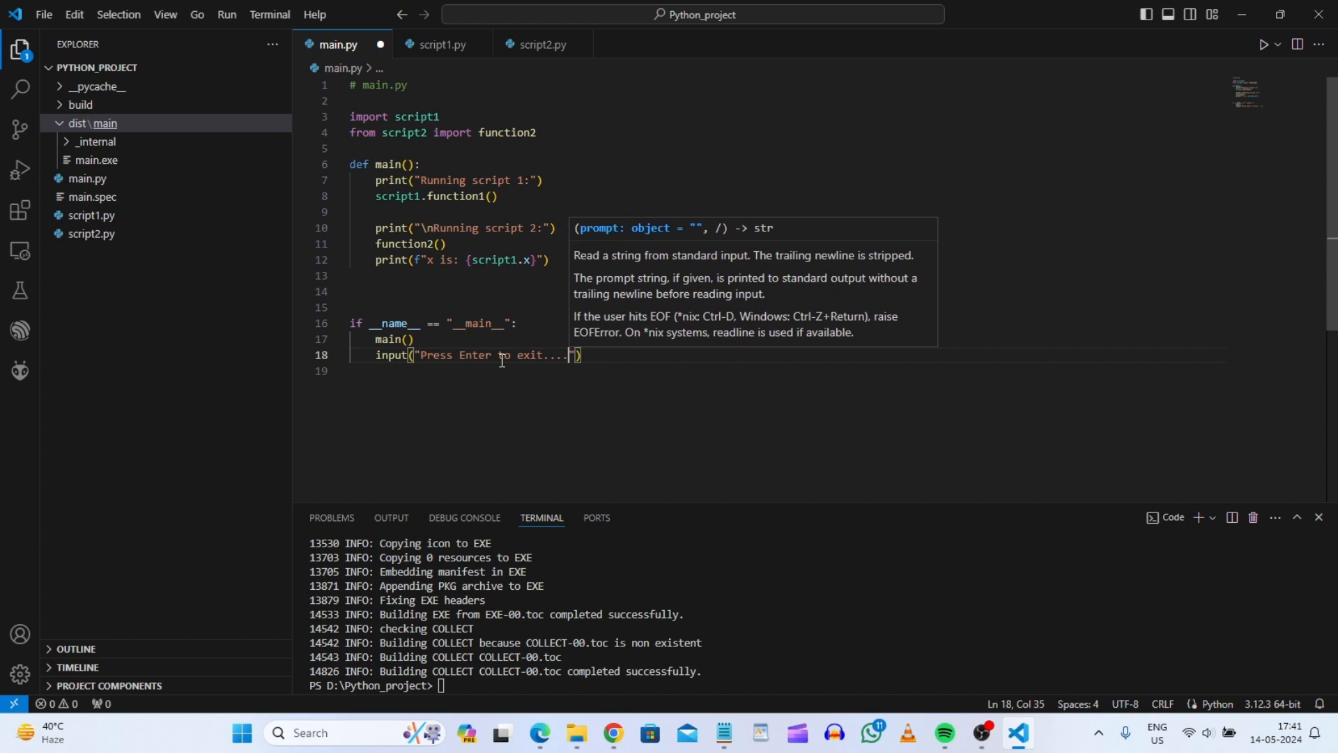
mouse_move(499, 402)
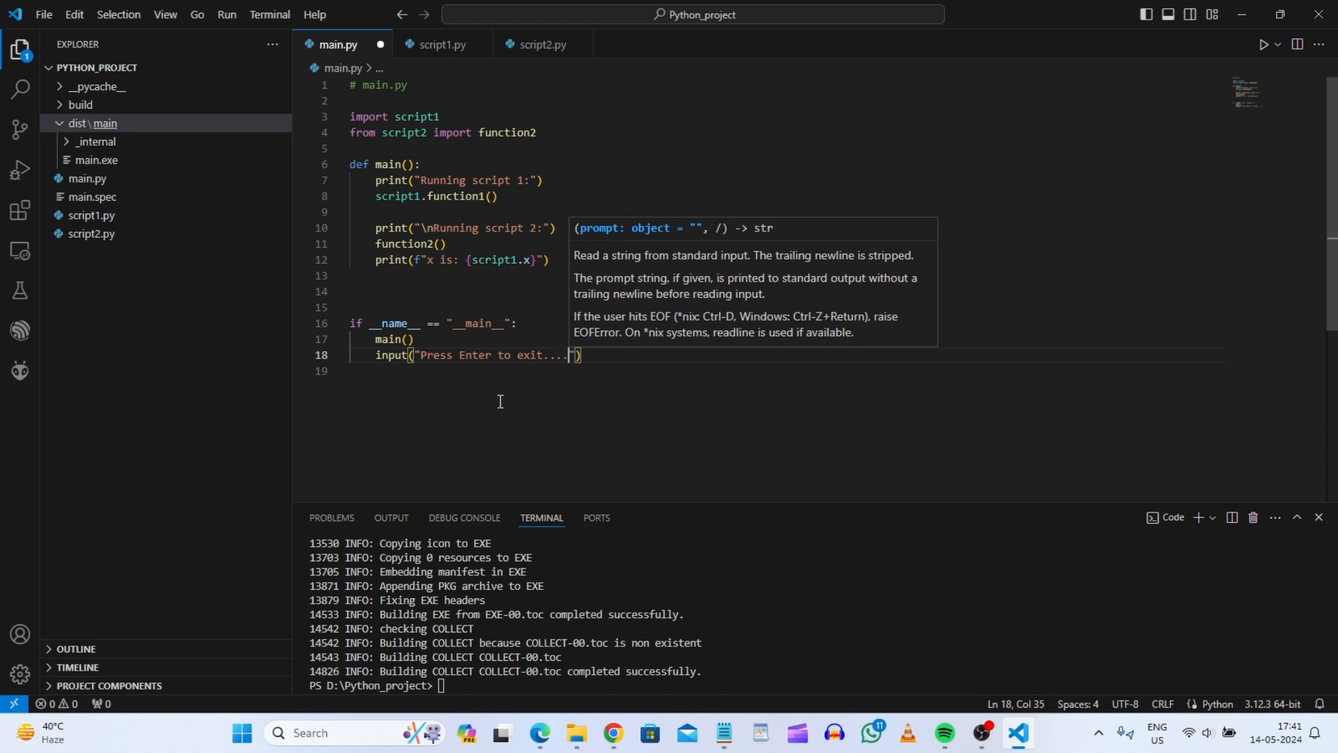
left_click(591, 371)
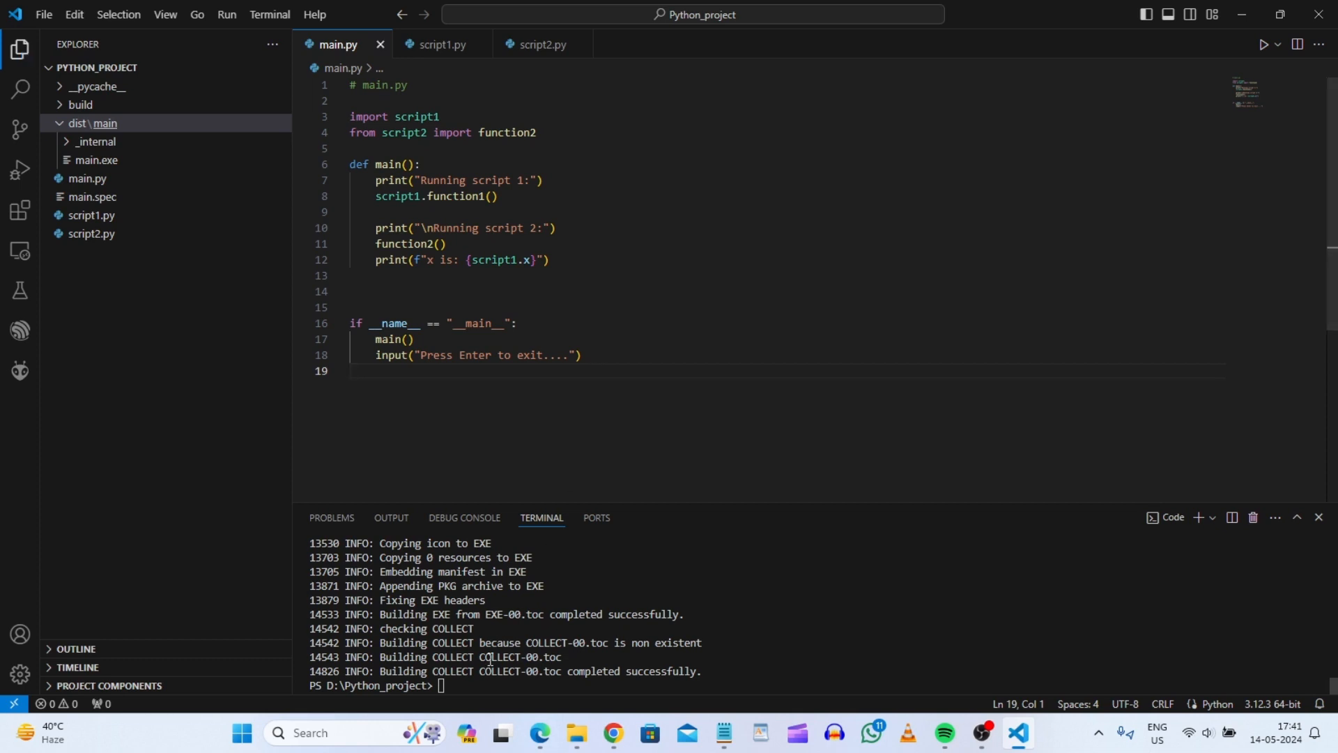
Step: Rebuild main.py with the full pyinstaller.exe path and answer y to remove the old dist\main
type("C:\\Users\\pawan\\AppData\\Roaming\\Python\\Python312\\Scripts\\pyinstaller.exe main.py")
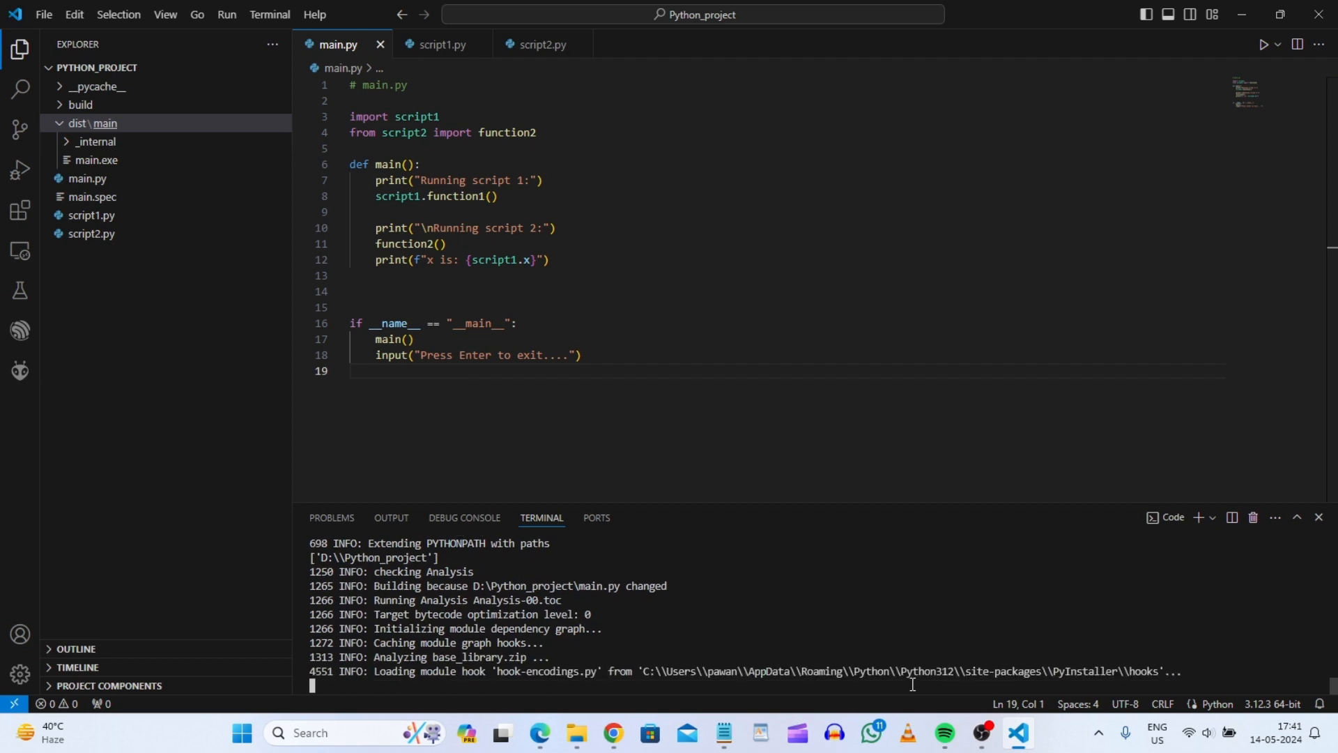
scroll("down", 3)
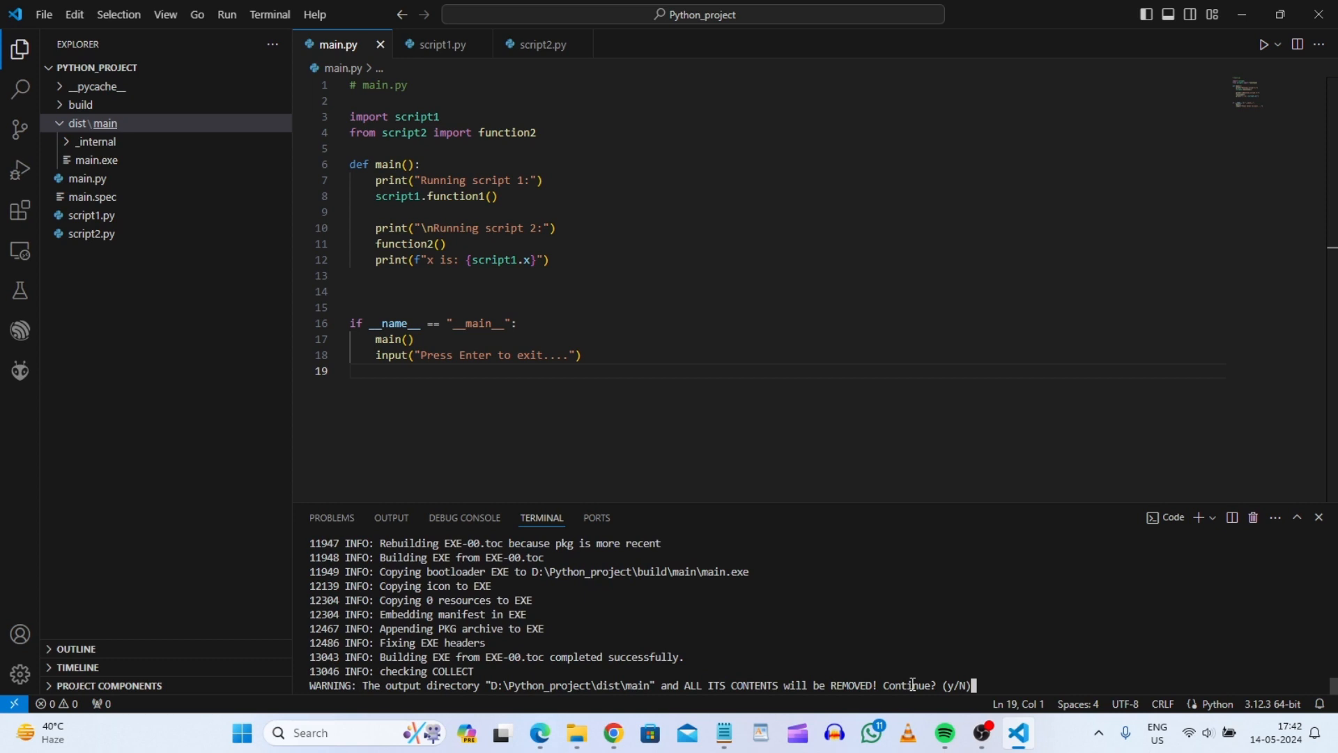
type("y")
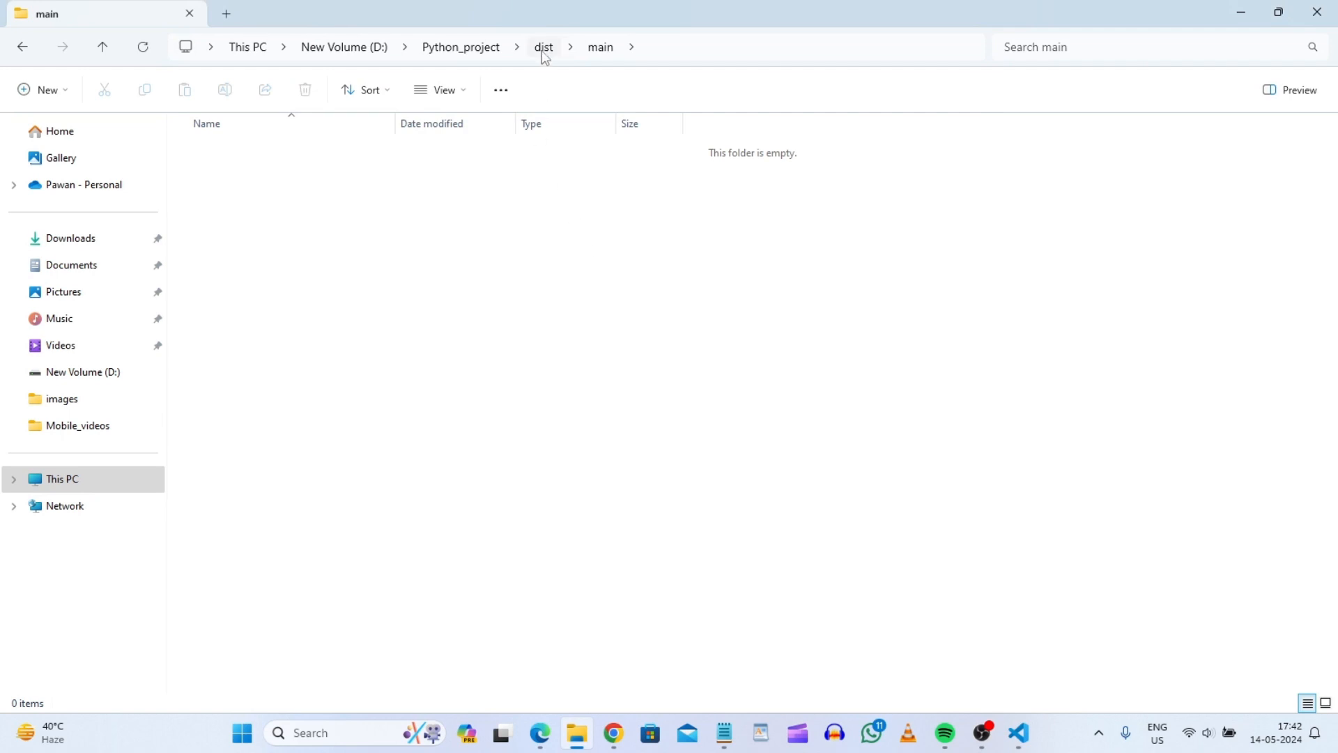
Step: Open the rebuilt dist\main folder and launch main.exe to test it
left_click(460, 47)
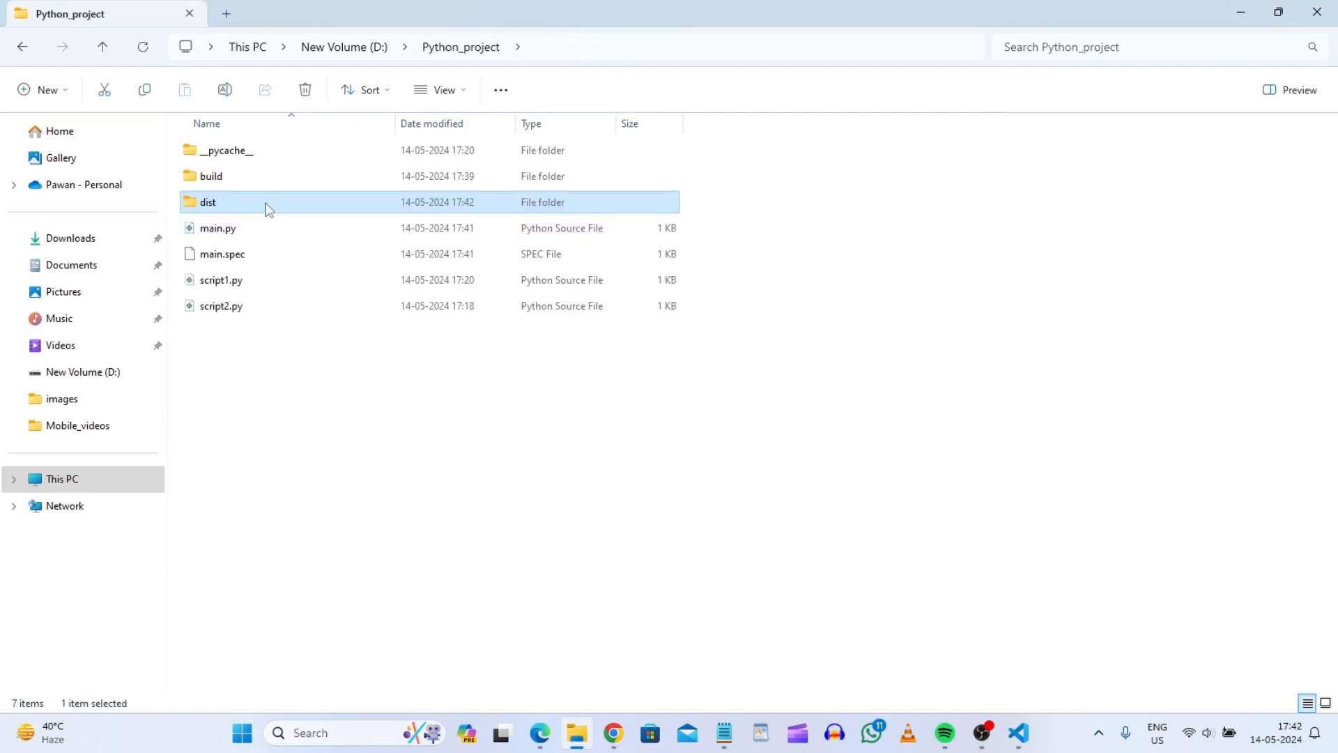
double_click(207, 202)
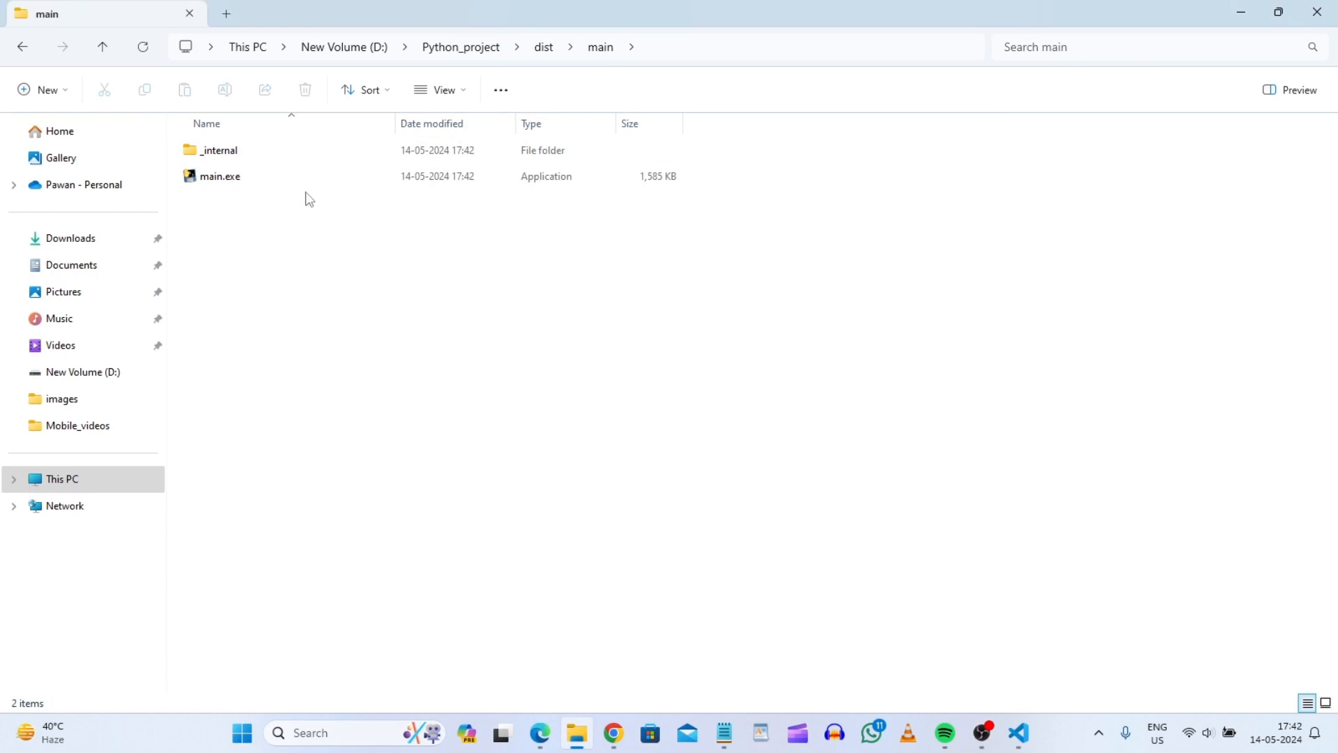
left_click(257, 175)
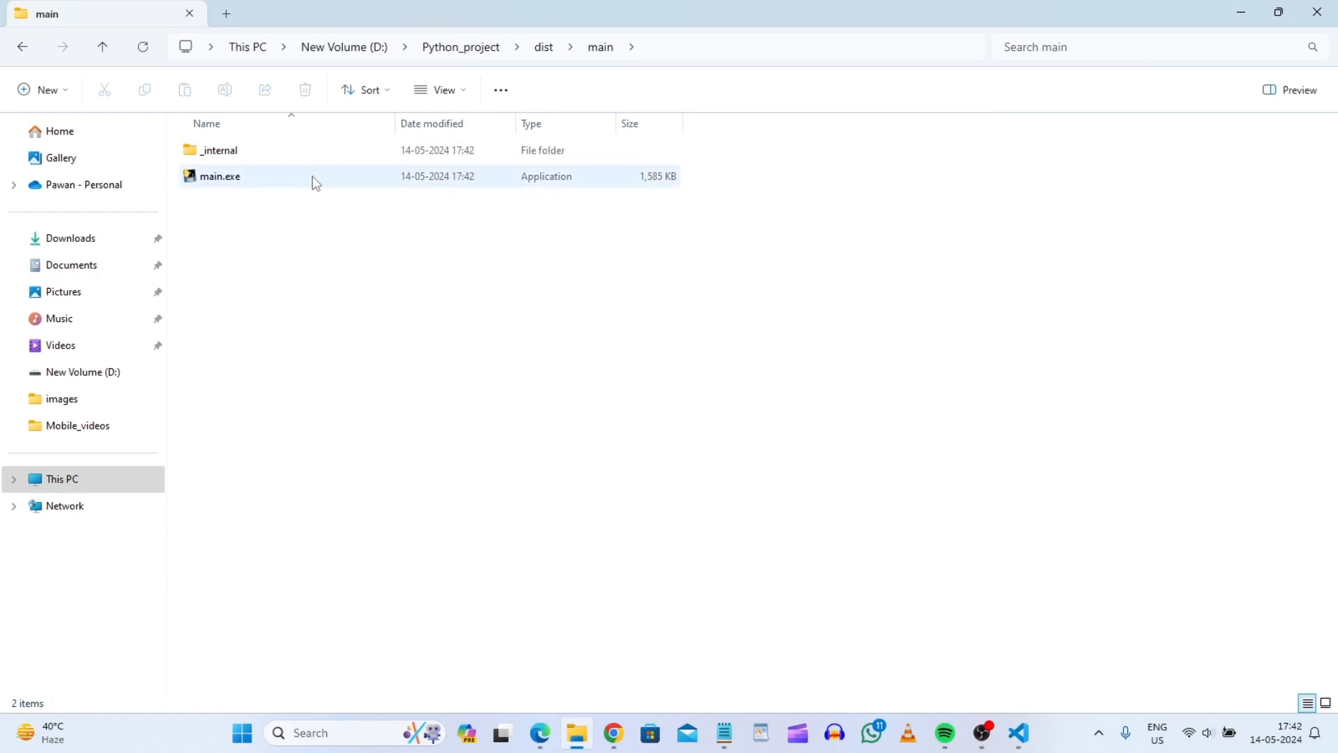
left_click(256, 175)
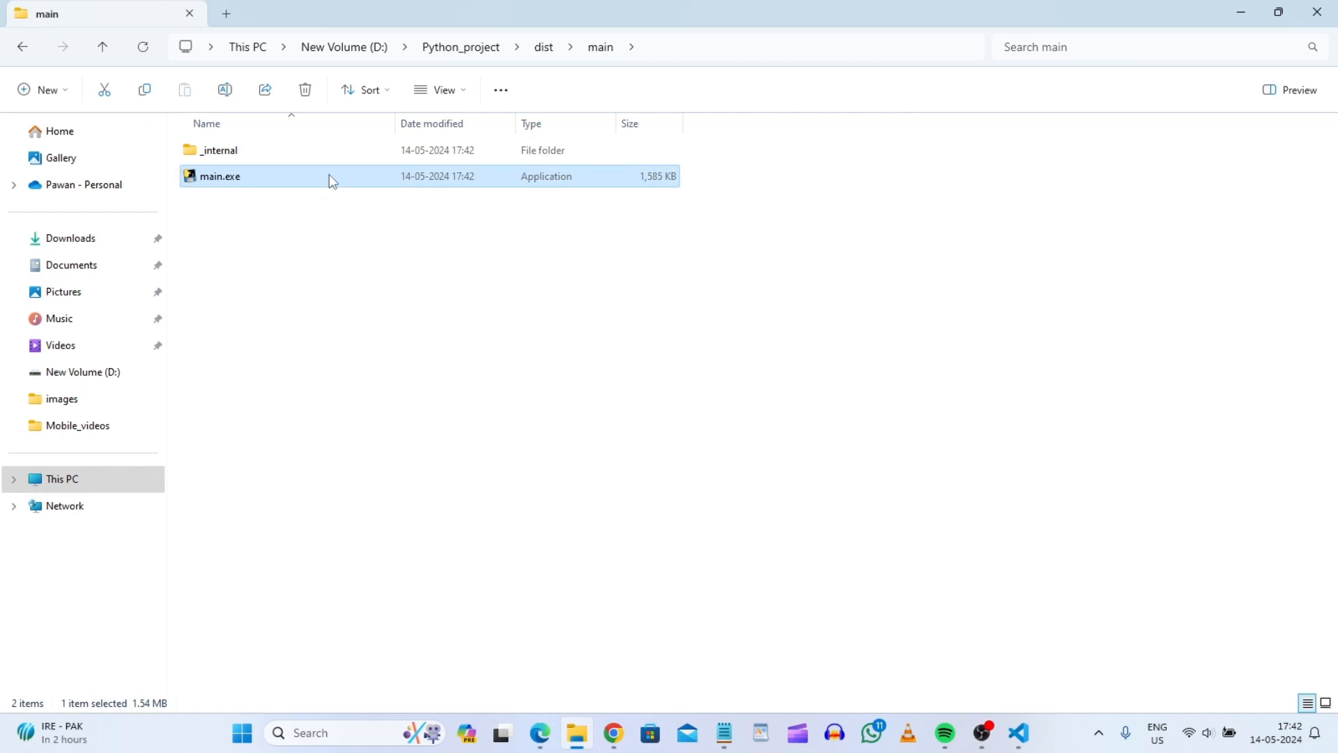
double_click(219, 176)
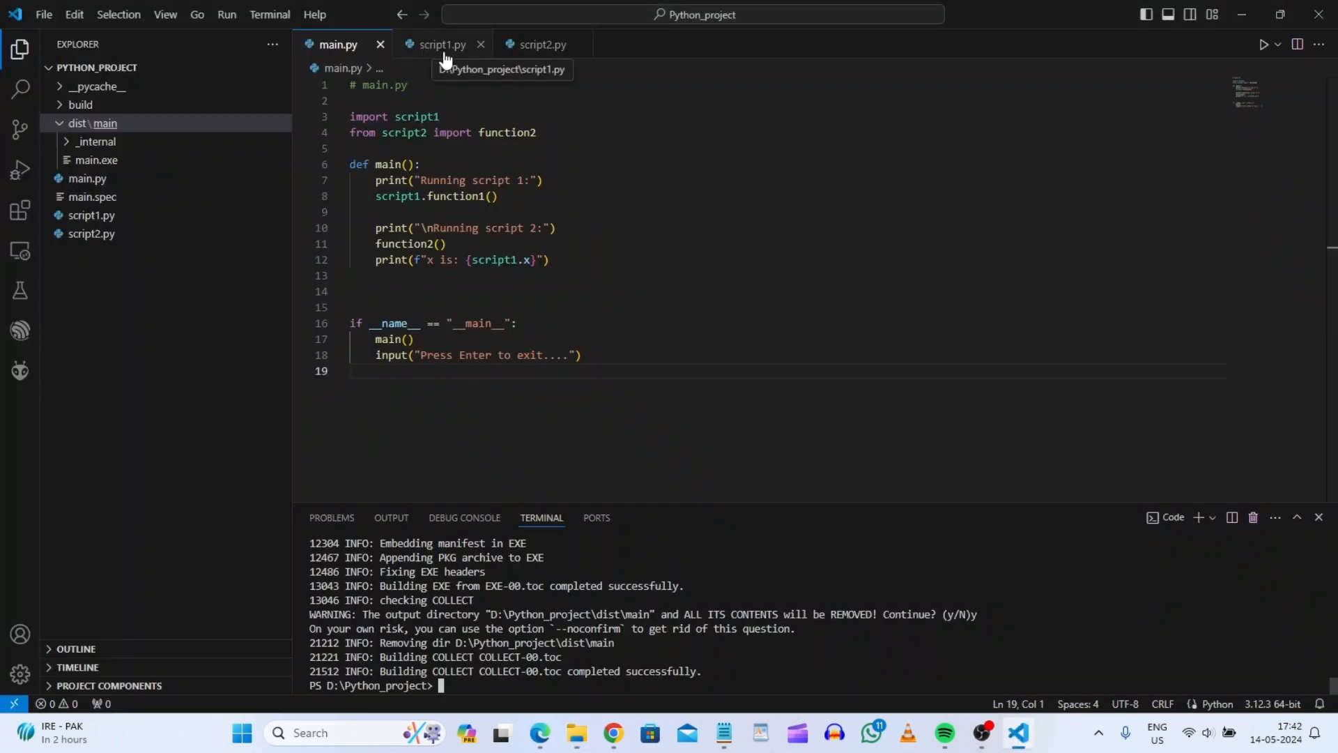
left_click(442, 43)
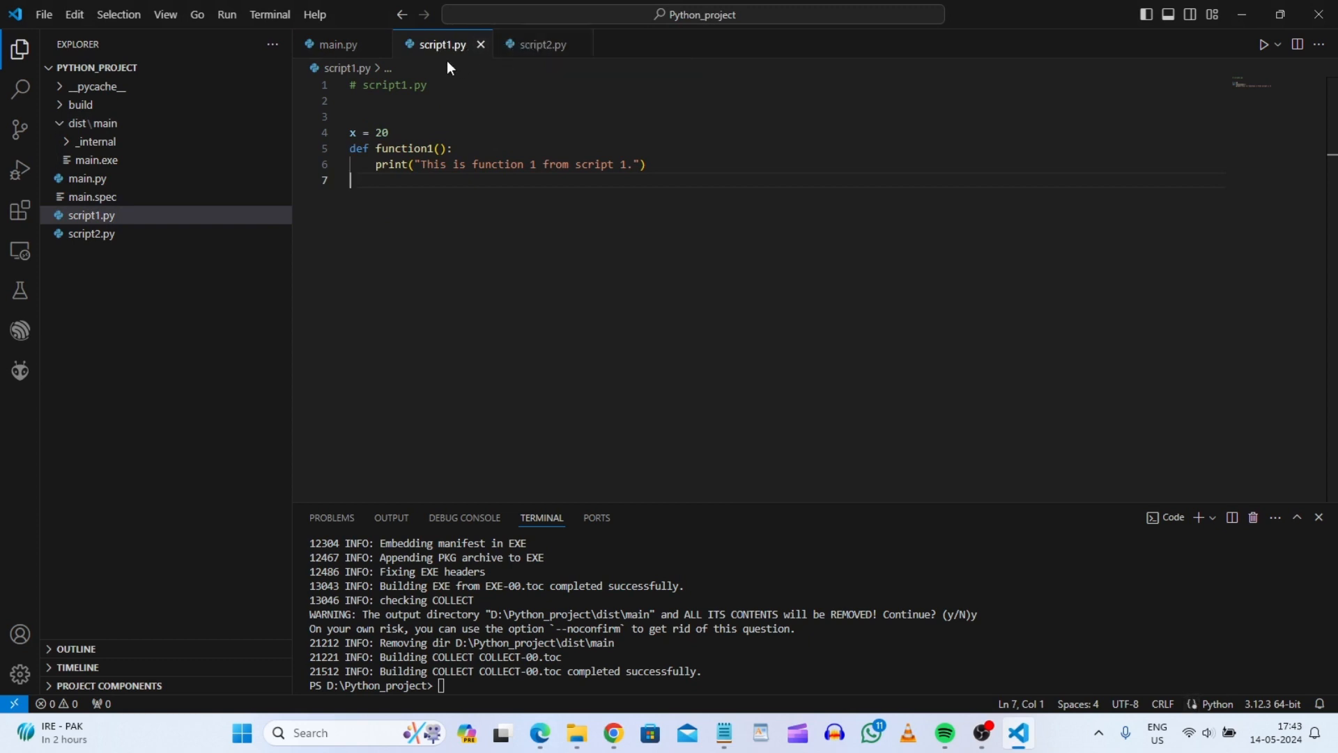
left_click(542, 43)
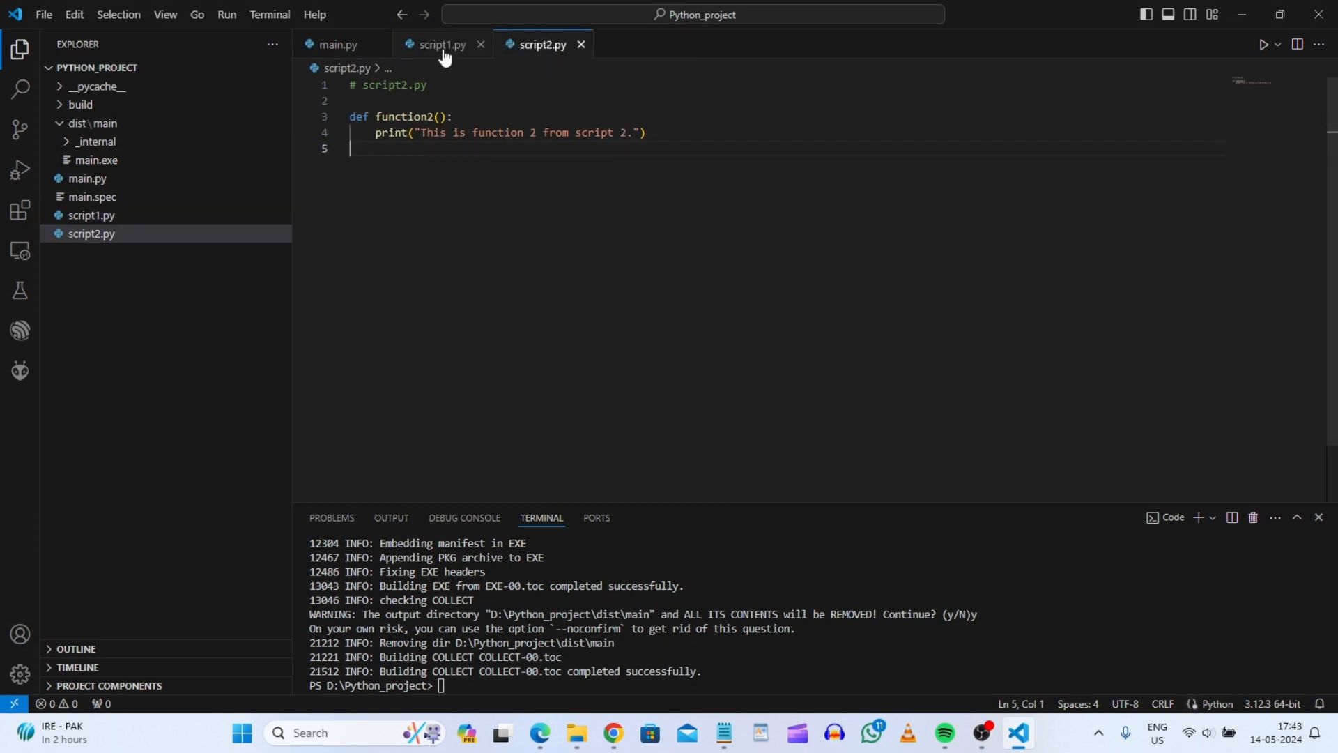
left_click(438, 43)
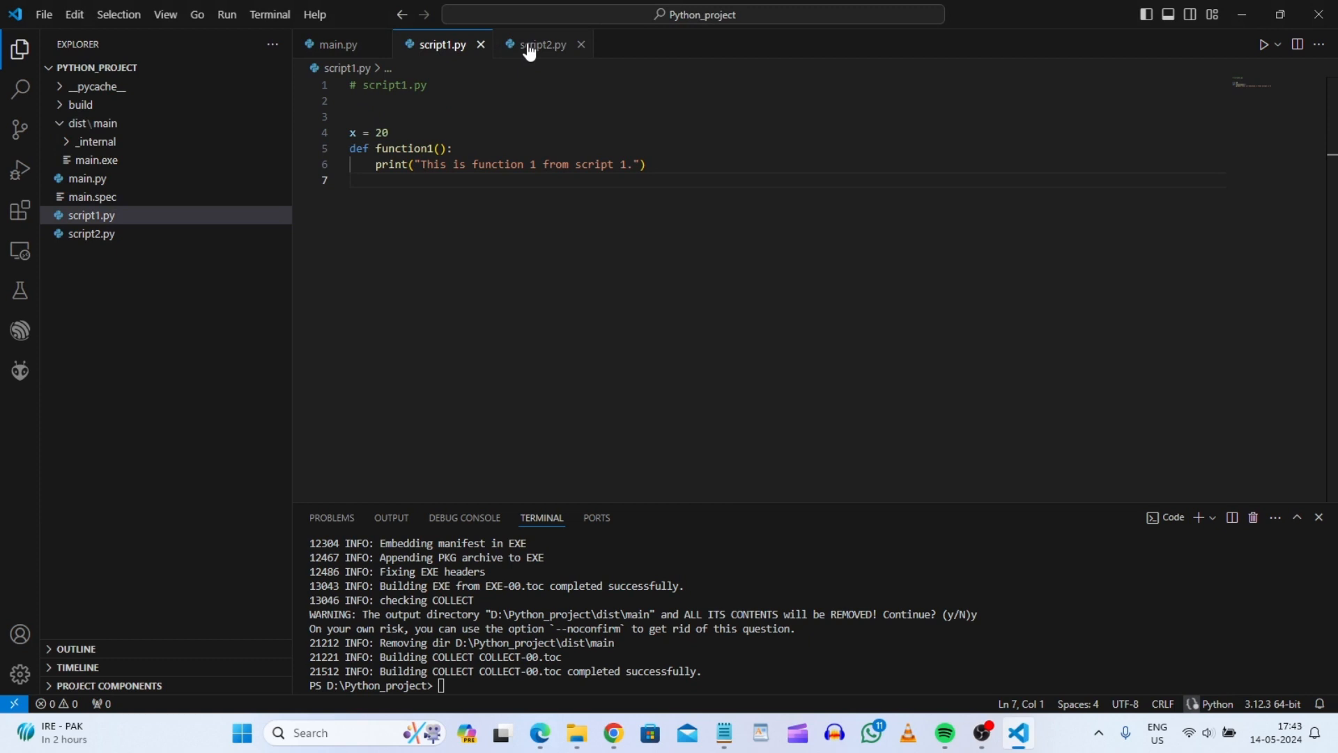
mouse_move(538, 48)
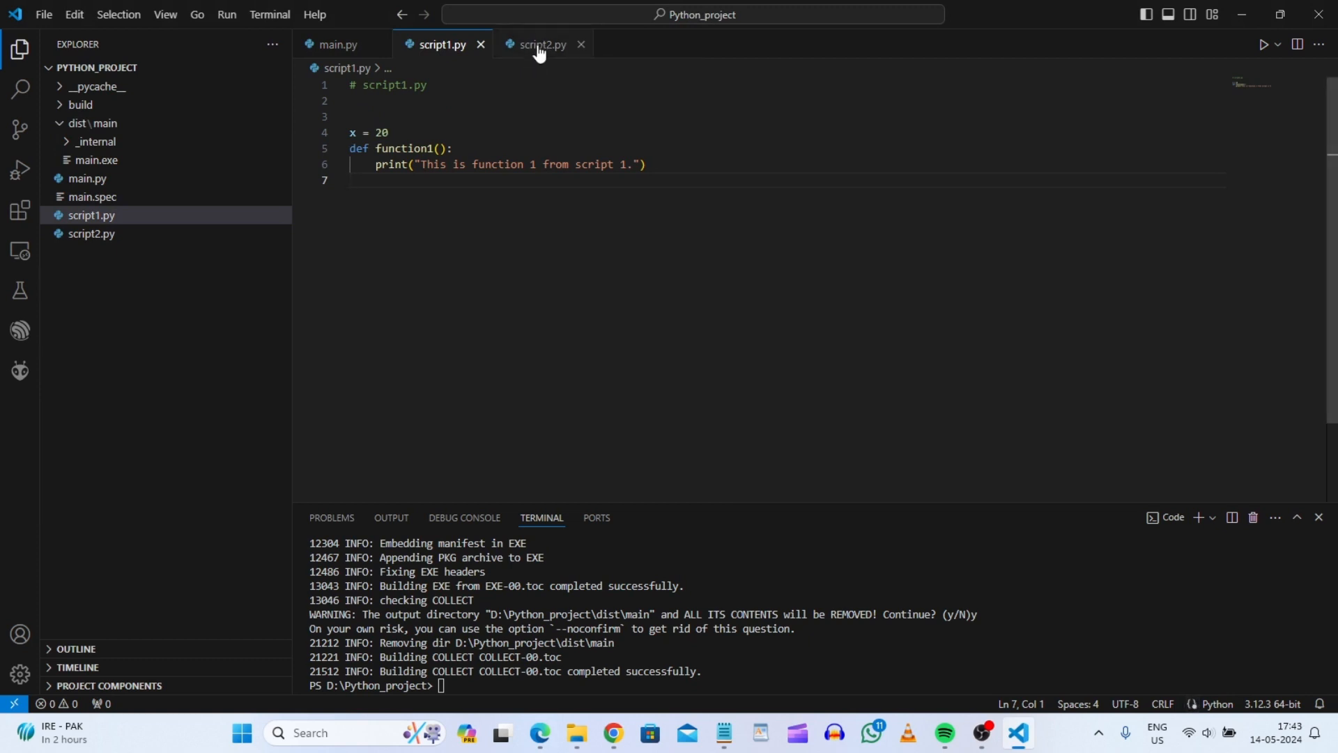
left_click(541, 43)
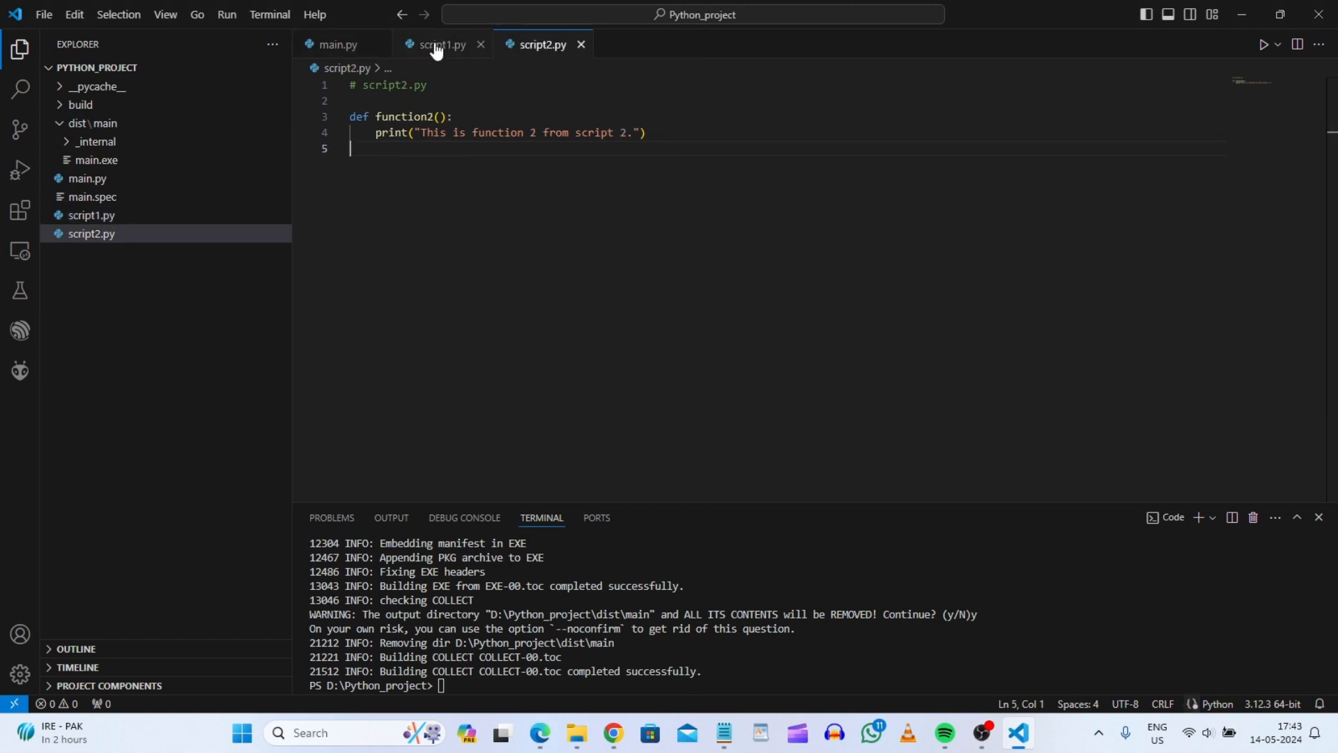
left_click(442, 43)
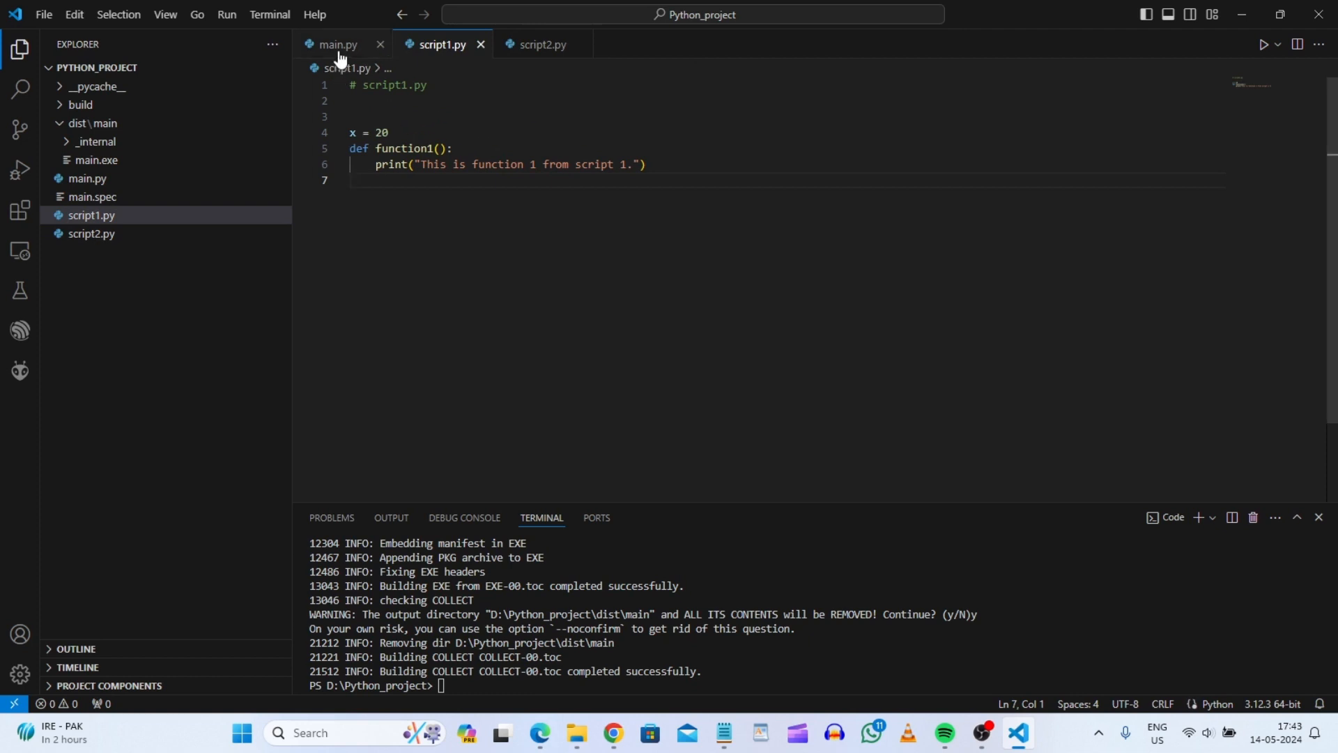
left_click(335, 43)
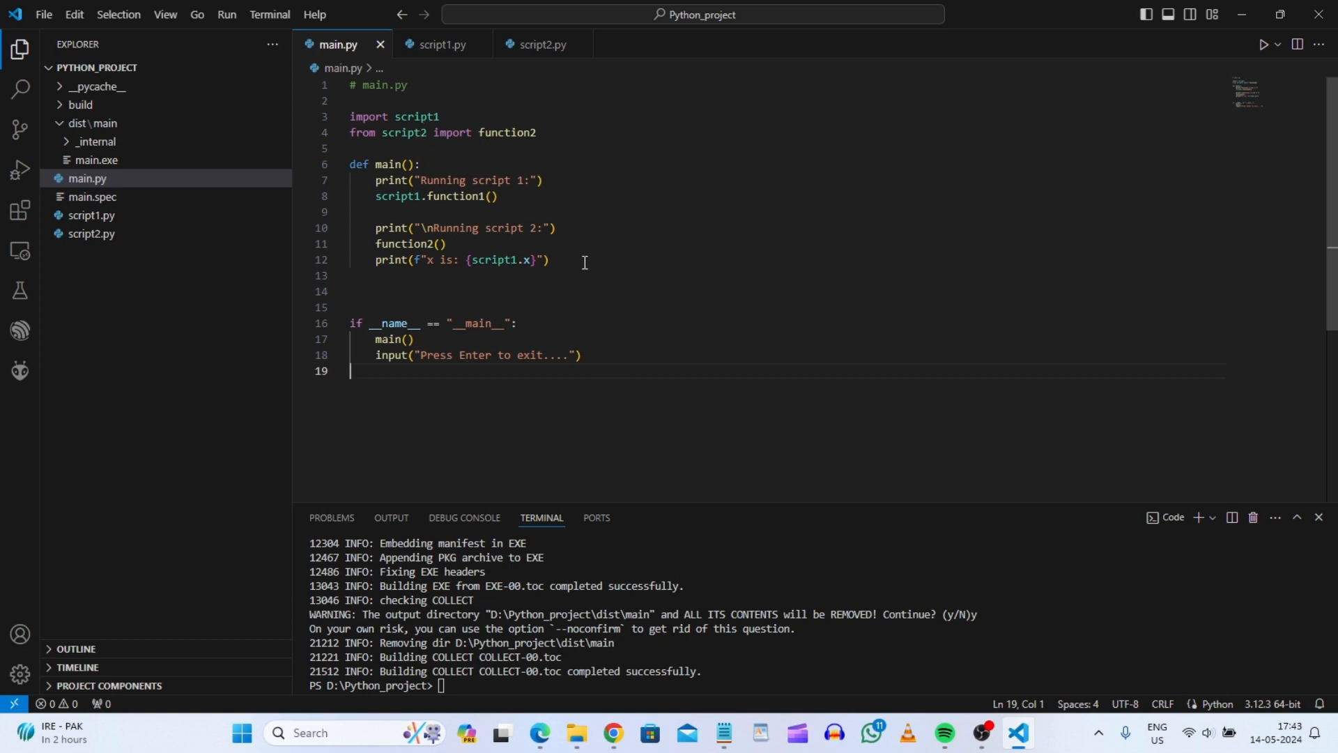
mouse_move(652, 304)
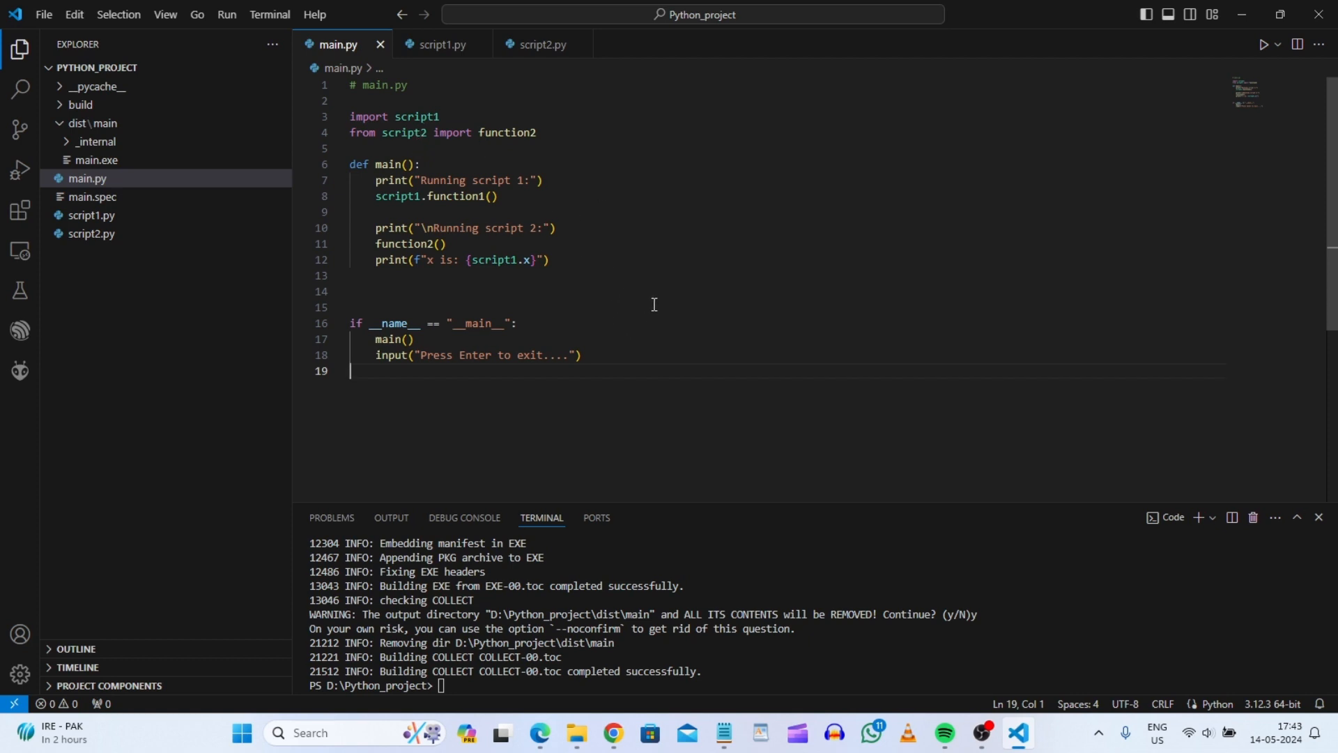
mouse_move(648, 299)
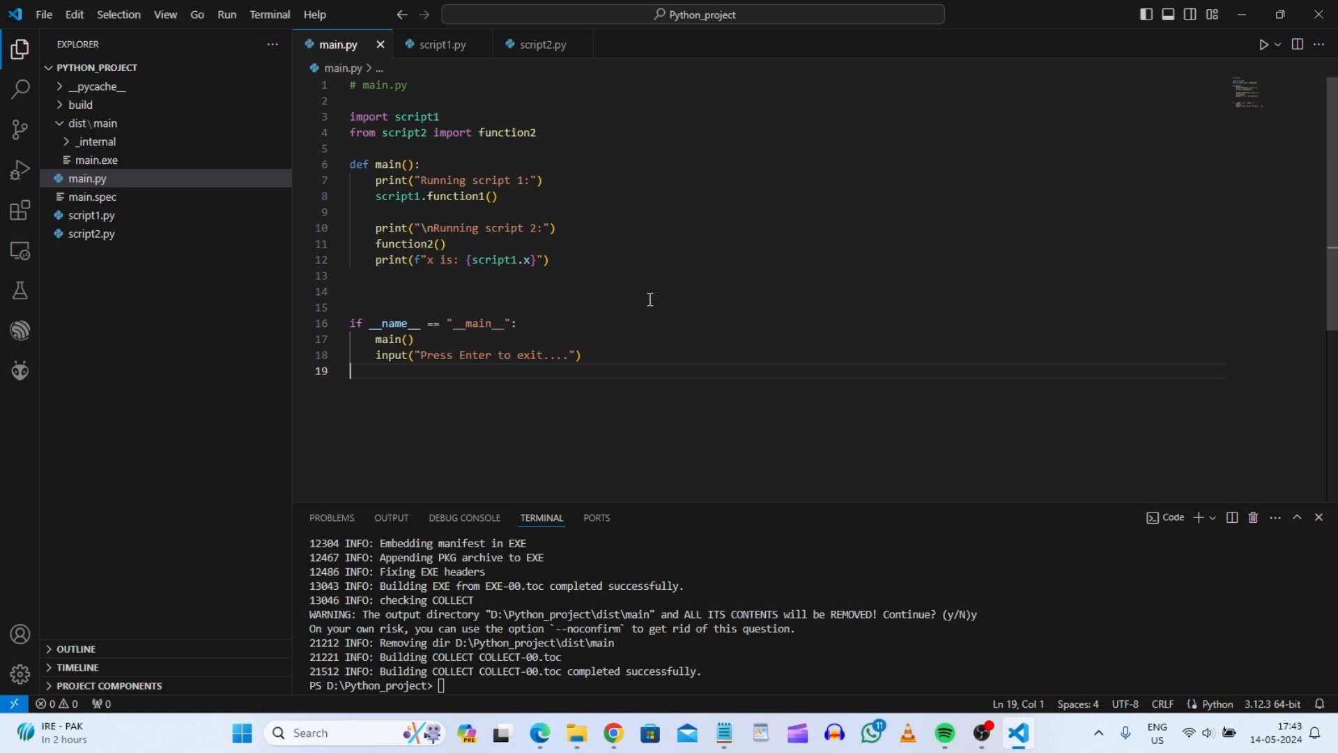